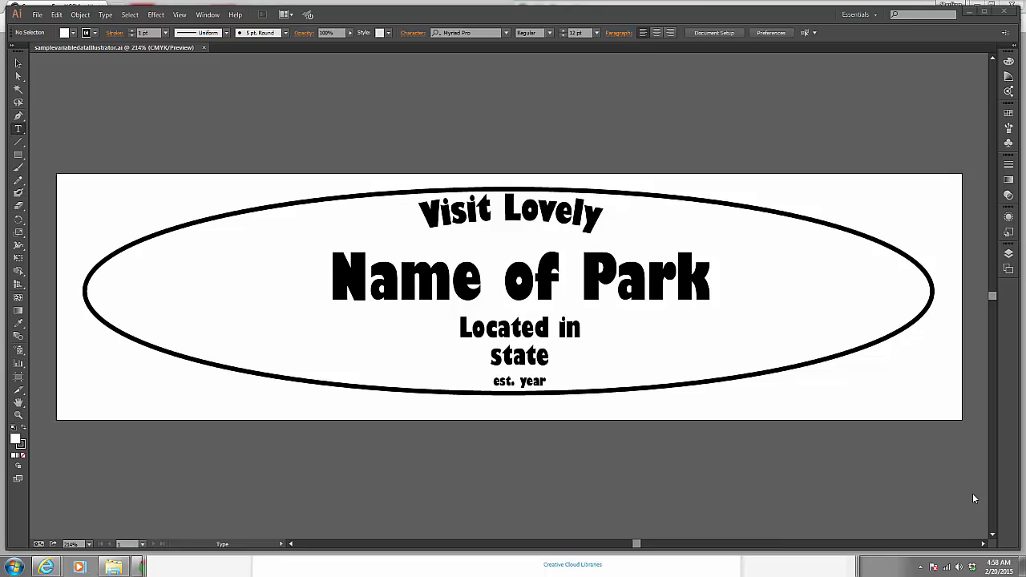
pyautogui.moveTo(976, 497)
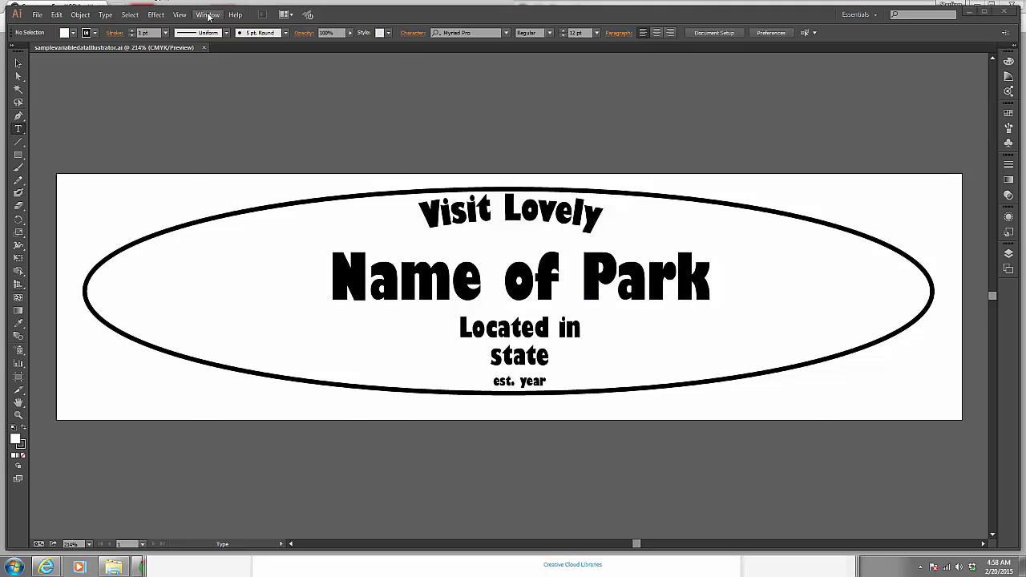
# Step: Show the Variables panel from the Window menu beside the park badge artwork
pyautogui.click(208, 14)
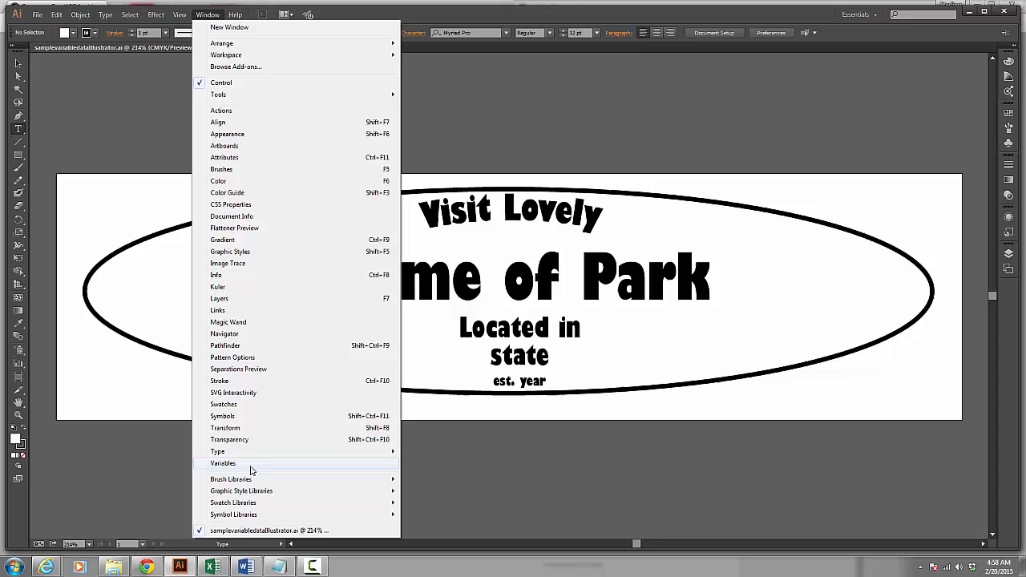
pyautogui.click(223, 464)
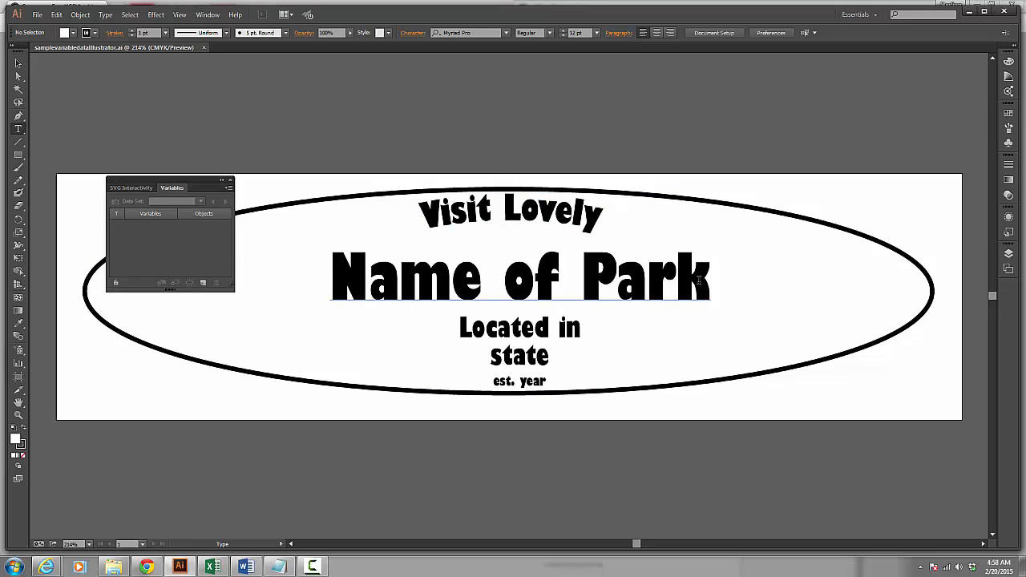
pyautogui.click(520, 355)
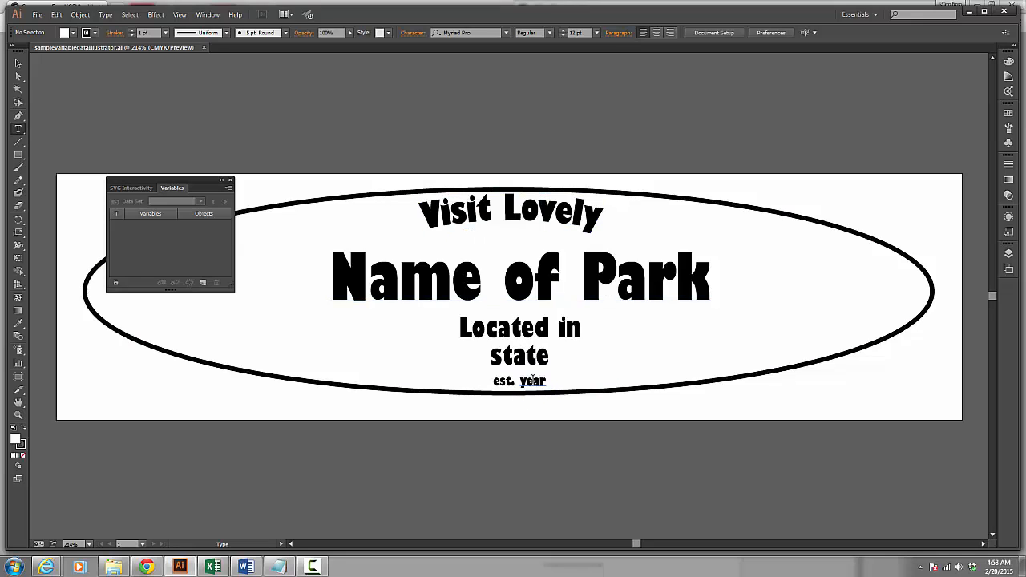
pyautogui.click(520, 277)
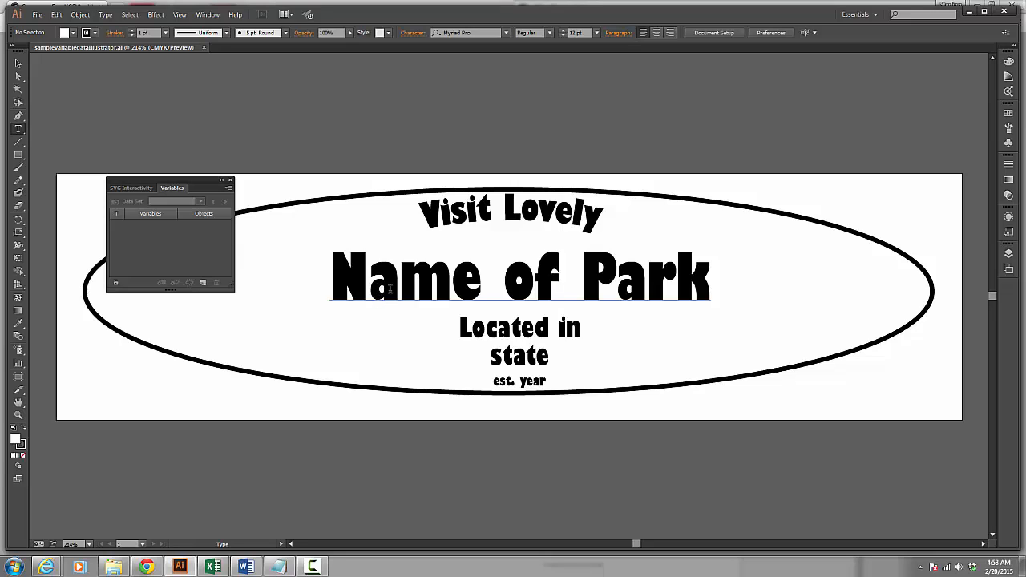
# Step: Make the Name of Park text a dynamic text variable named national_park
pyautogui.click(510, 210)
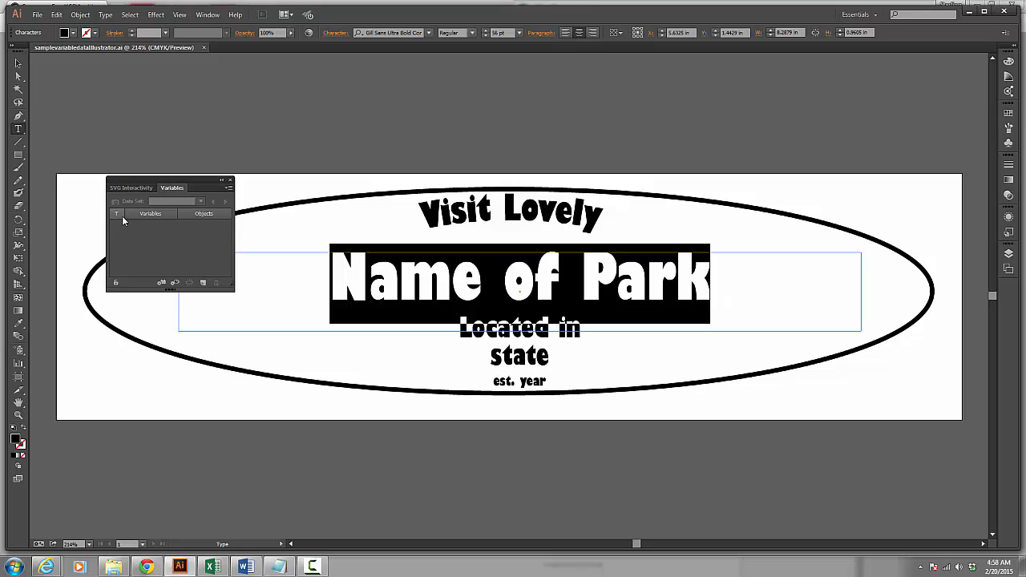
pyautogui.moveTo(166, 275)
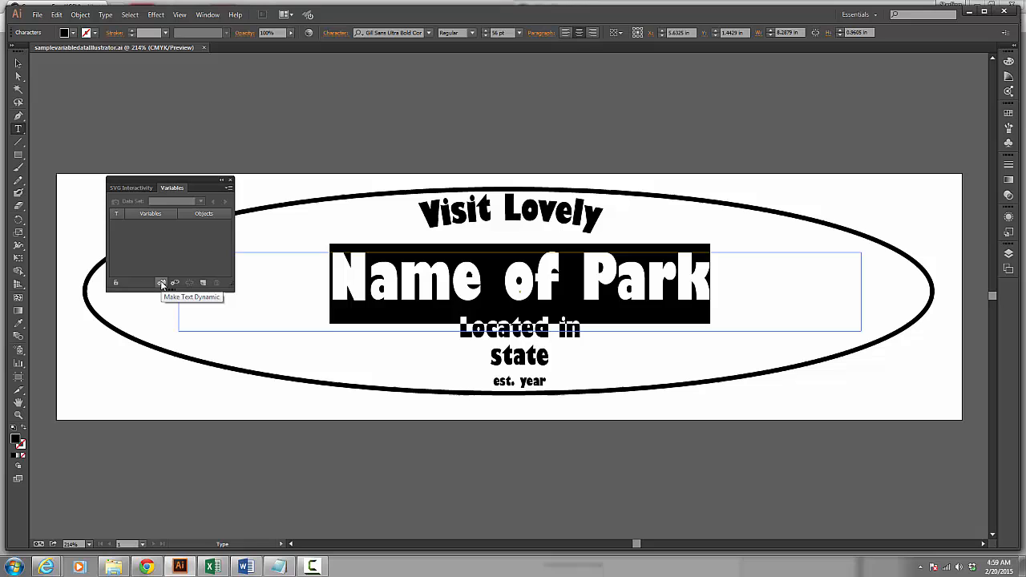
pyautogui.click(161, 283)
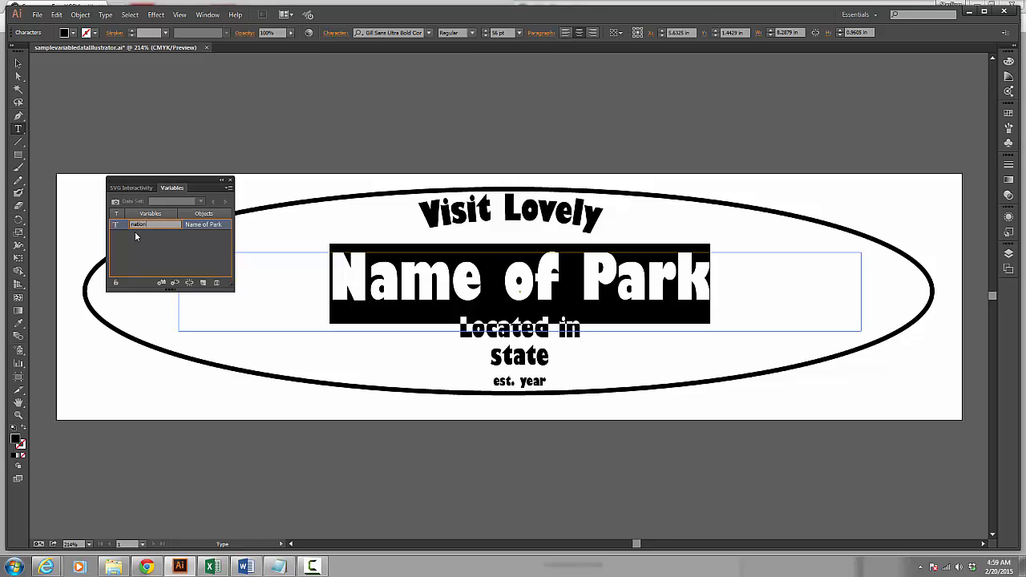
pyautogui.write('national_park')
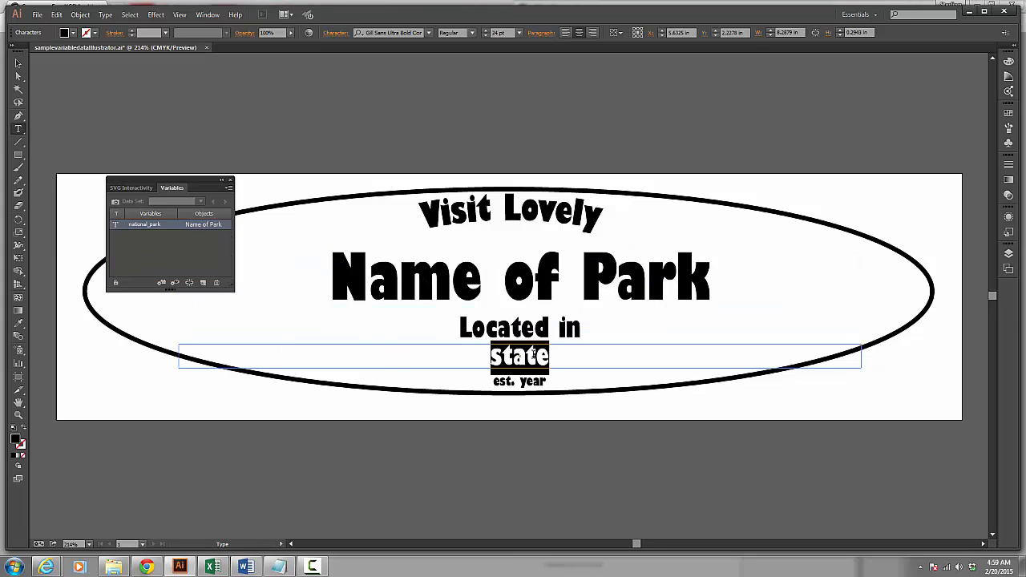
pyautogui.moveTo(161, 283)
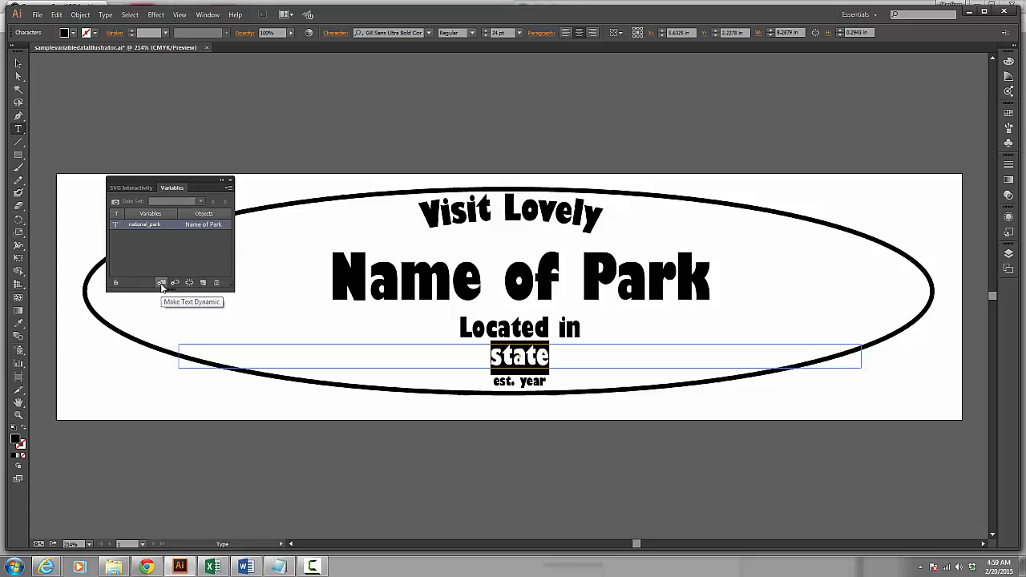
# Step: Make the state text its own dynamic variable named state, dismissing the mismatch warning
pyautogui.click(161, 283)
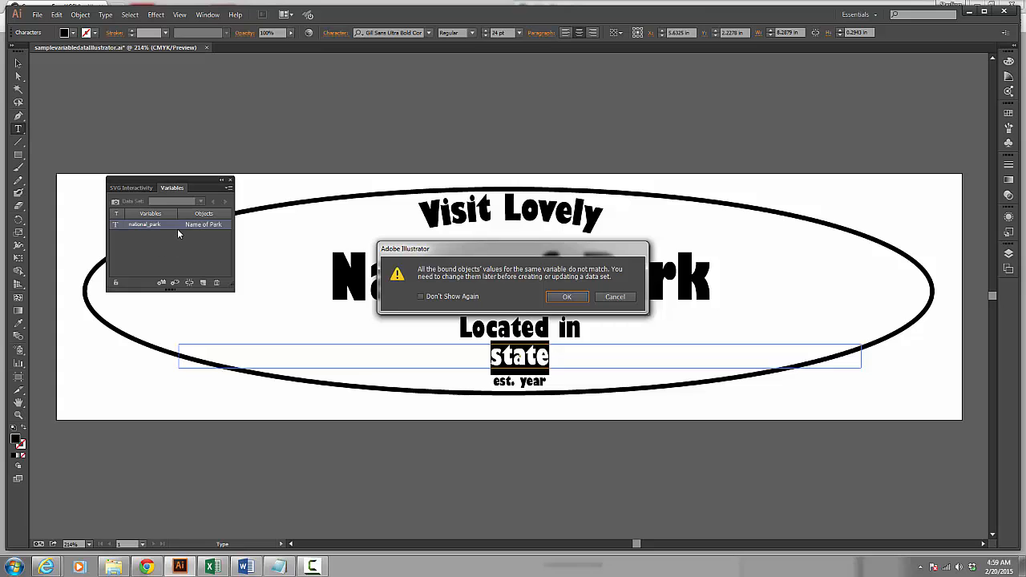
pyautogui.click(567, 296)
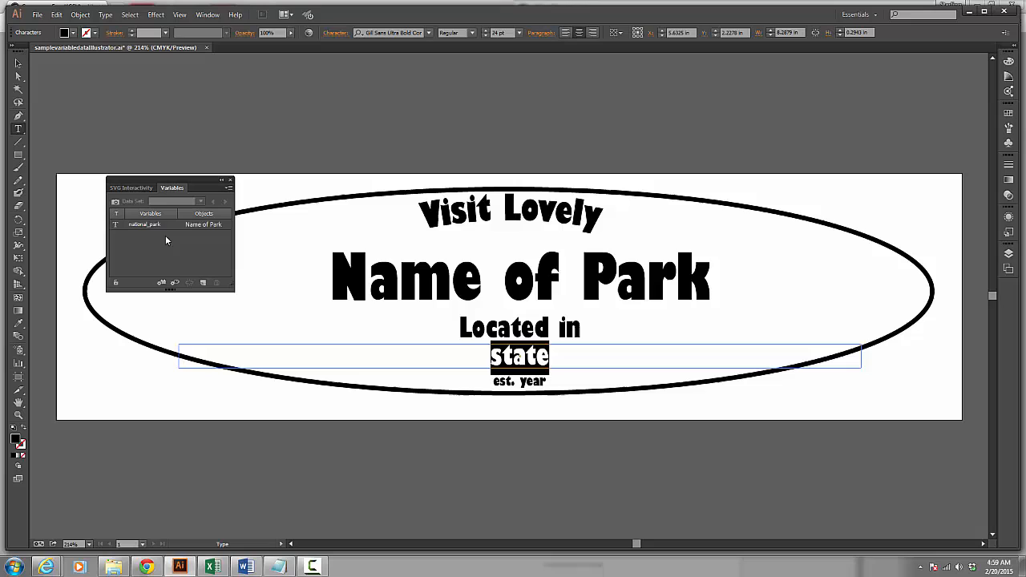
pyautogui.moveTo(589, 361)
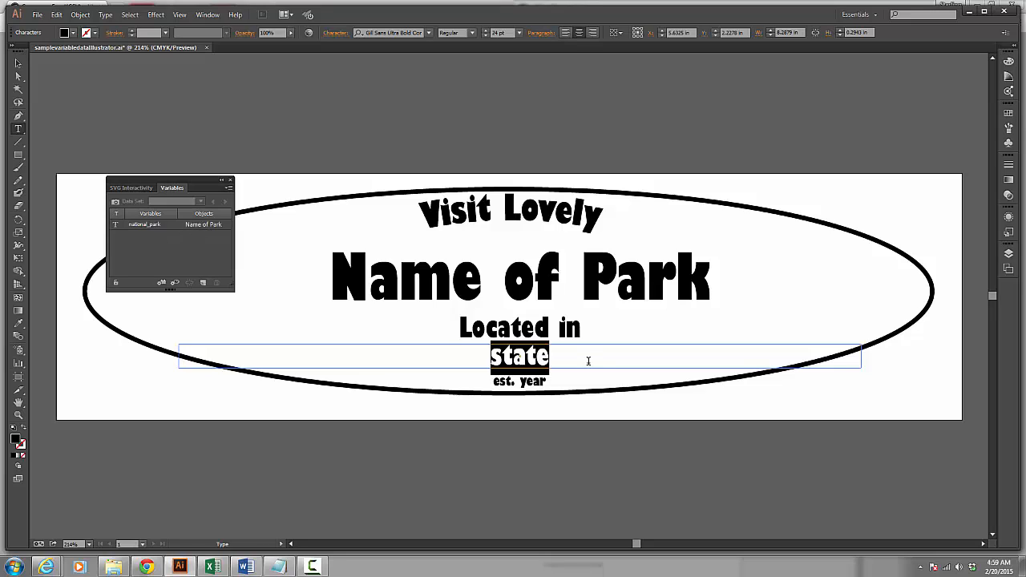
pyautogui.moveTo(161, 282)
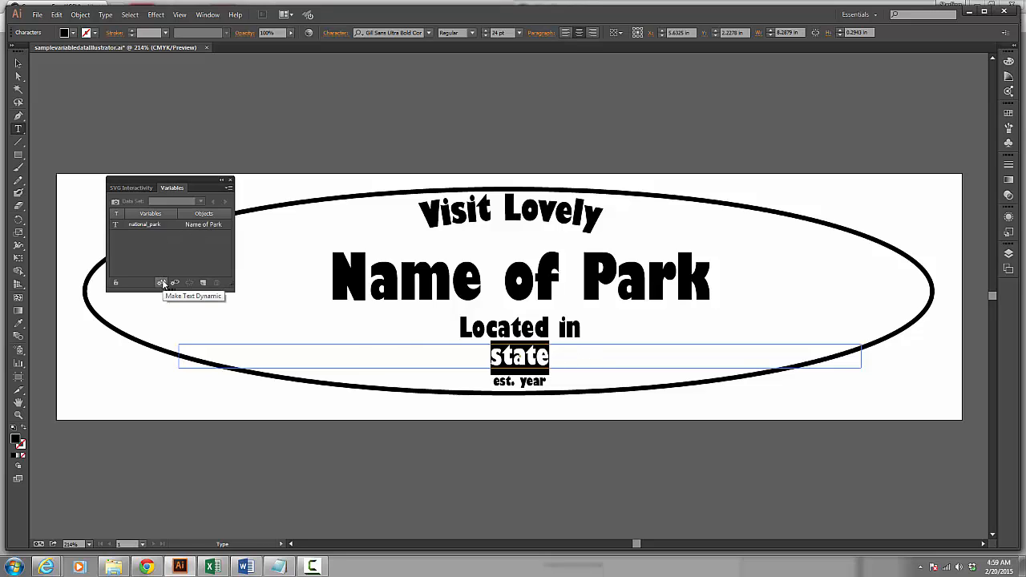
pyautogui.click(160, 282)
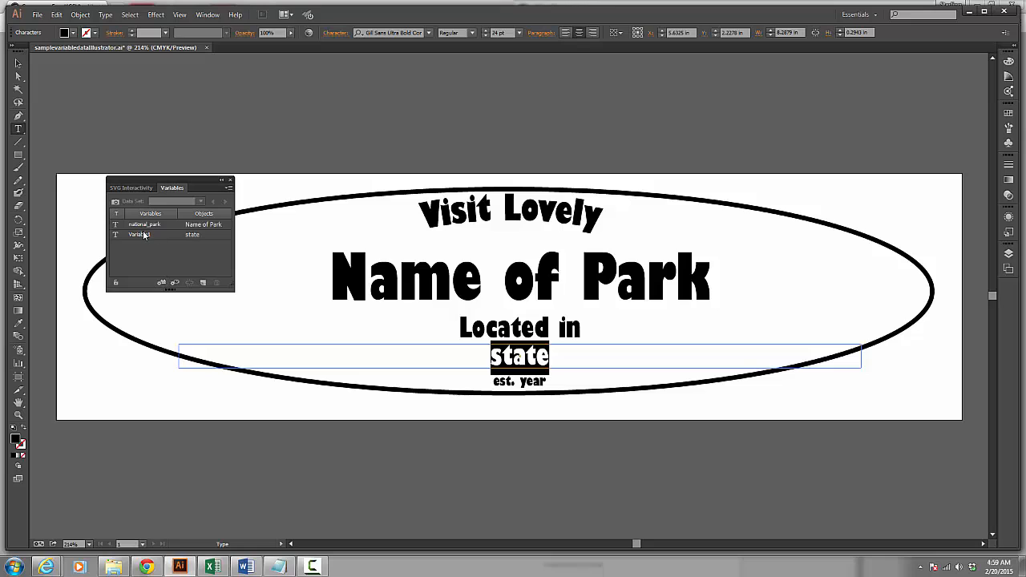
pyautogui.doubleClick(144, 234)
pyautogui.write('state')
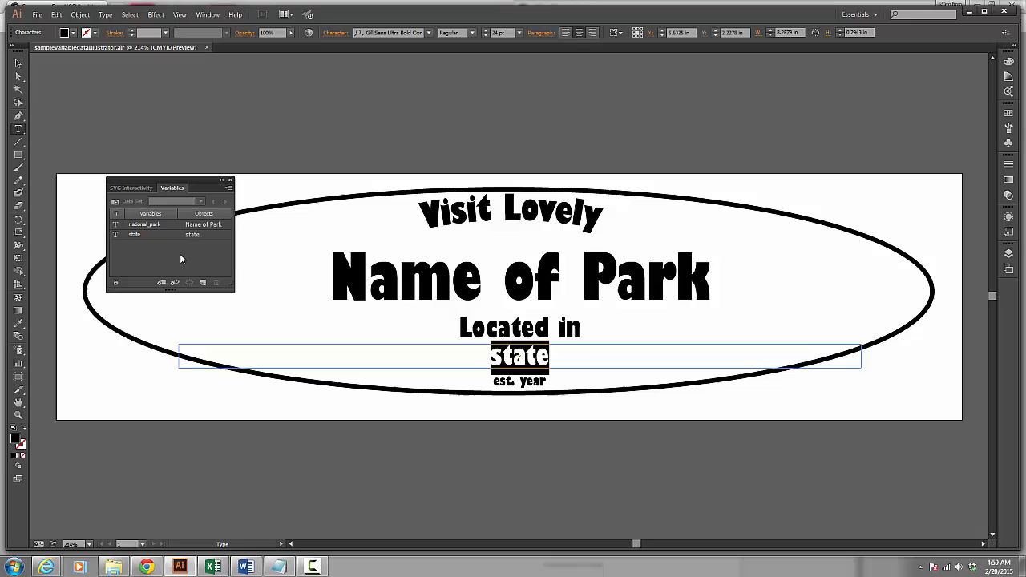
# Step: Make the year text its own dynamic variable named year
pyautogui.doubleClick(531, 381)
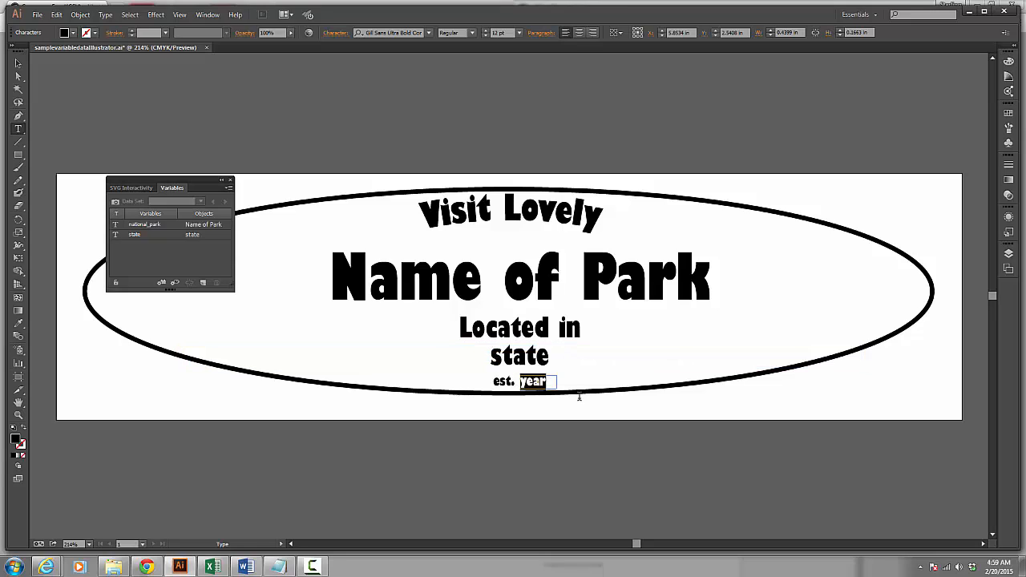
pyautogui.moveTo(165, 268)
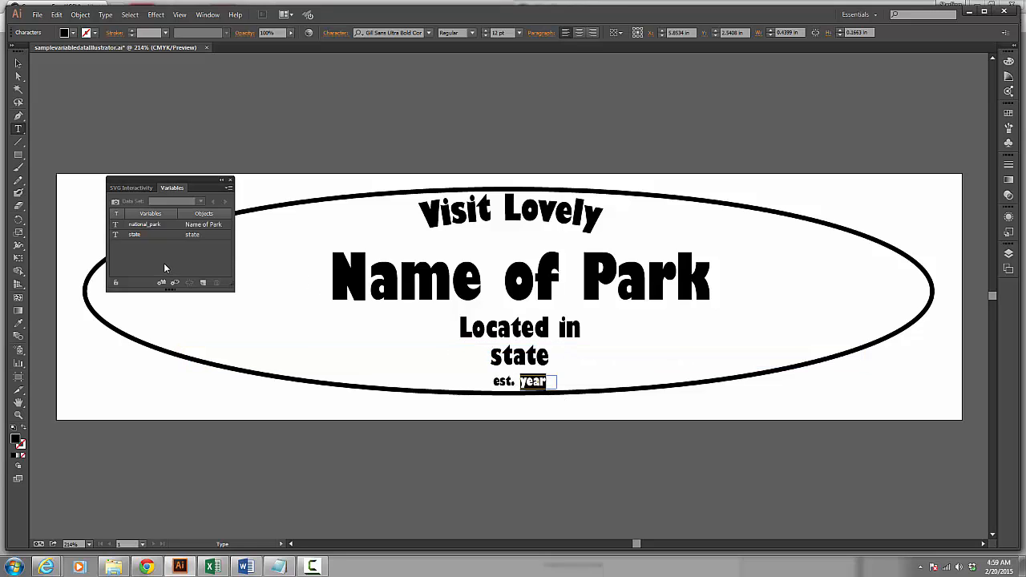
pyautogui.click(161, 282)
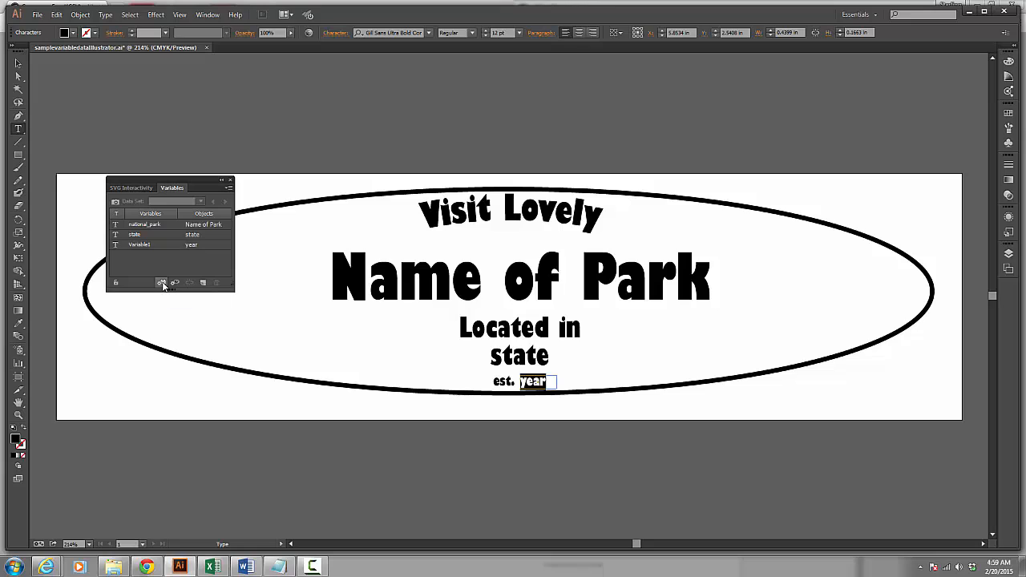
pyautogui.click(140, 244)
pyautogui.write('year')
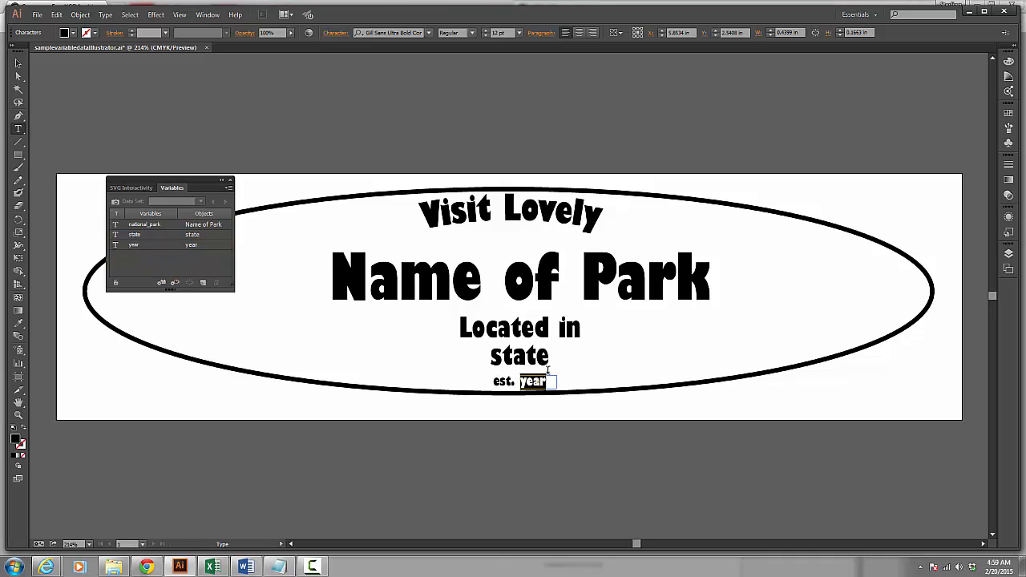
pyautogui.moveTo(509, 239)
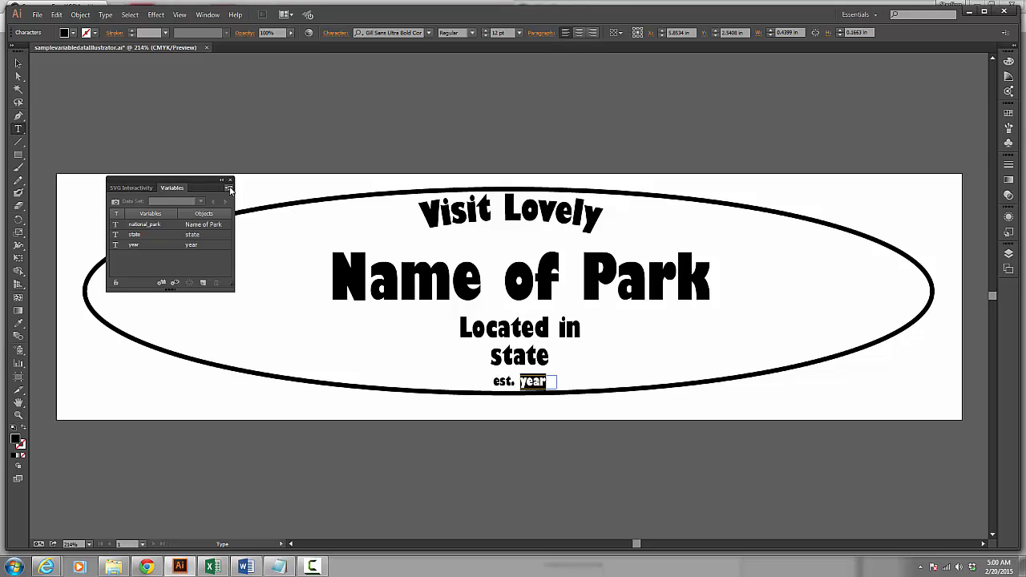
# Step: Save the three variables as XML library variables-from-illustrator in the Desktop Variables folder
pyautogui.click(230, 187)
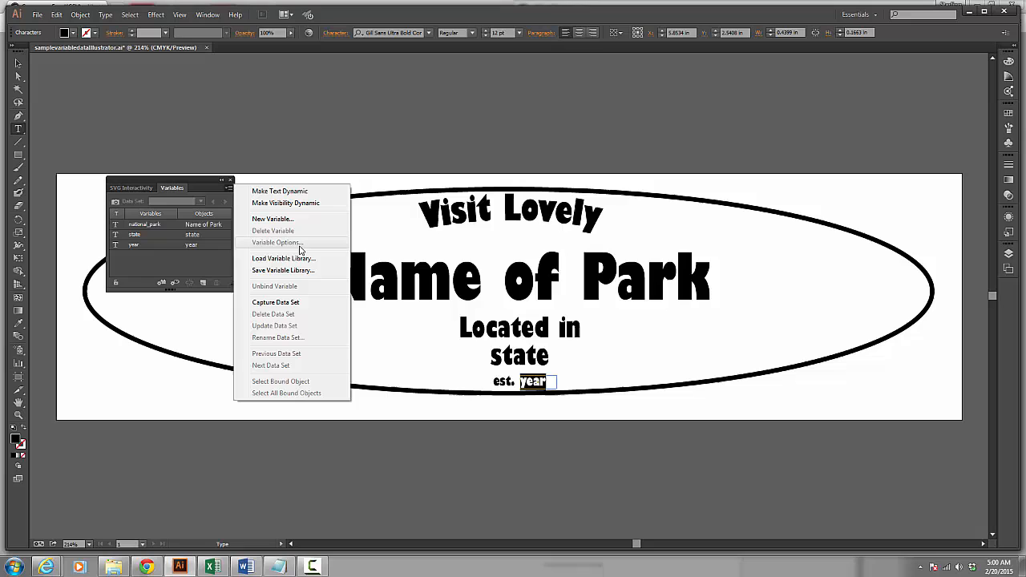
pyautogui.moveTo(300, 270)
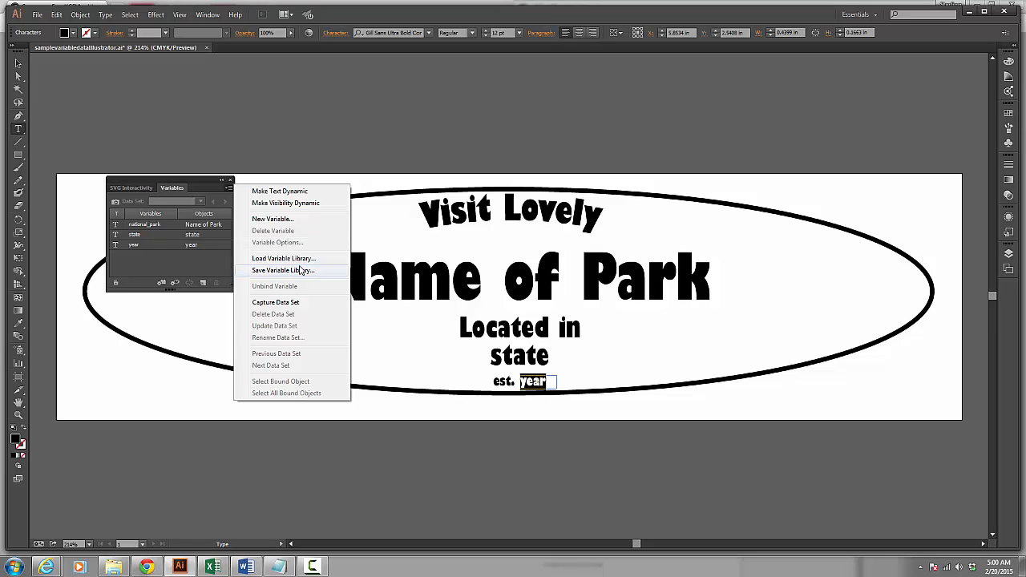
pyautogui.click(281, 270)
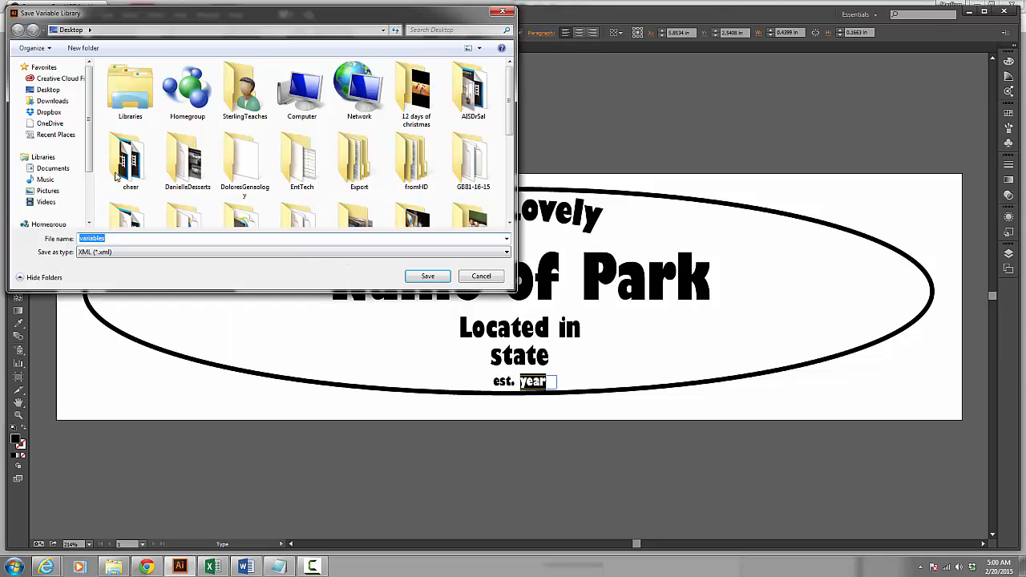
pyautogui.click(47, 89)
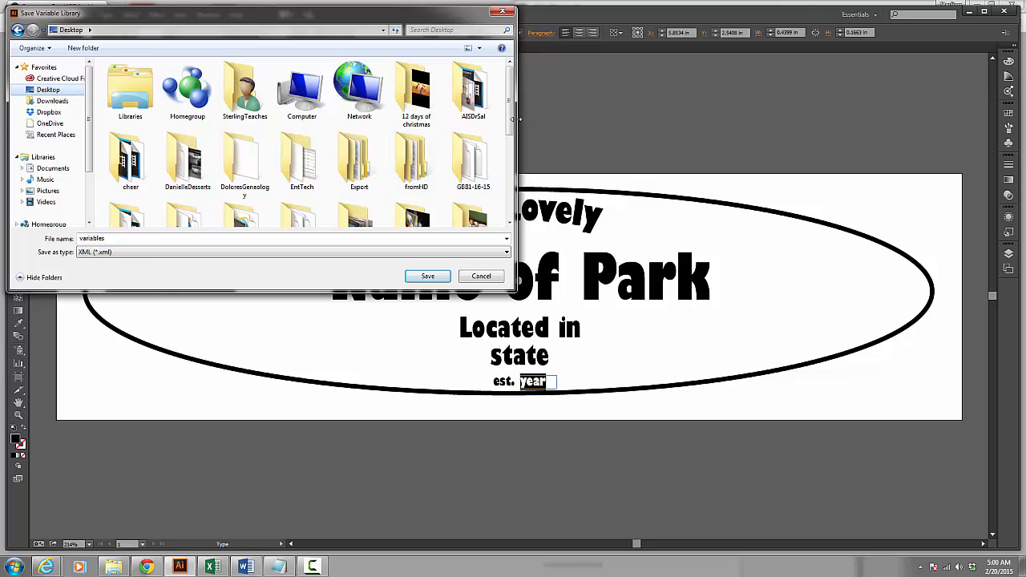
pyautogui.scroll(-3)
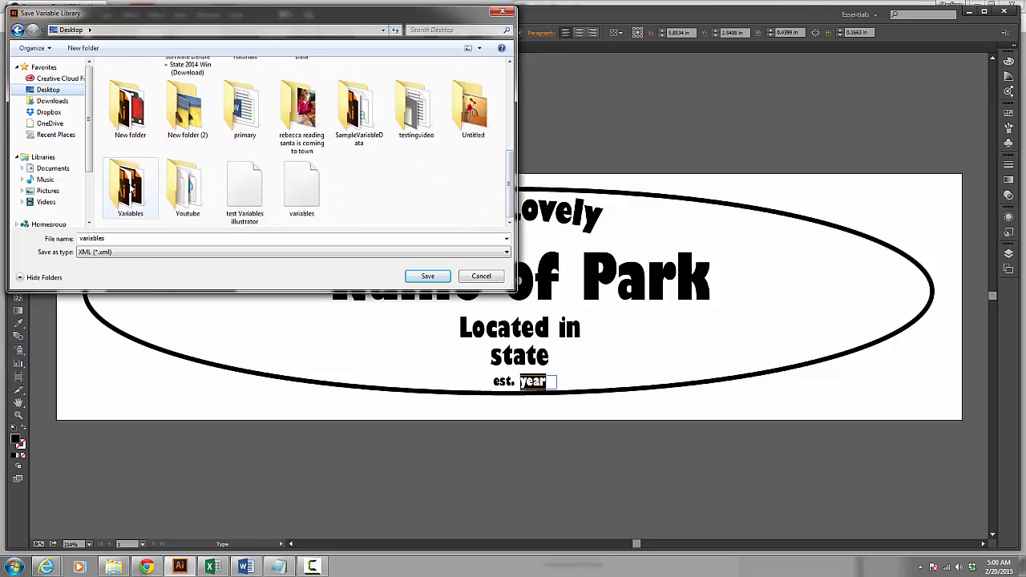
pyautogui.doubleClick(130, 185)
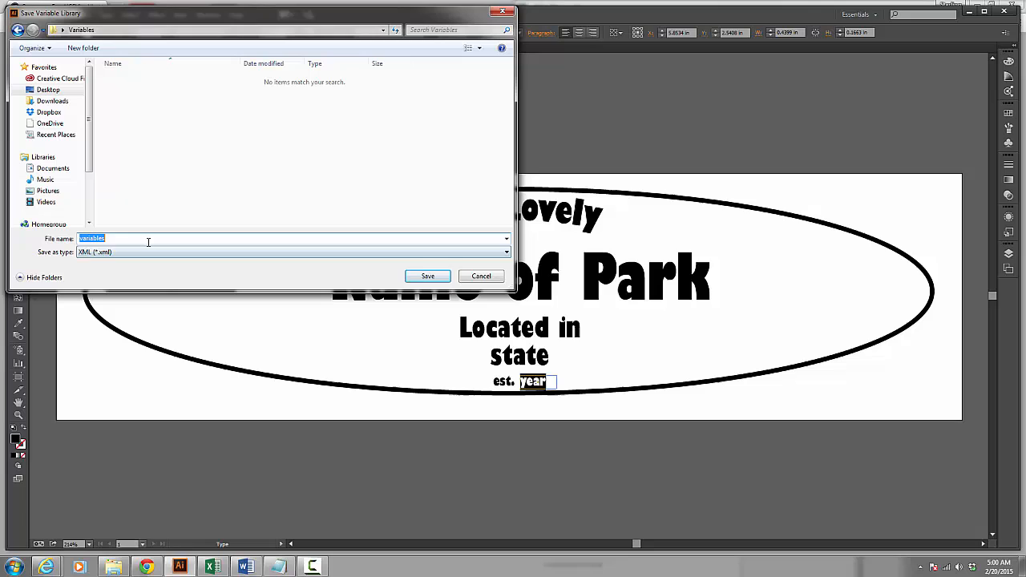
pyautogui.click(148, 238)
pyautogui.write('-from')
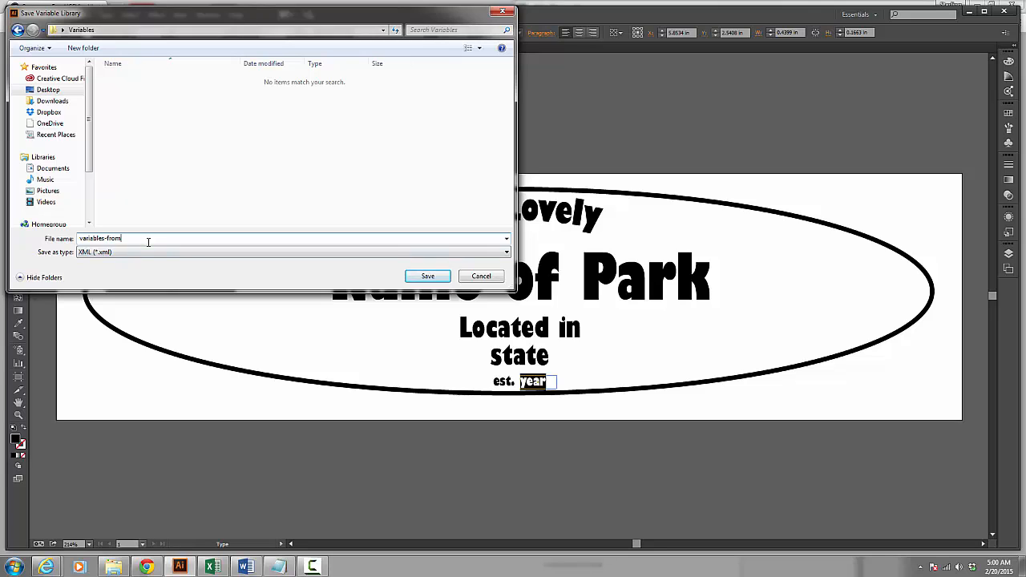
pyautogui.write('-illustrator')
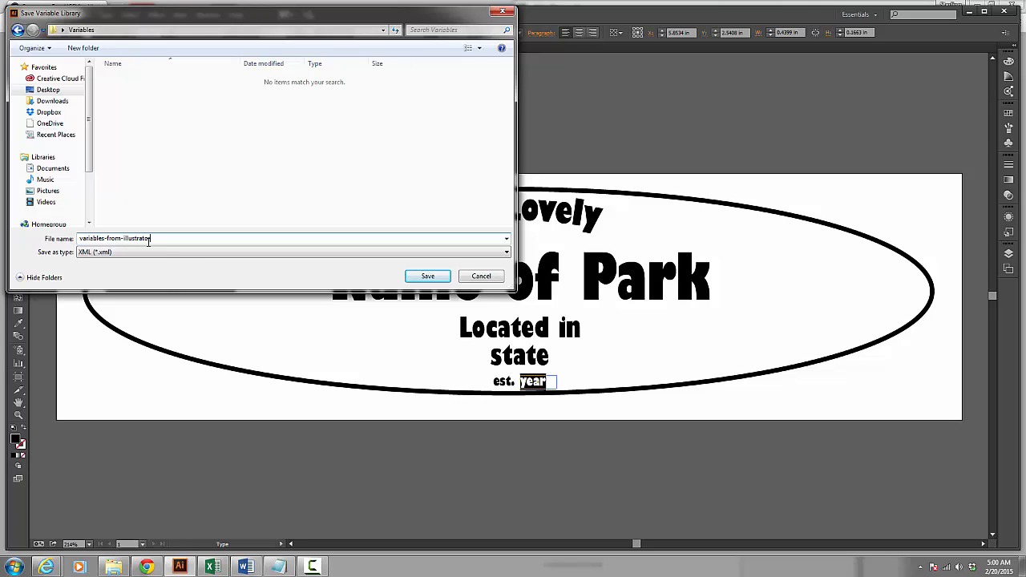
pyautogui.moveTo(372, 270)
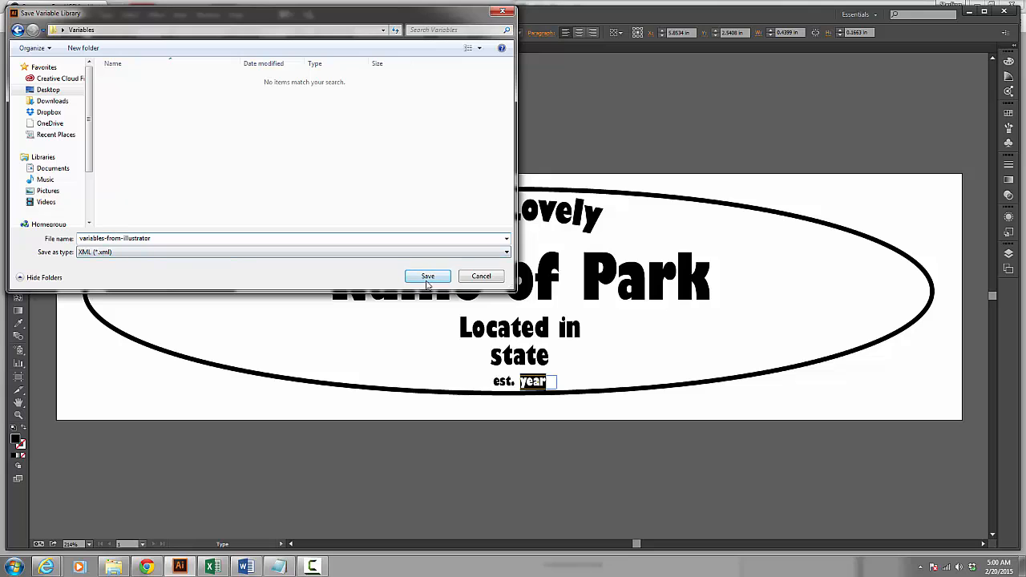
pyautogui.click(427, 275)
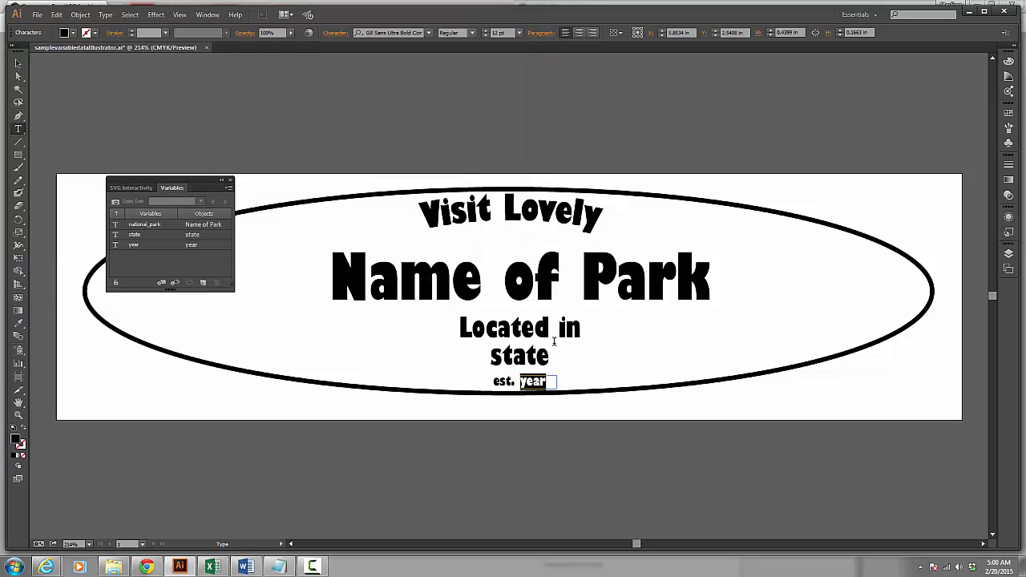
pyautogui.click(277, 567)
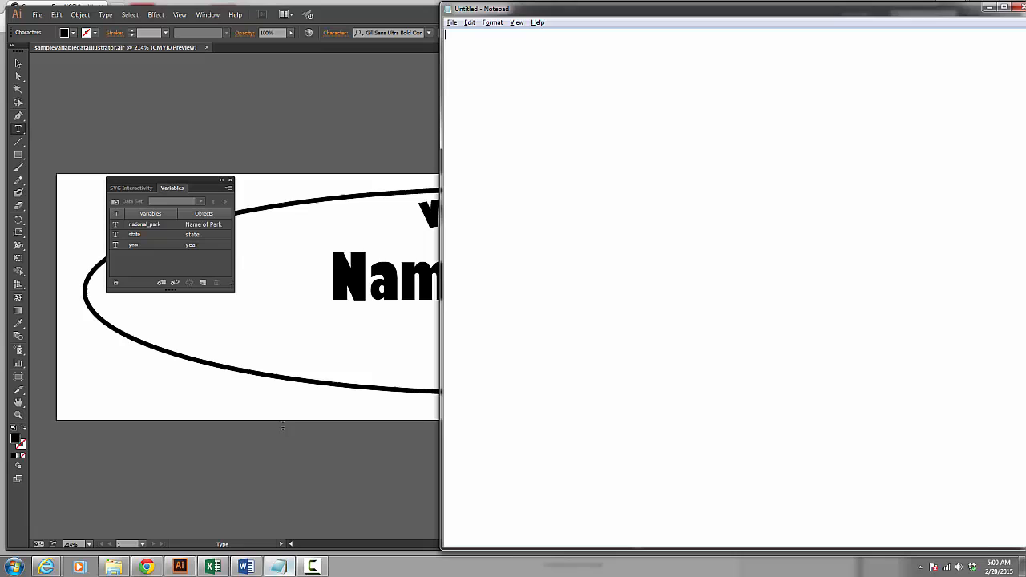
pyautogui.click(453, 22)
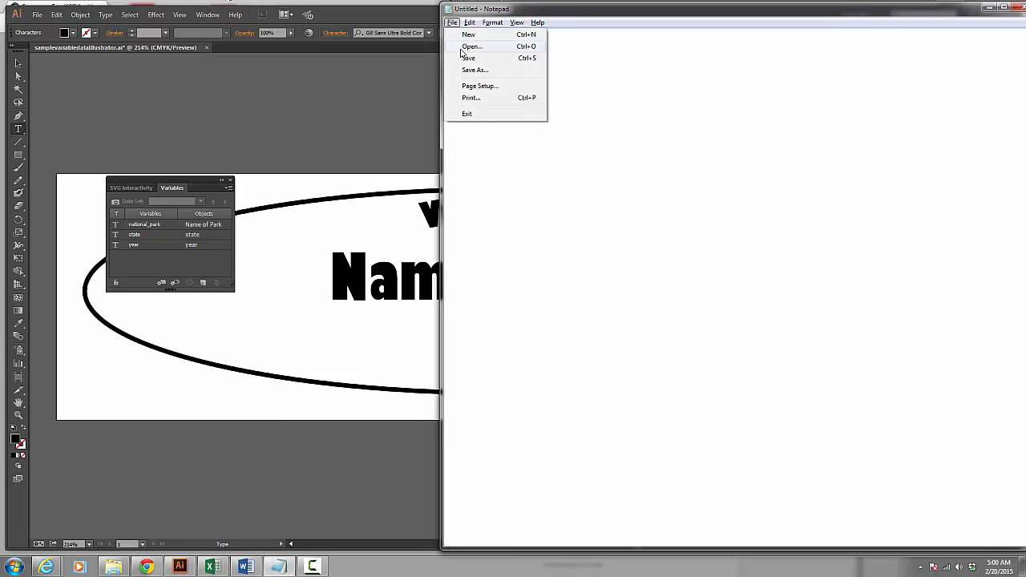
pyautogui.click(471, 46)
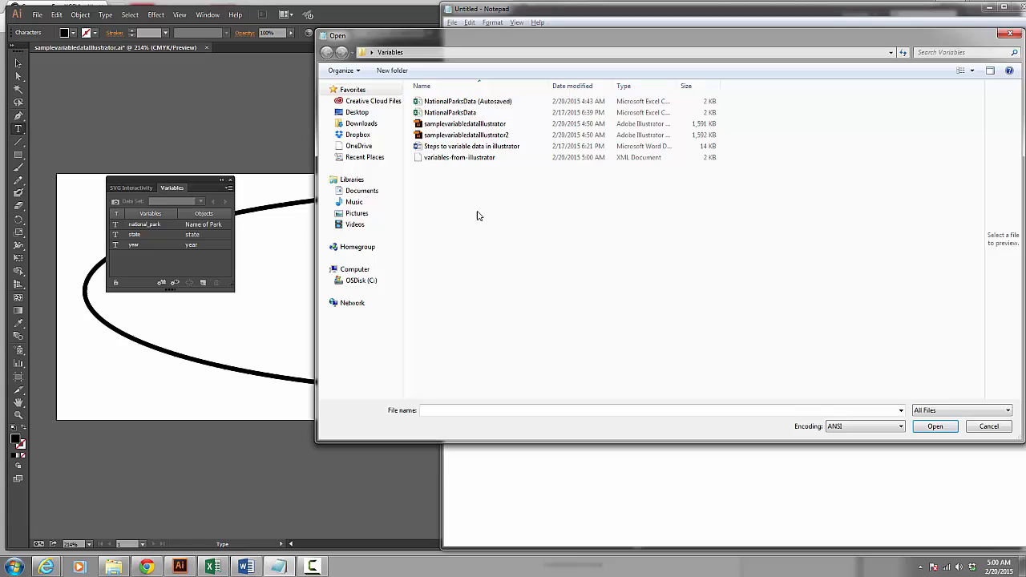
pyautogui.click(458, 157)
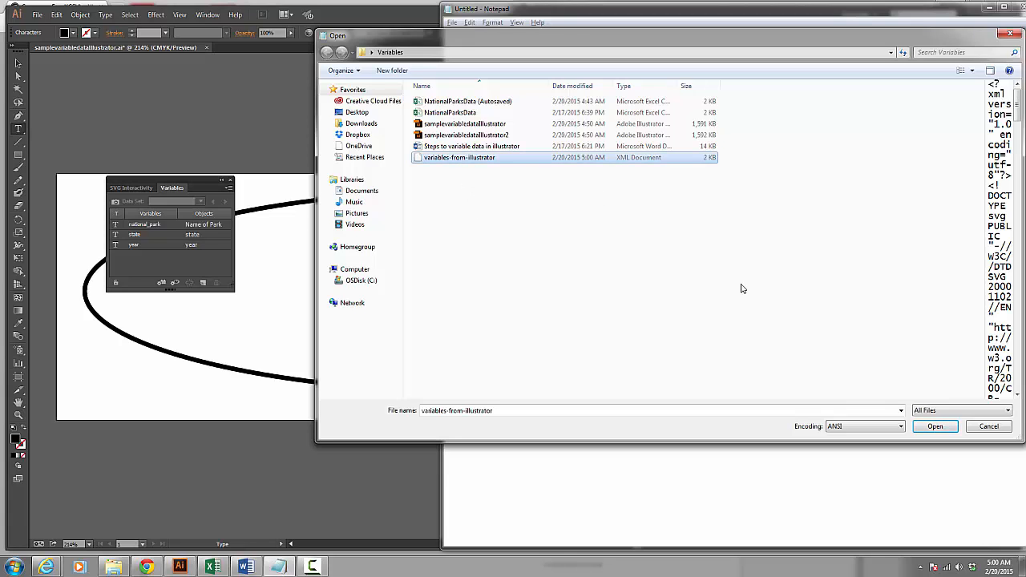
pyautogui.click(934, 426)
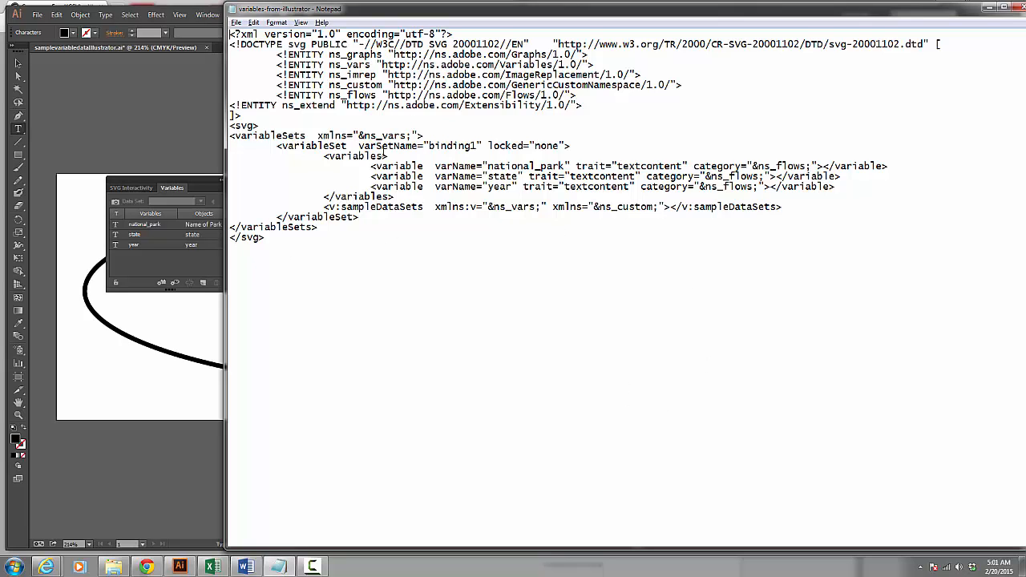
pyautogui.click(179, 567)
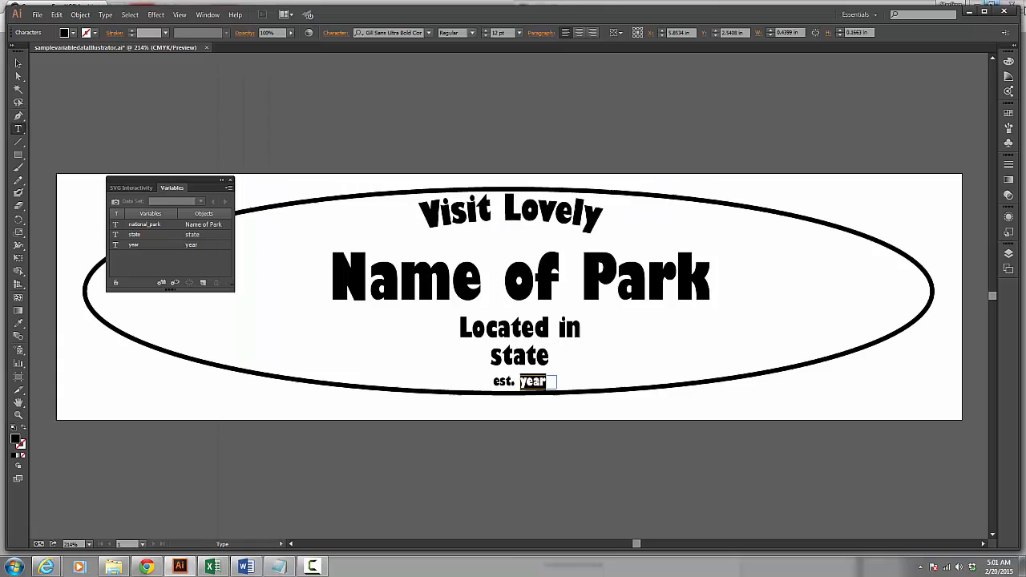
pyautogui.moveTo(605, 315)
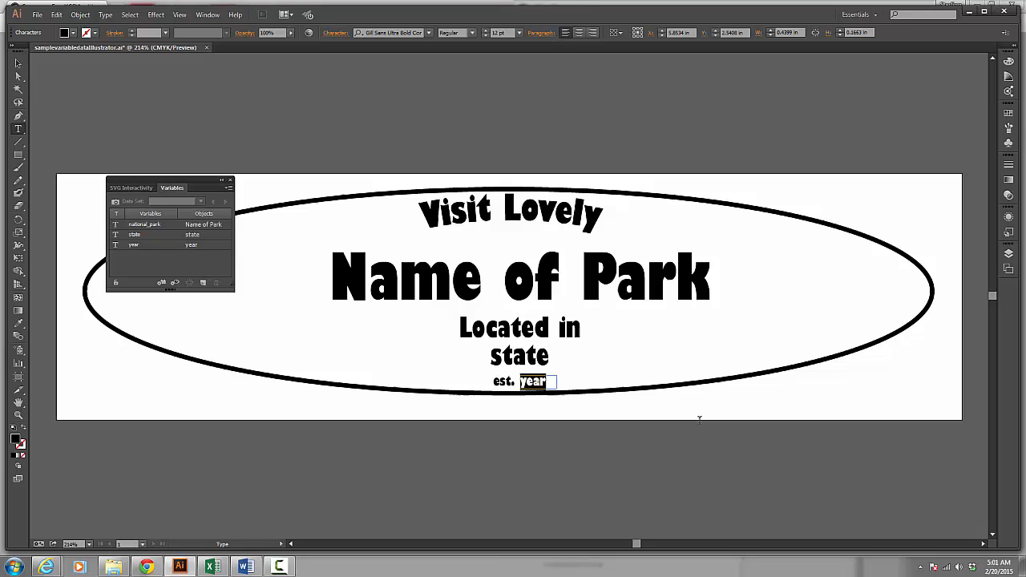
pyautogui.moveTo(209, 255)
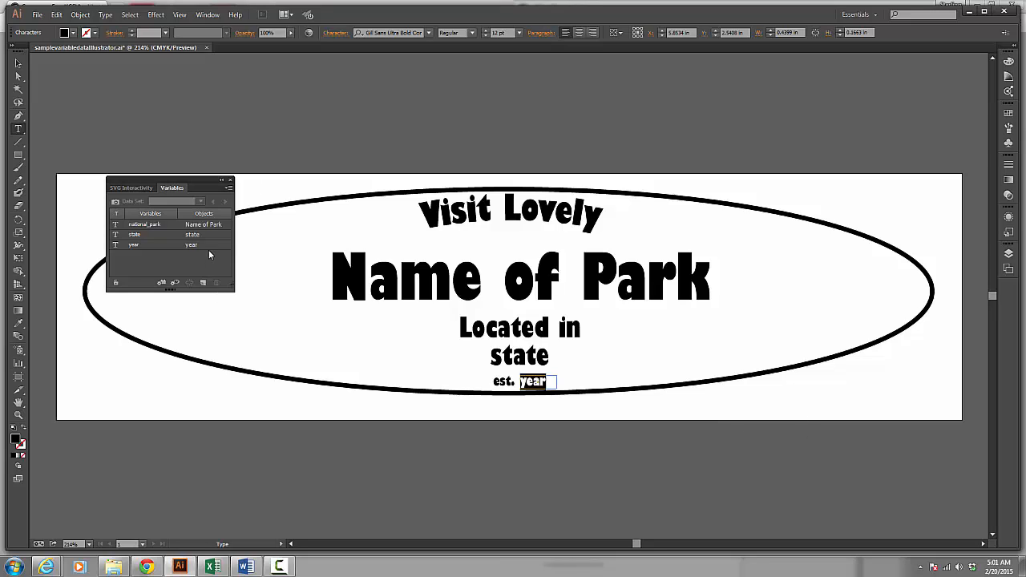
pyautogui.moveTo(492, 343)
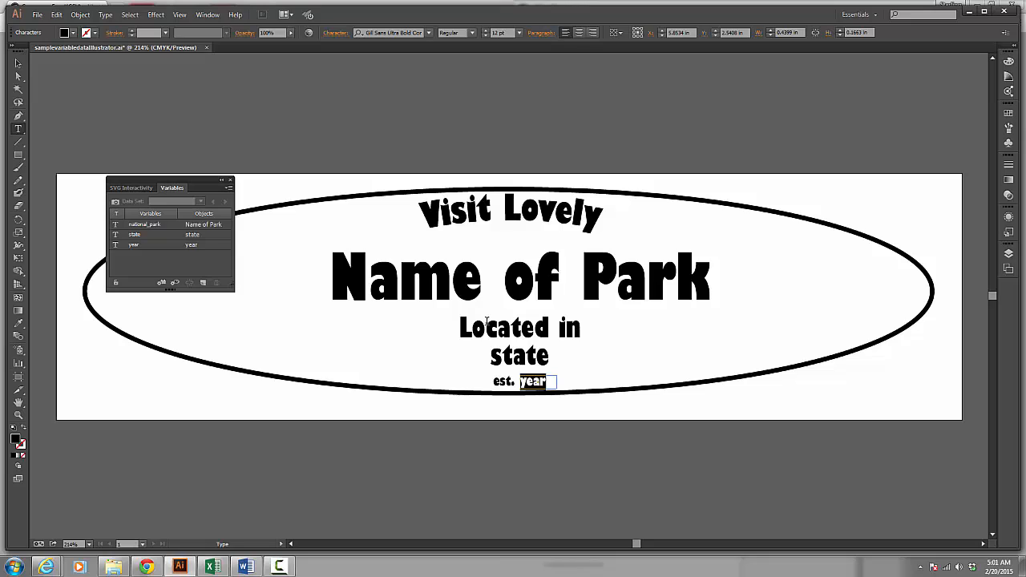
pyautogui.moveTo(168, 245)
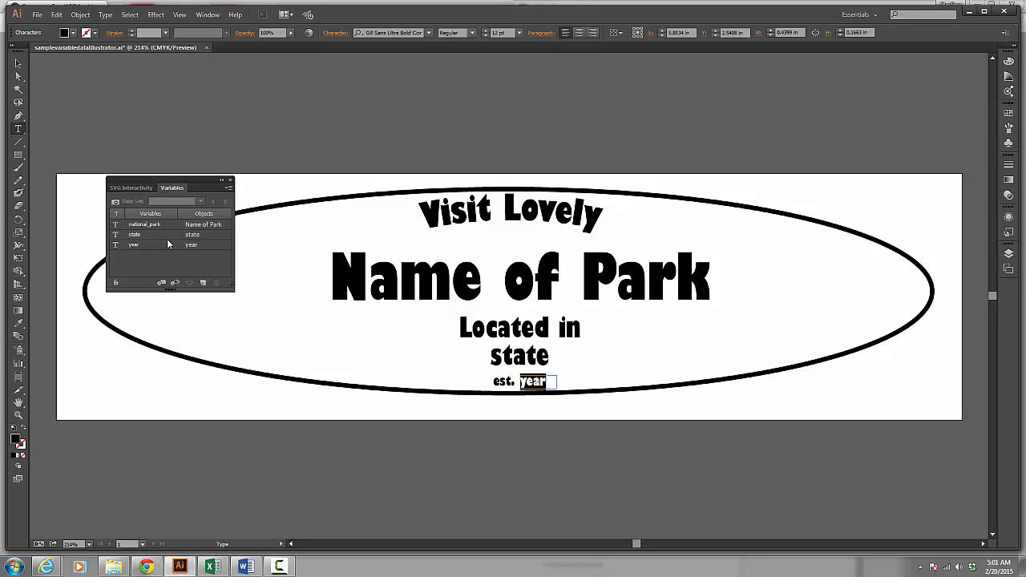
pyautogui.moveTo(377, 257)
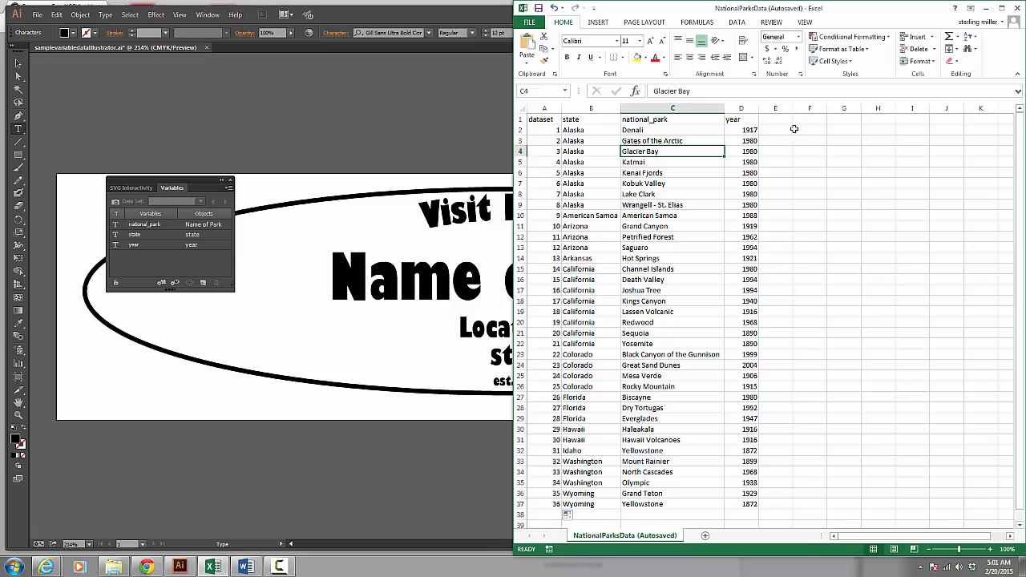
pyautogui.moveTo(679, 119)
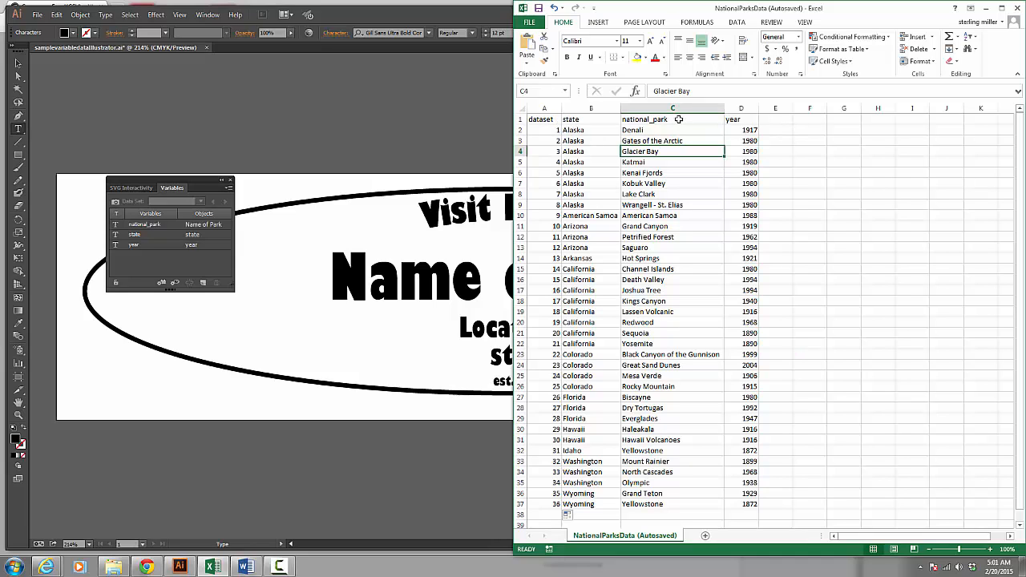
pyautogui.moveTo(751, 124)
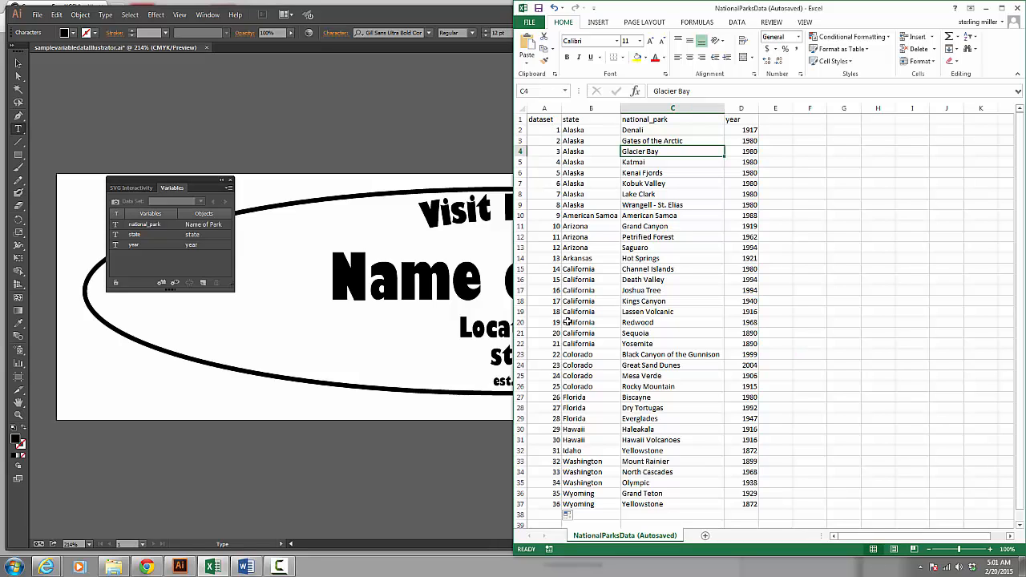
# Step: Copy the national parks table A1:D37 with all 36 datasets from the spreadsheet
pyautogui.click(544, 504)
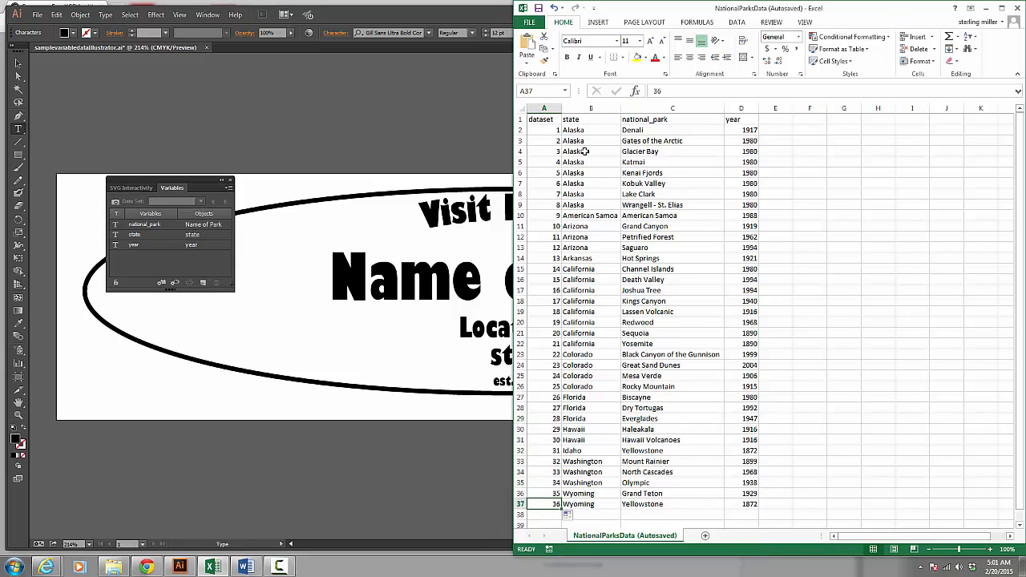
pyautogui.moveTo(411, 320)
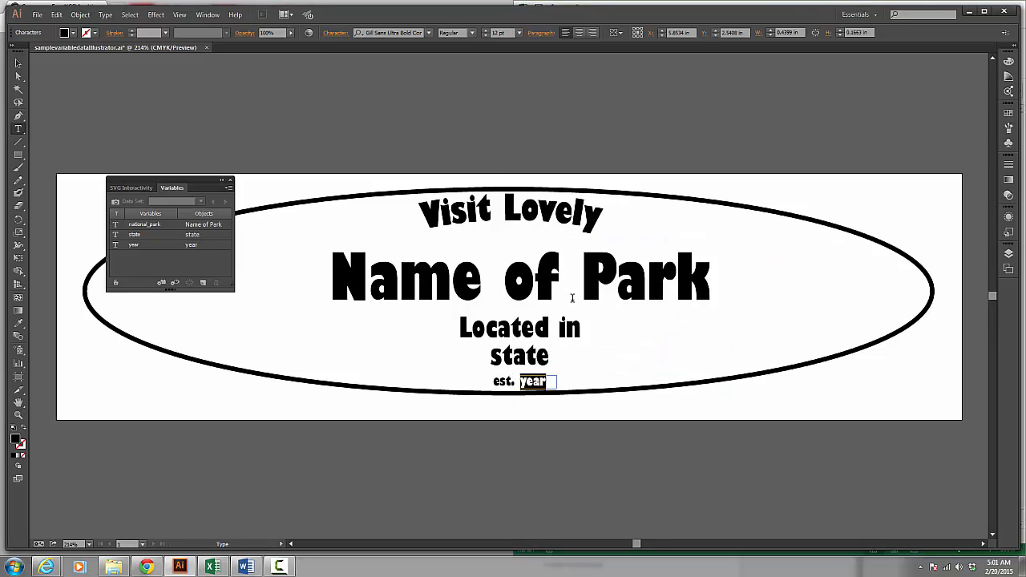
pyautogui.moveTo(725, 304)
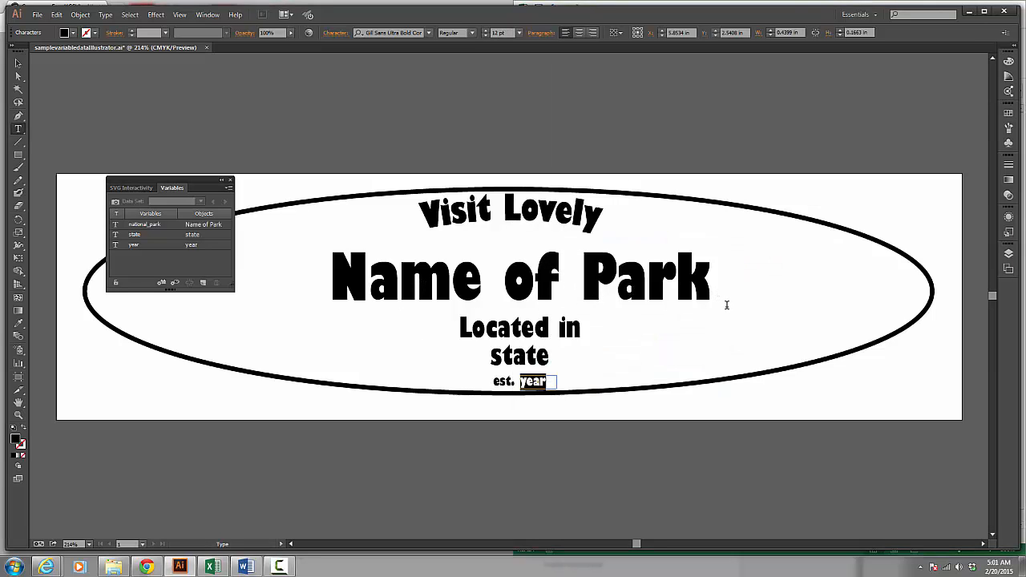
pyautogui.click(211, 567)
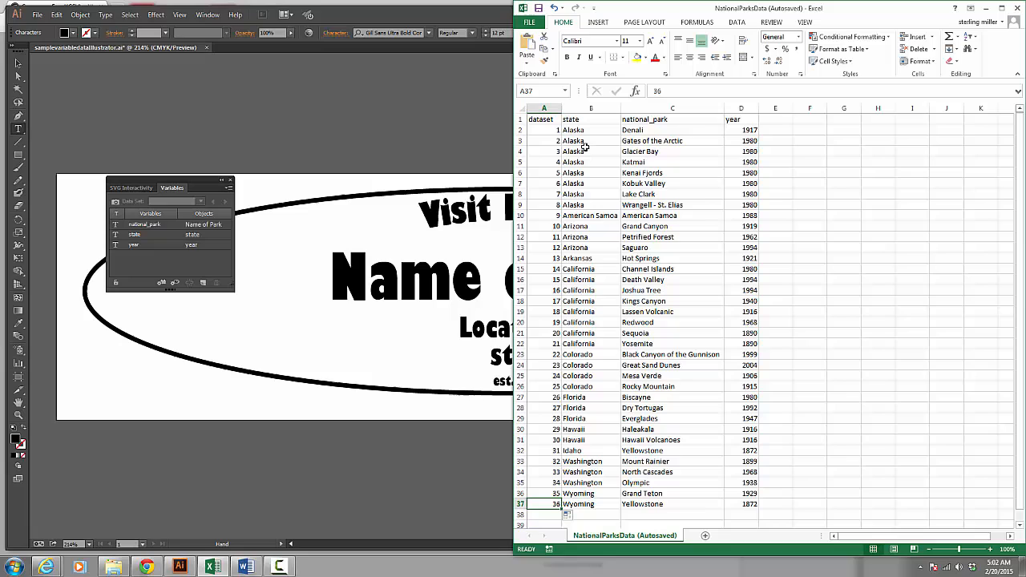
pyautogui.moveTo(585, 151)
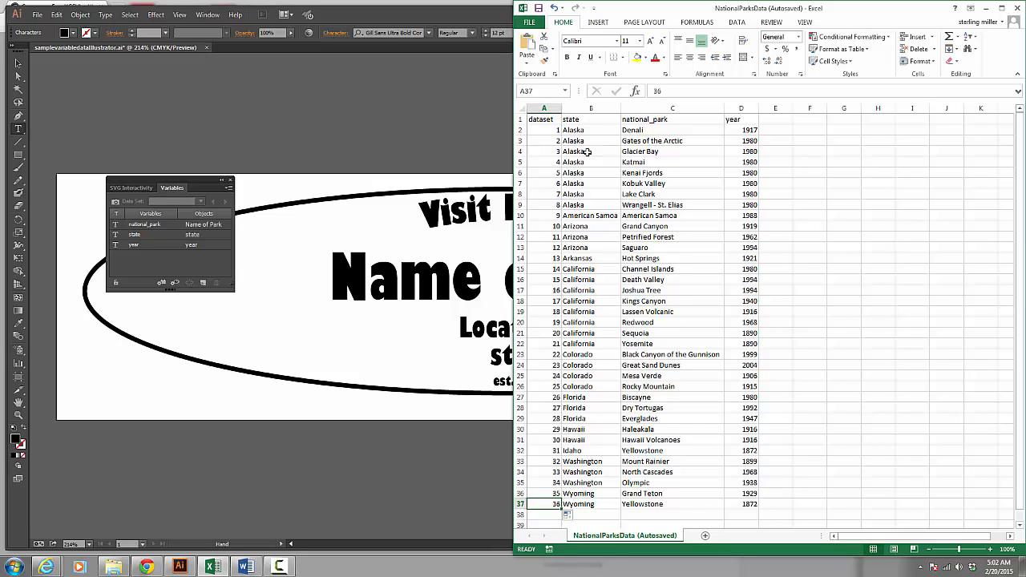
pyautogui.moveTo(588, 124)
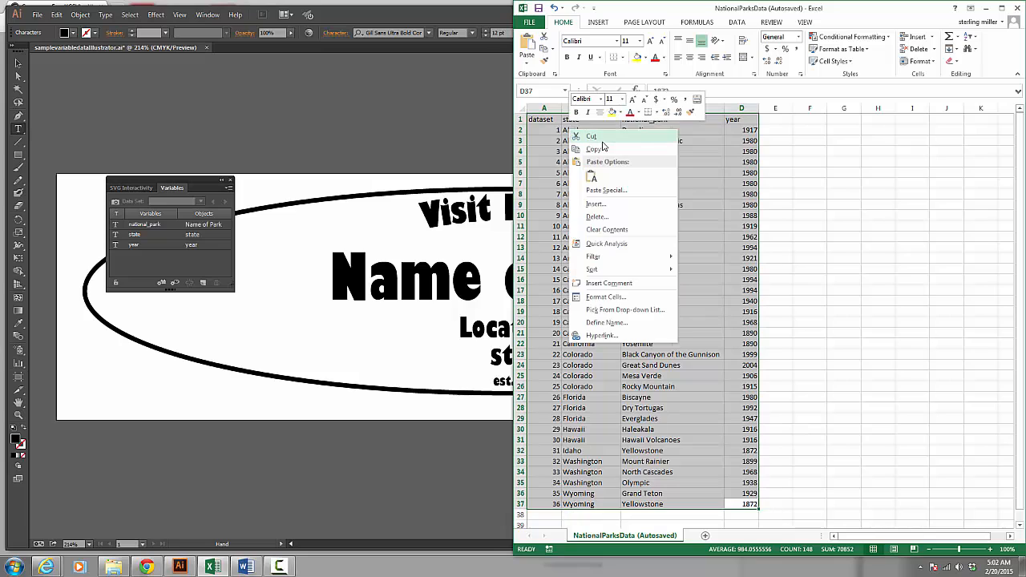
pyautogui.click(592, 135)
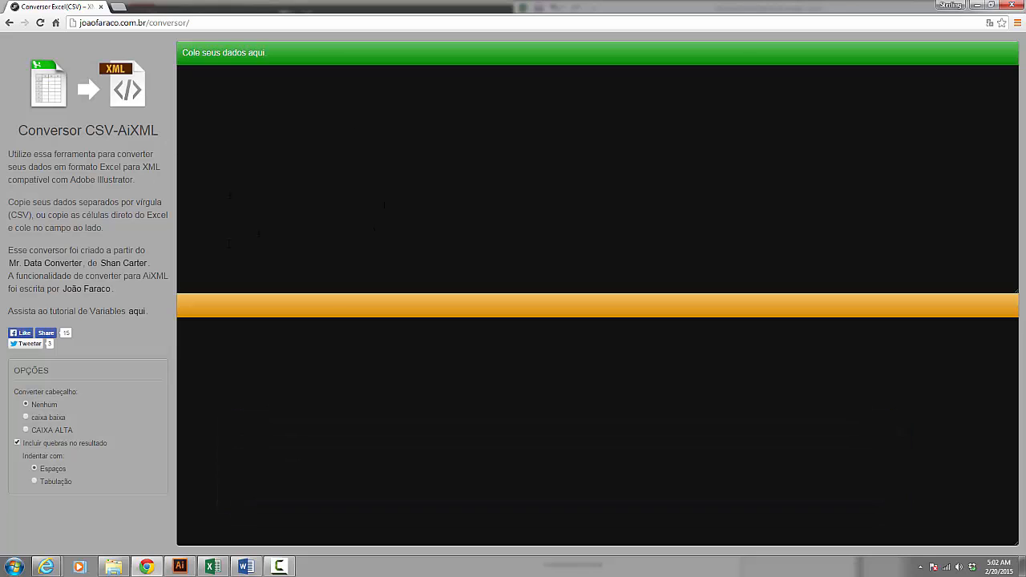
pyautogui.moveTo(562, 48)
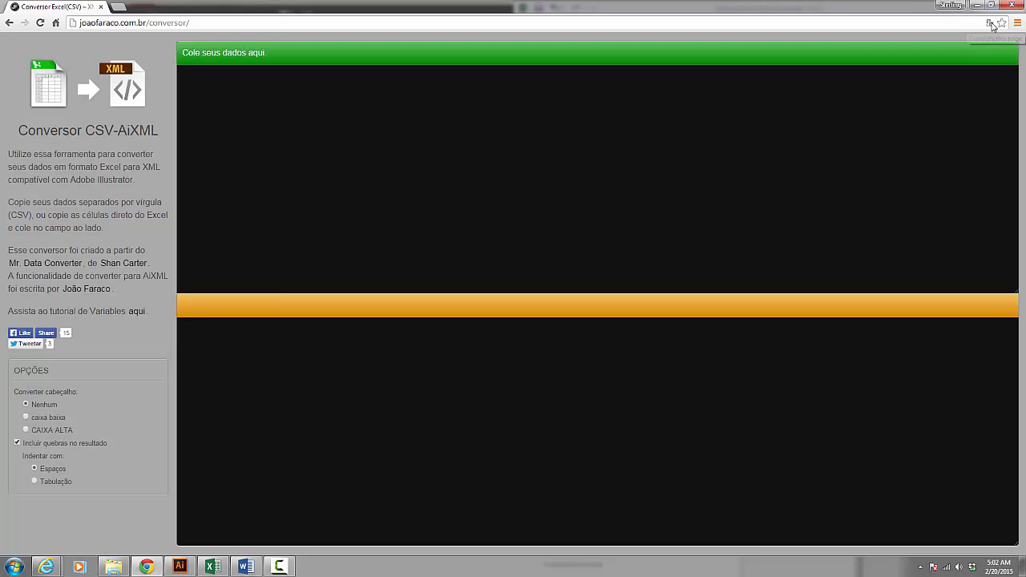
# Step: Translate the CSV-AiXML Converter page from Portuguese into English
pyautogui.click(989, 23)
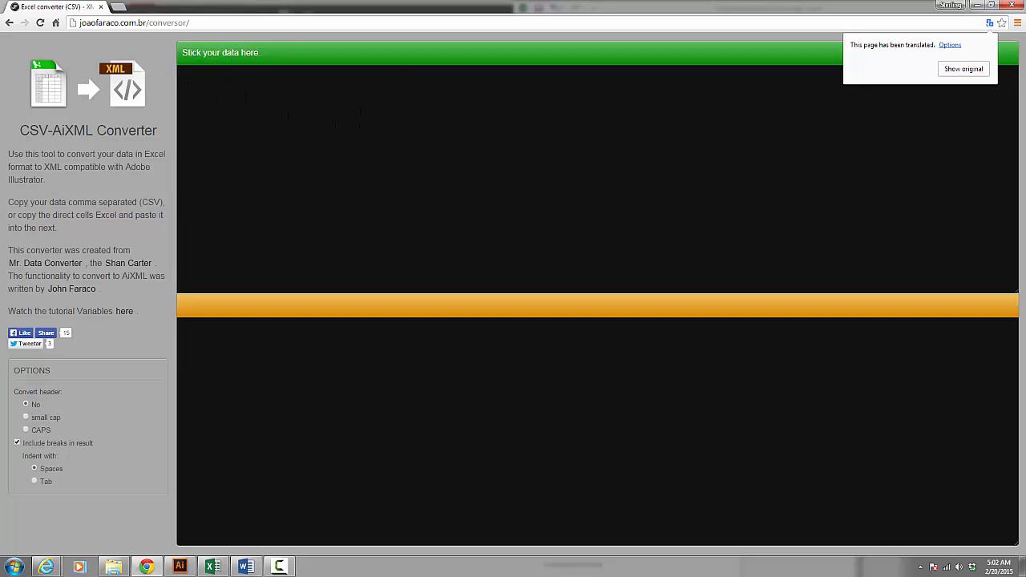
pyautogui.moveTo(116, 293)
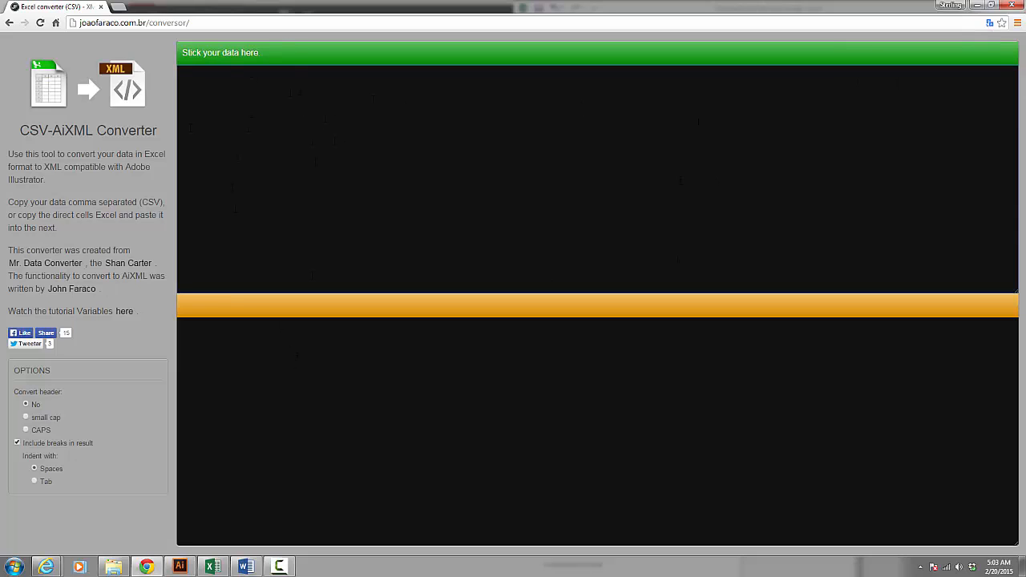
# Step: Paste the 36 park datasets into the converter box to generate the Illustrator variable XML
pyautogui.rightClick(346, 146)
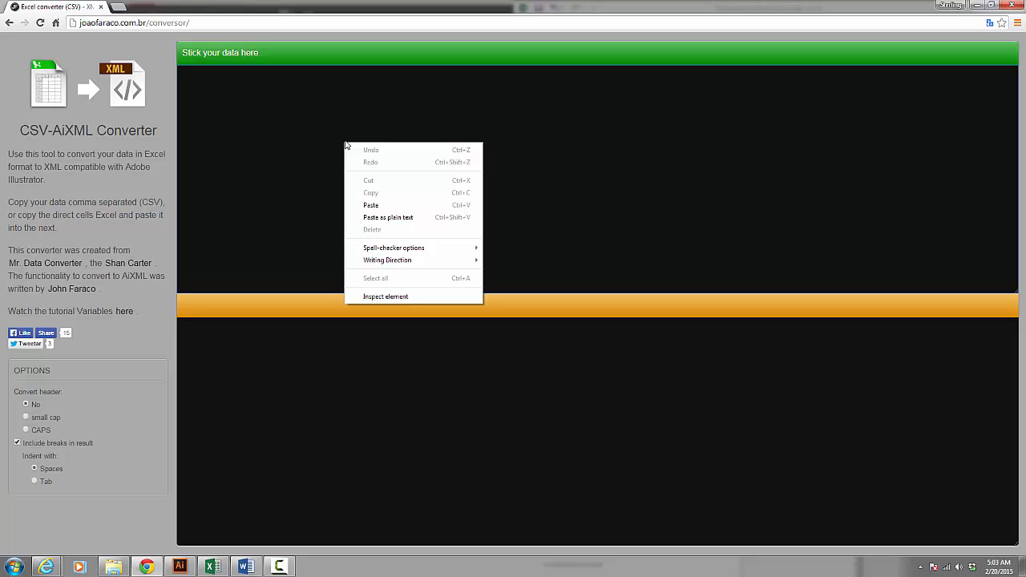
pyautogui.click(371, 205)
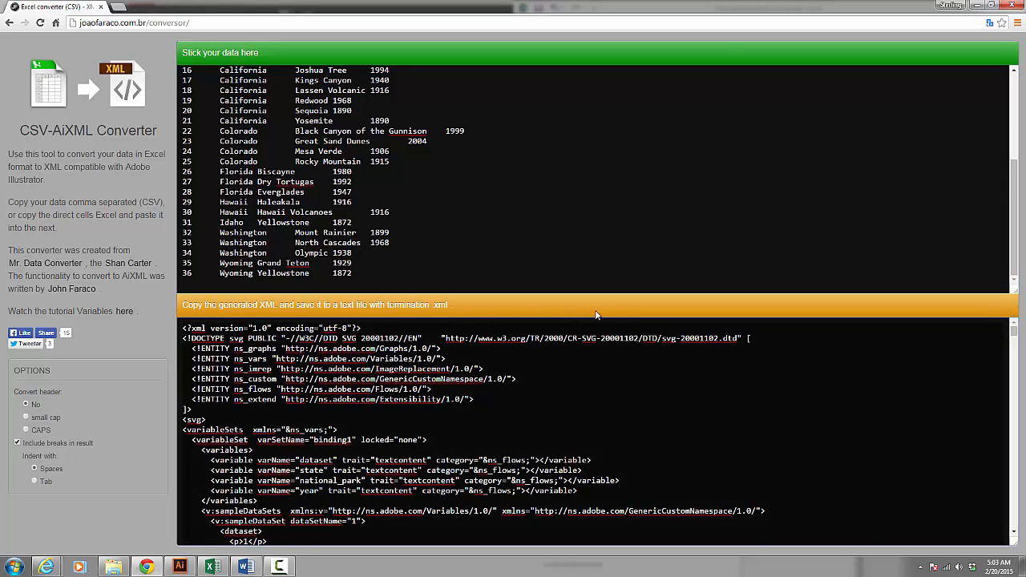
pyautogui.moveTo(470, 318)
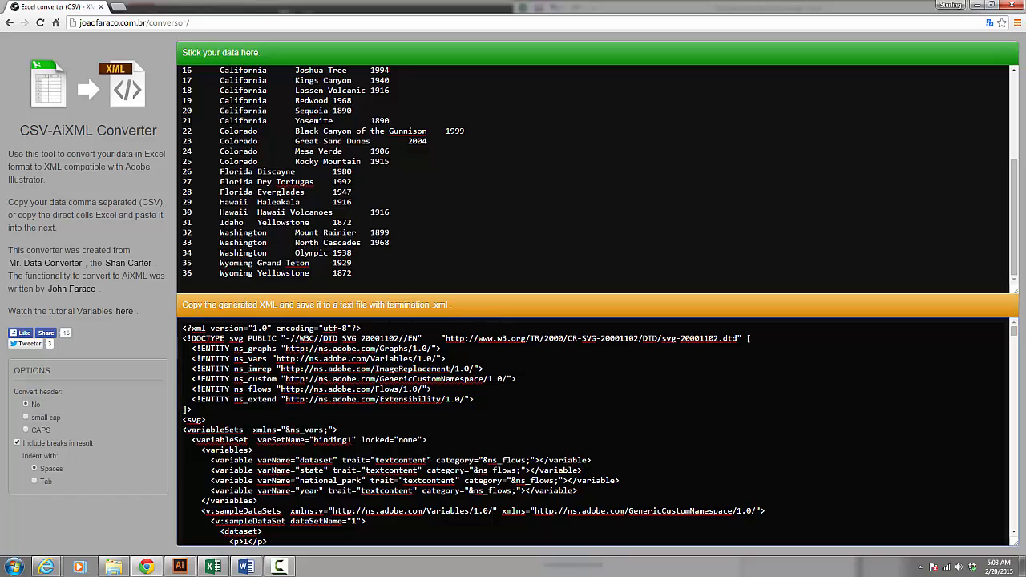
pyautogui.moveTo(272, 315)
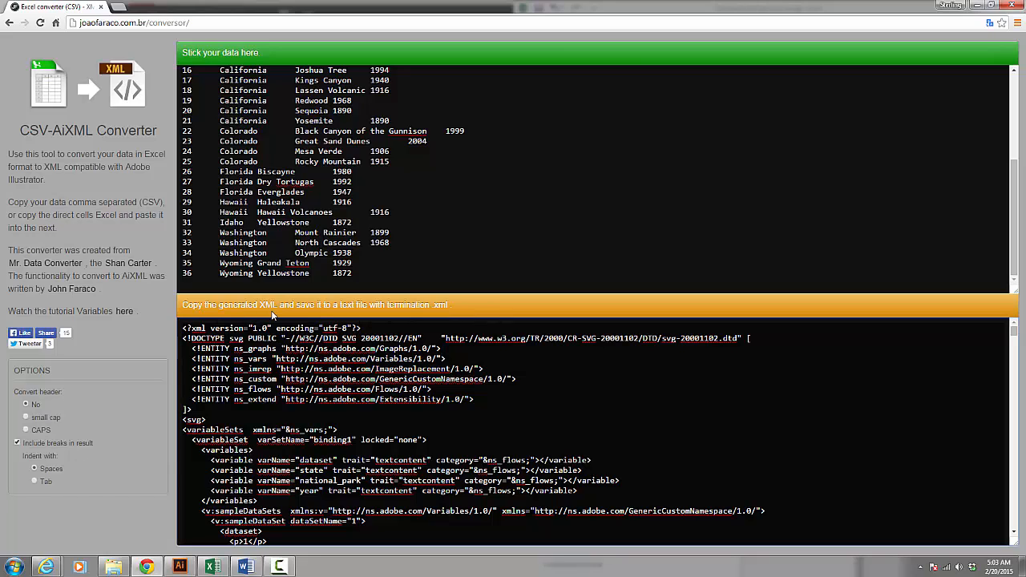
pyautogui.moveTo(359, 307)
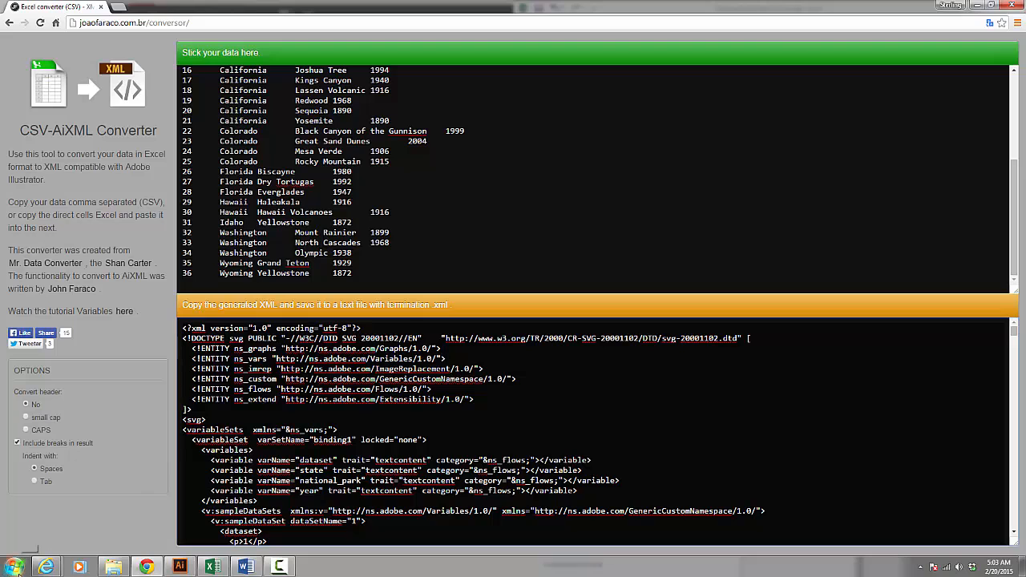
# Step: Launch Notepad and paste the converted XML into a blank file
pyautogui.click(13, 567)
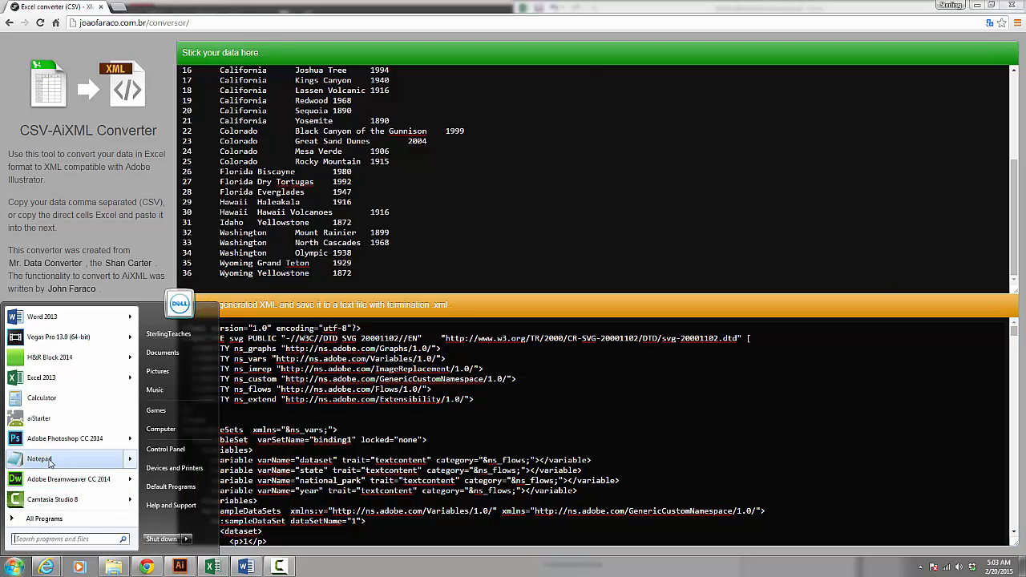
pyautogui.click(39, 459)
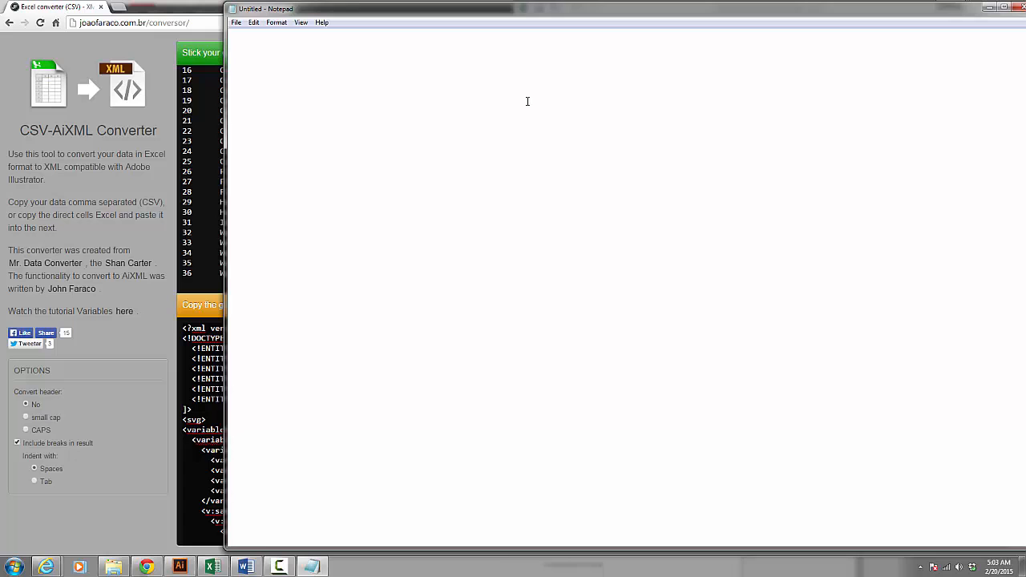
pyautogui.rightClick(527, 102)
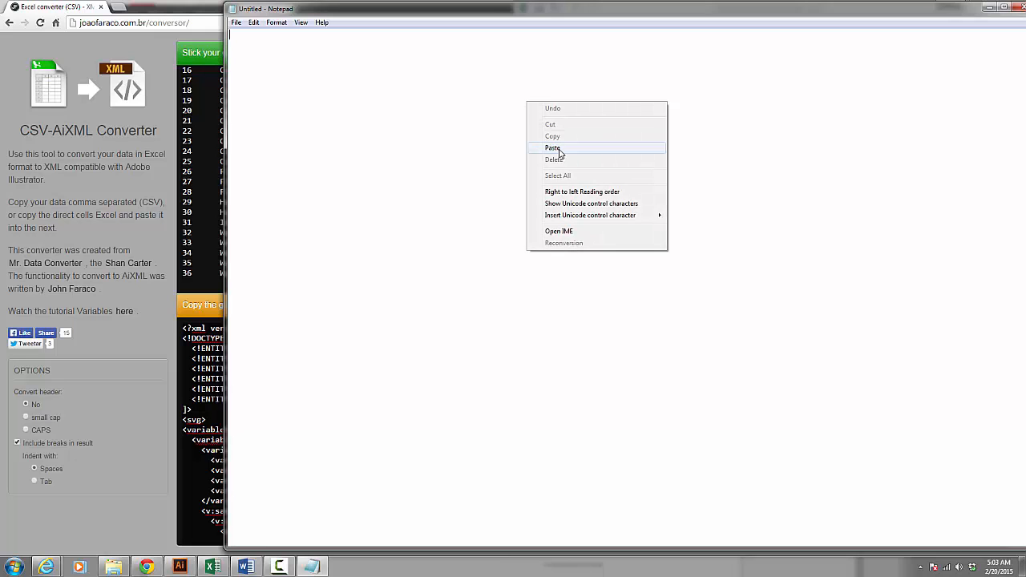
pyautogui.click(552, 147)
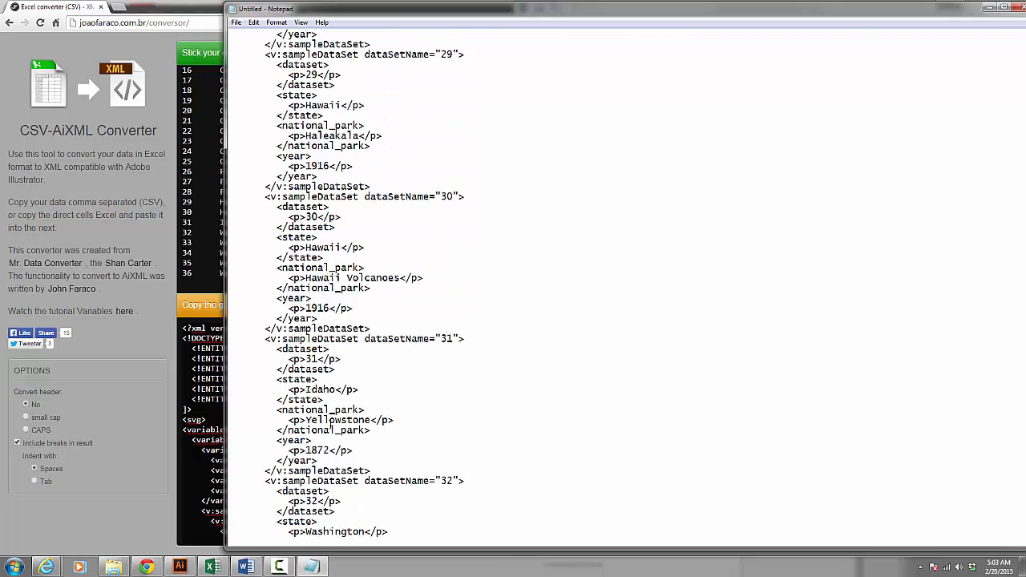
pyautogui.scroll(3)
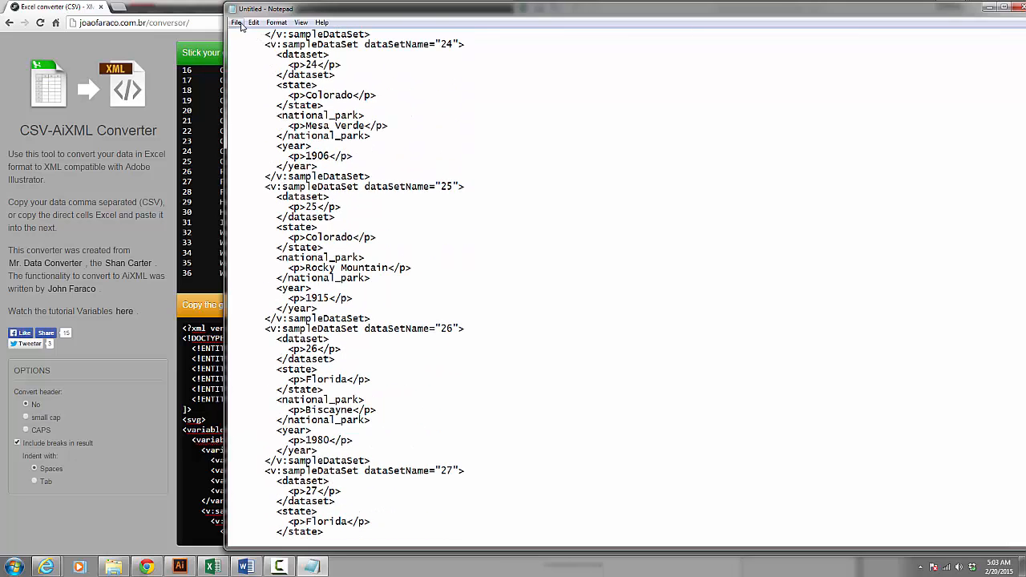
# Step: Save the file as variables-for-illustrator.xml with the All Files type
pyautogui.click(236, 21)
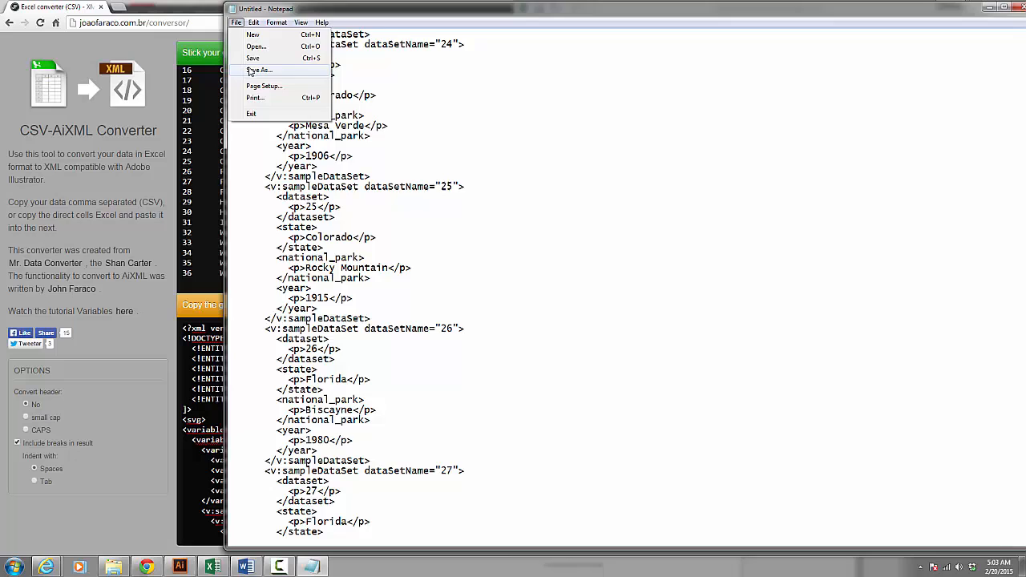
pyautogui.click(260, 70)
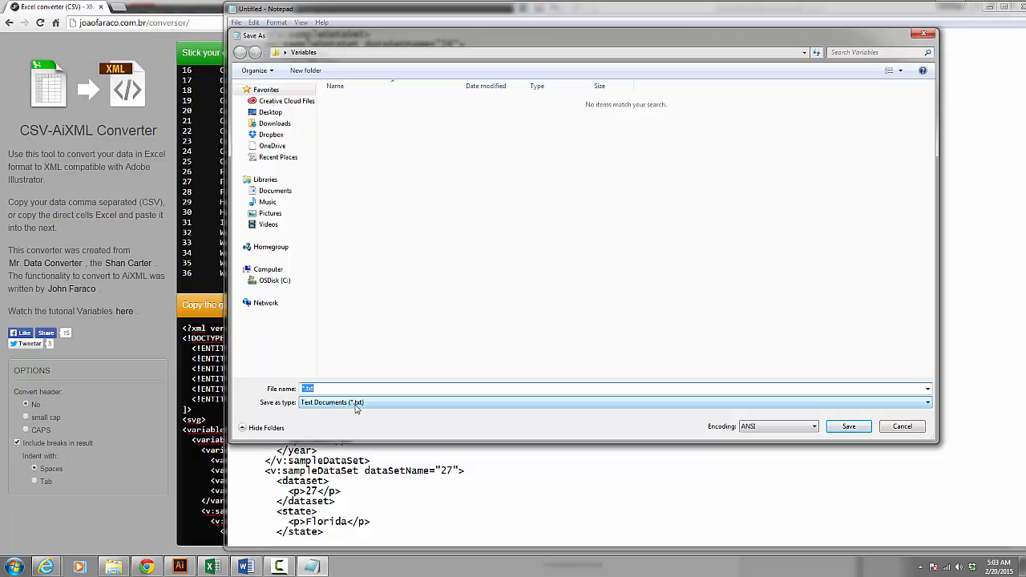
pyautogui.click(927, 403)
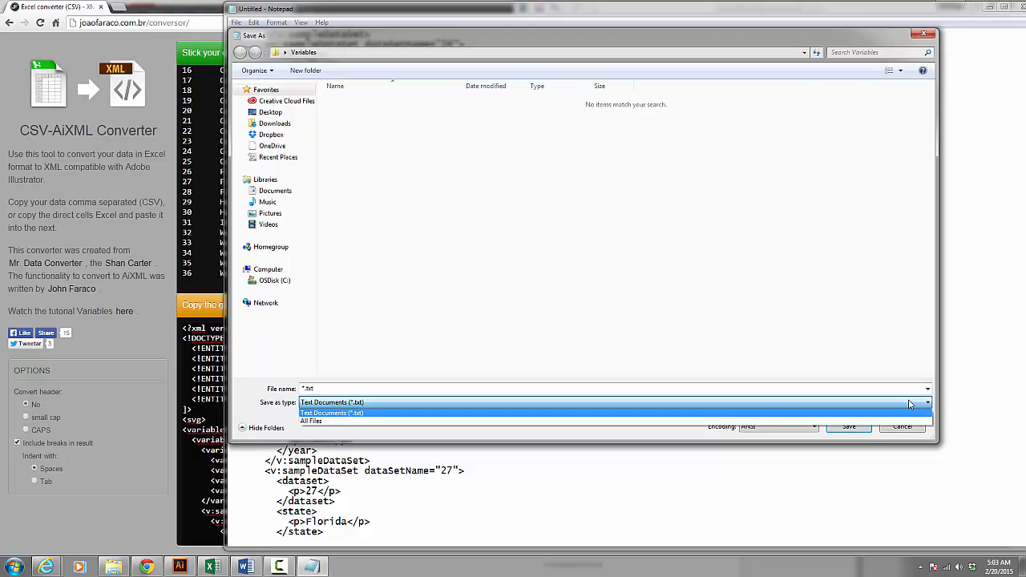
pyautogui.moveTo(497, 421)
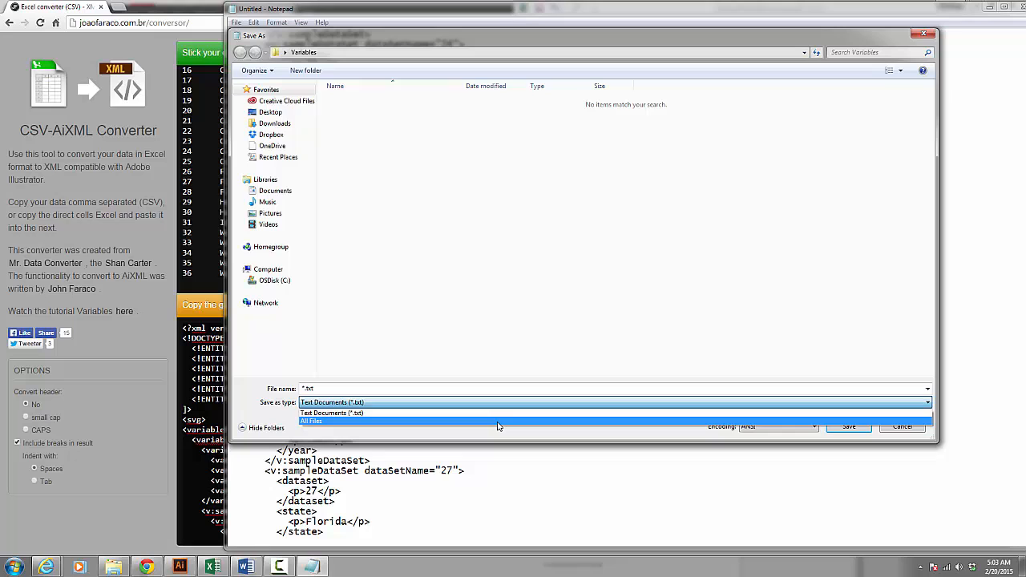
pyautogui.click(311, 422)
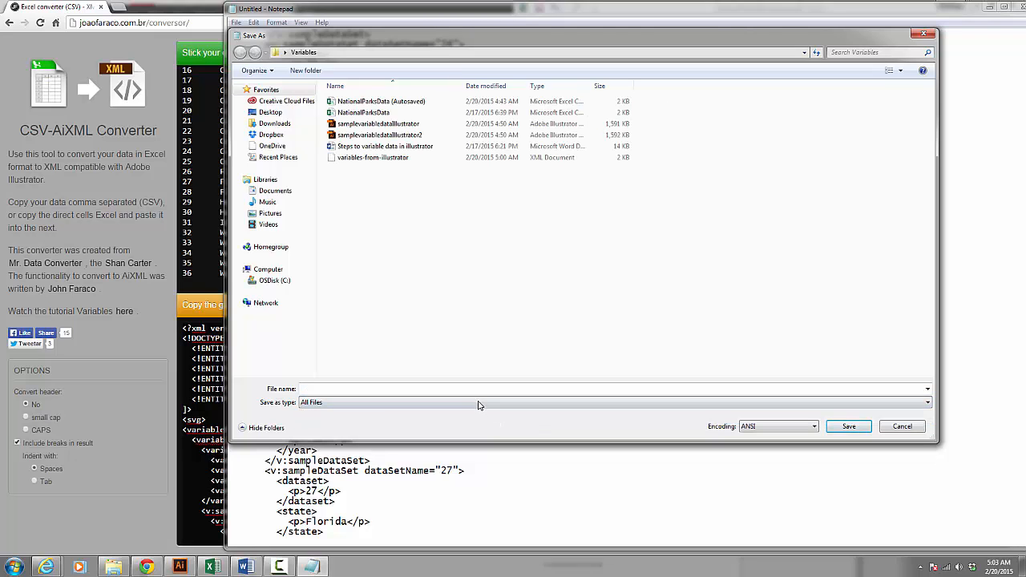
pyautogui.click(471, 389)
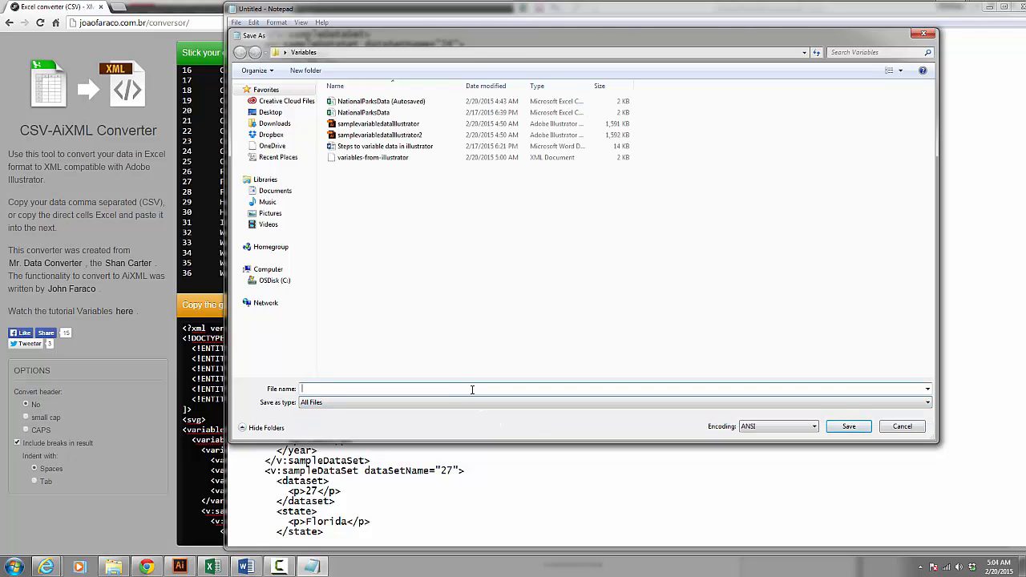
pyautogui.write('variables-')
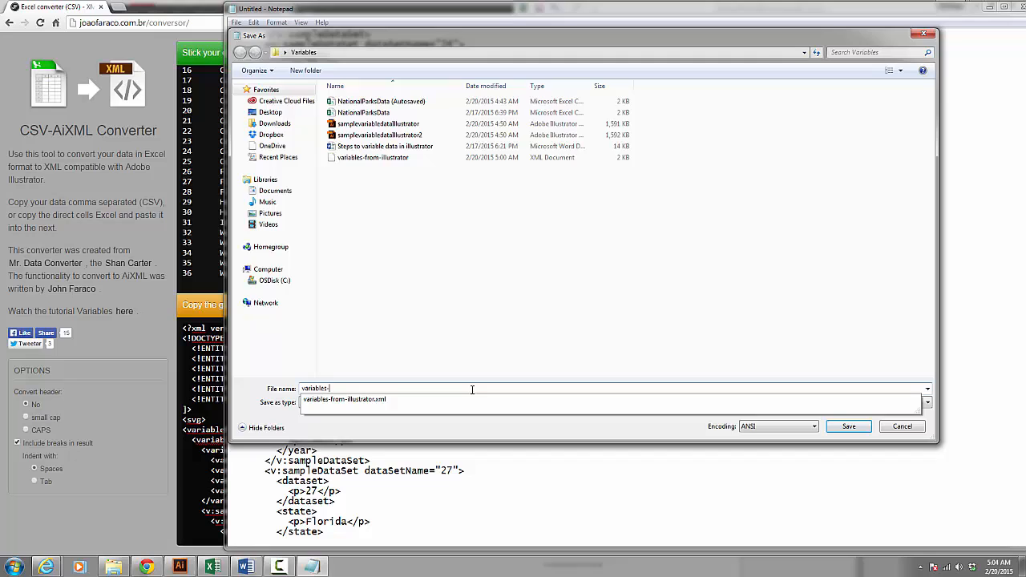
pyautogui.write('for-')
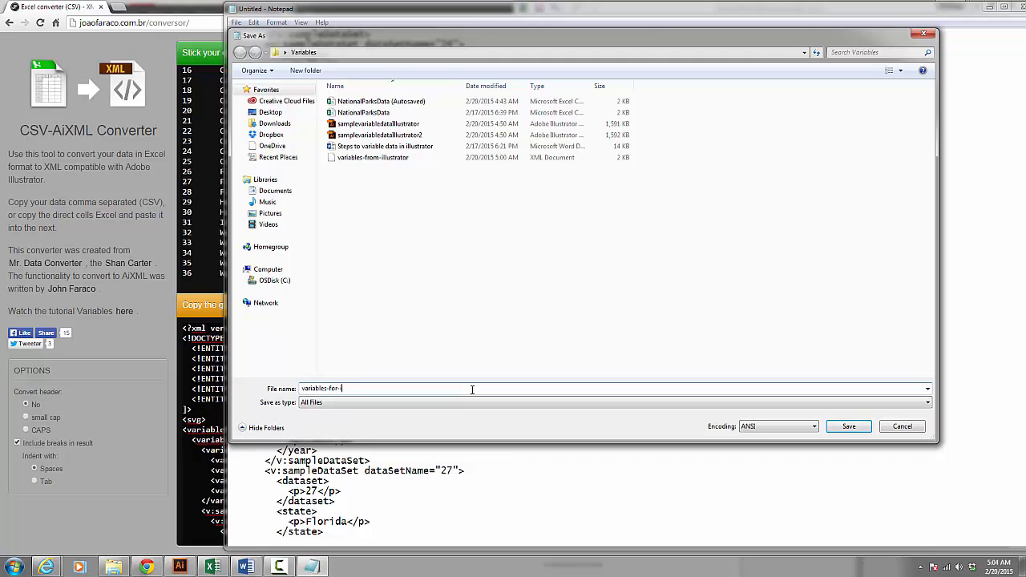
pyautogui.write('illustrator')
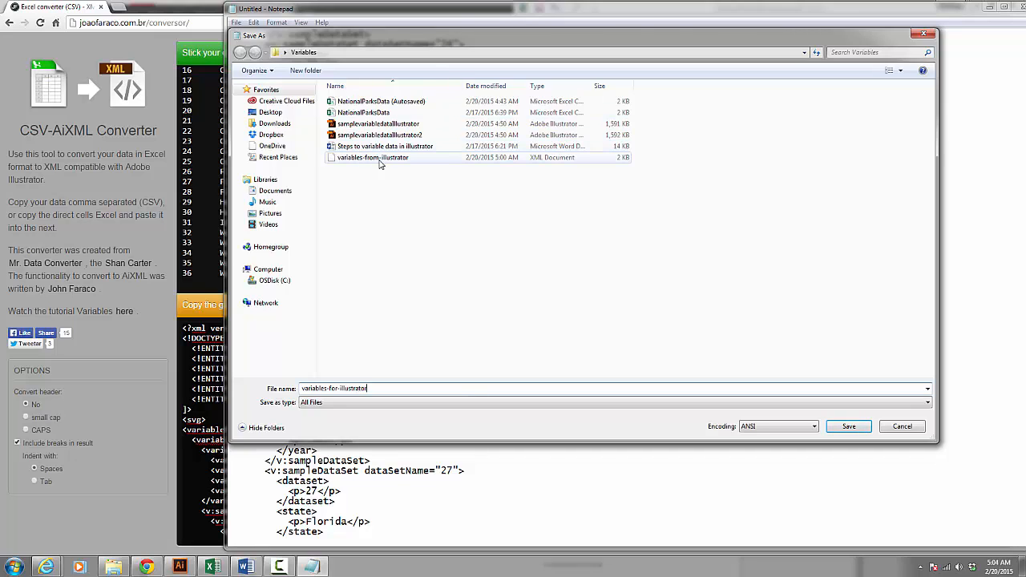
pyautogui.moveTo(372, 157)
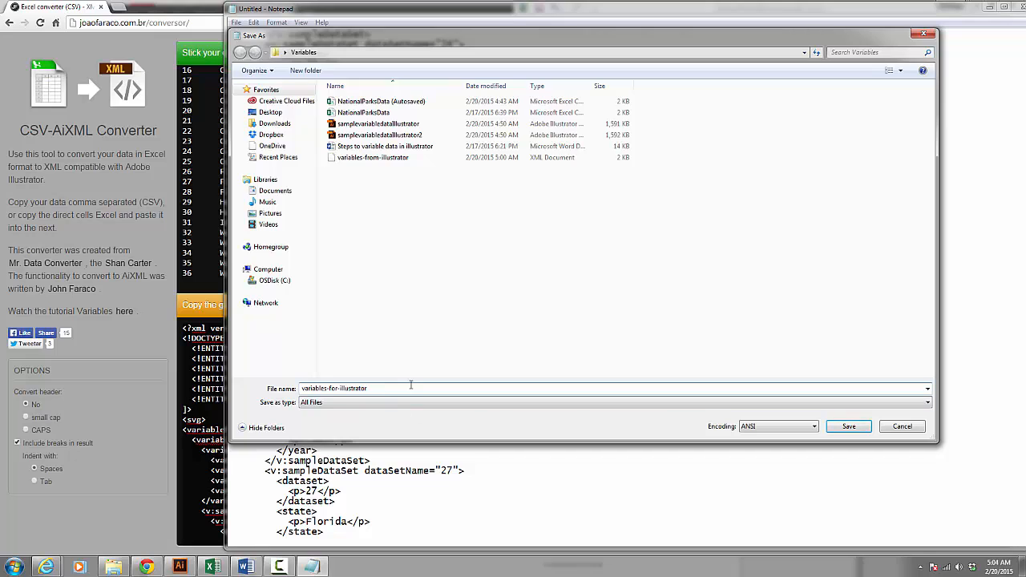
pyautogui.write('.xml')
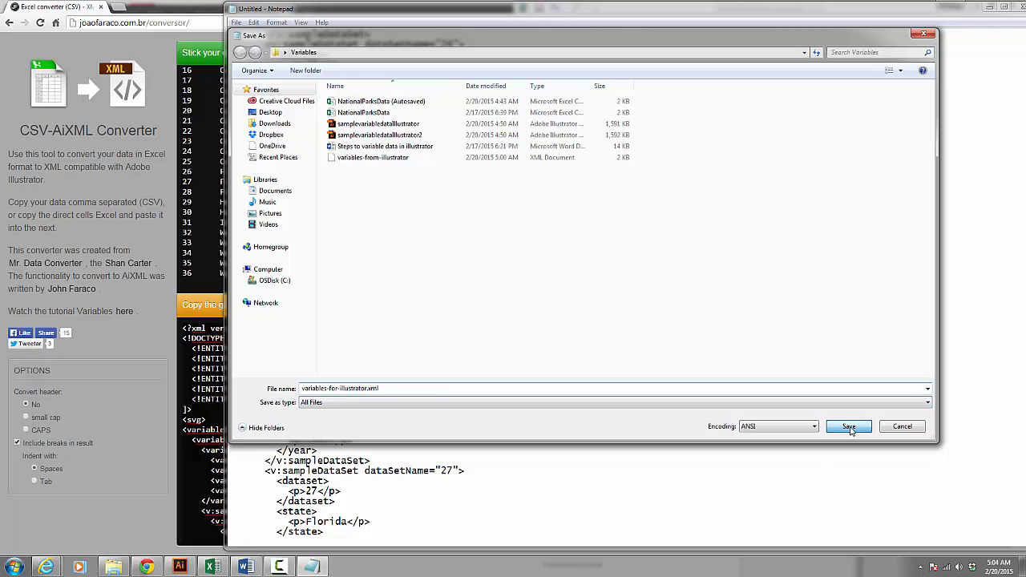
pyautogui.click(848, 426)
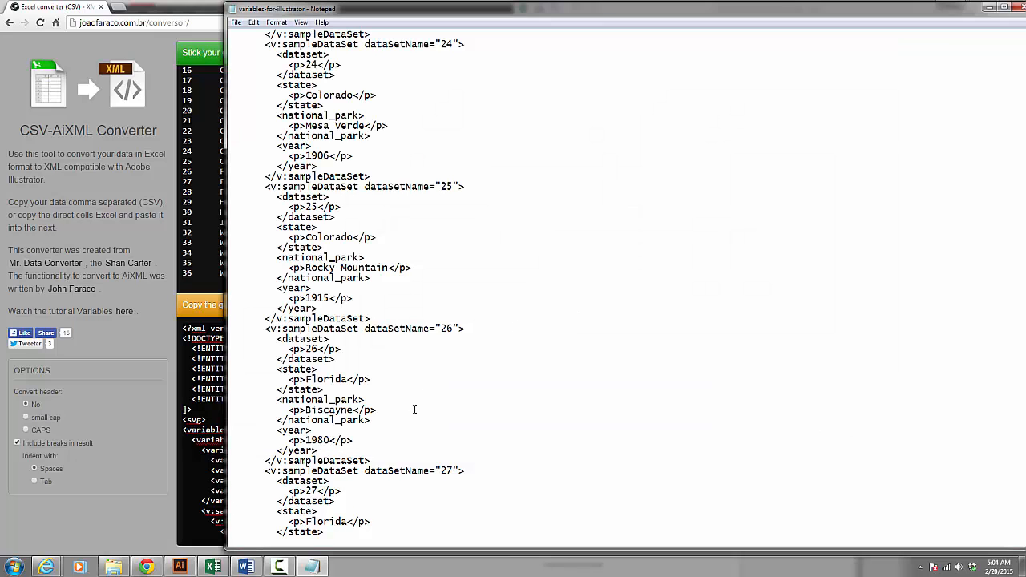
# Step: Load variables-for-illustrator.xml into the badge as a variable library, dismissing the location error
pyautogui.click(178, 567)
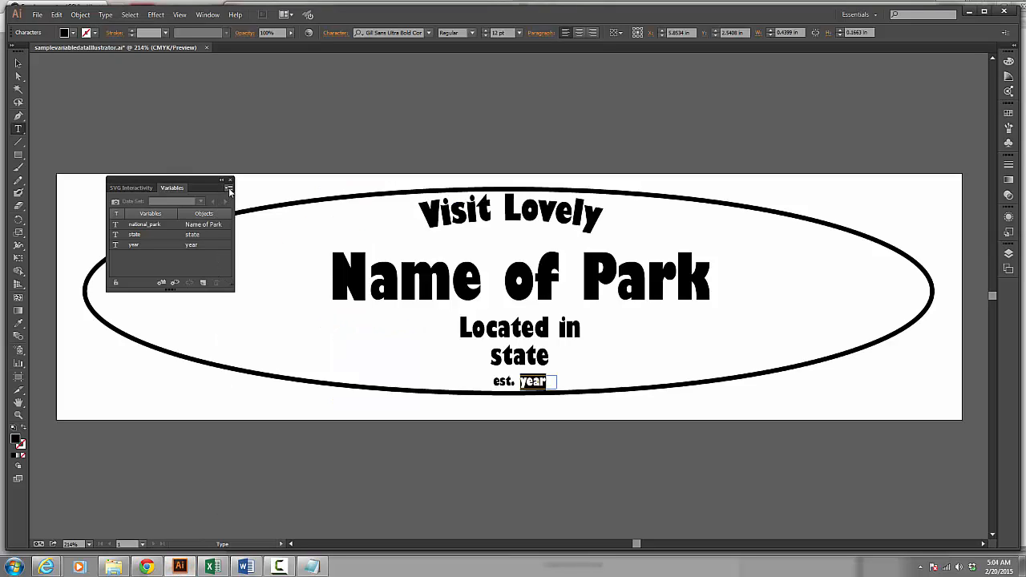
pyautogui.click(230, 187)
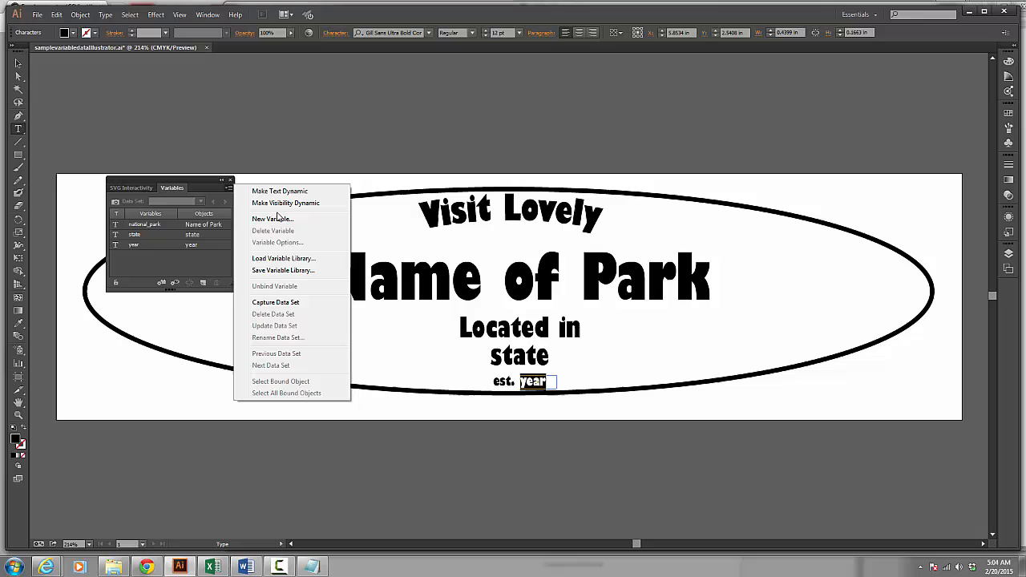
pyautogui.moveTo(284, 258)
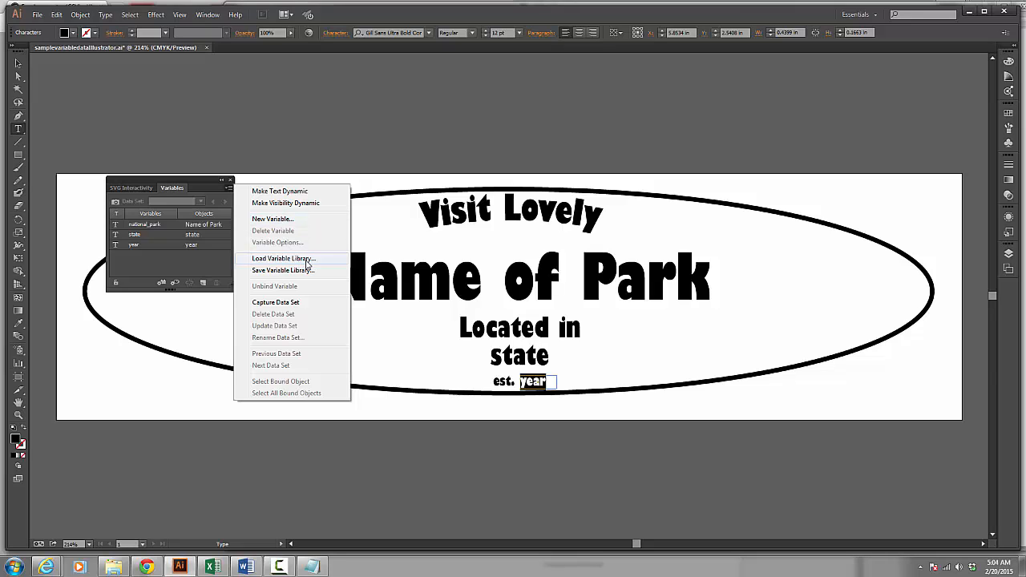
pyautogui.click(283, 258)
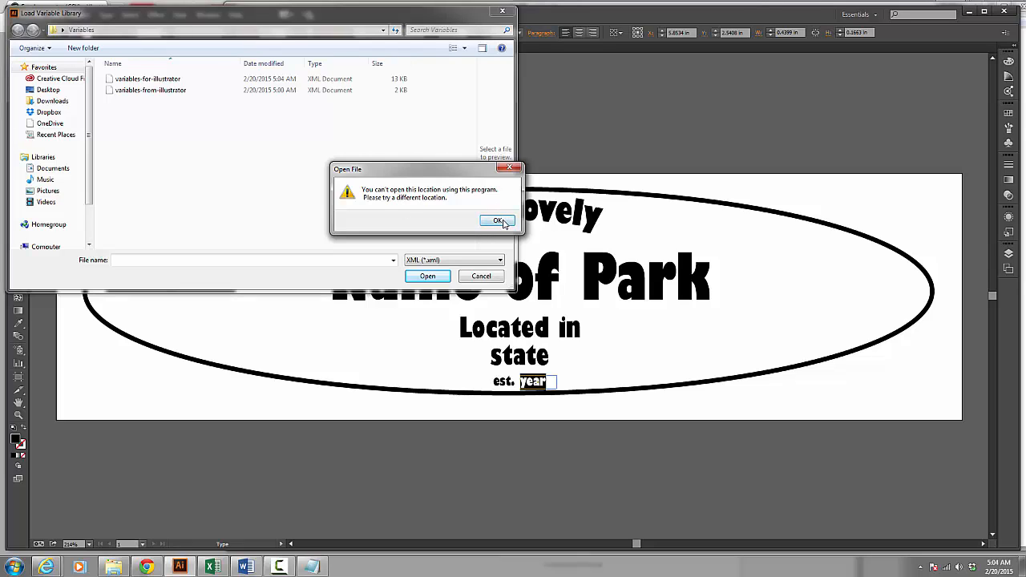
pyautogui.click(497, 221)
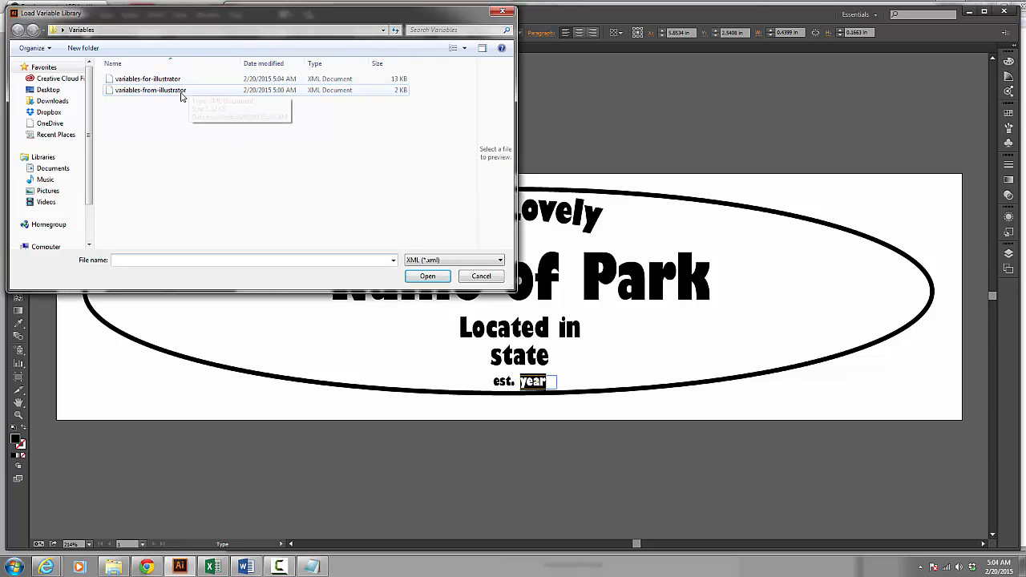
pyautogui.moveTo(148, 78)
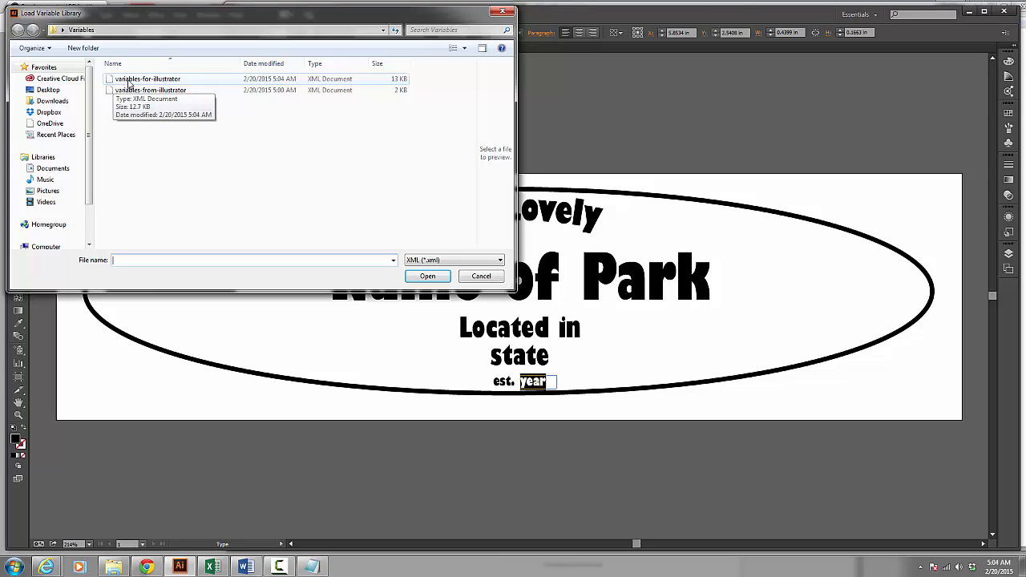
pyautogui.click(147, 78)
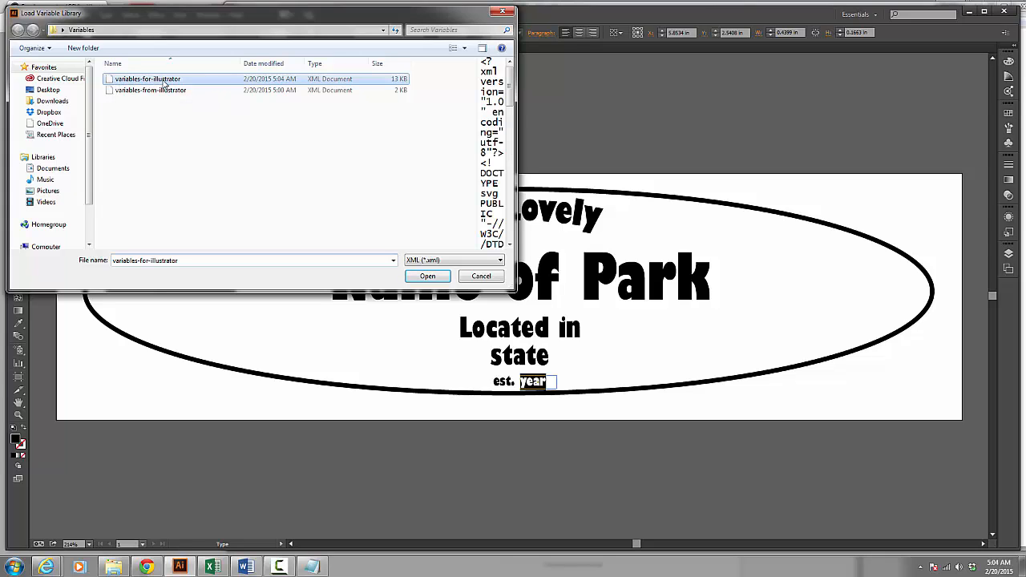
pyautogui.click(427, 276)
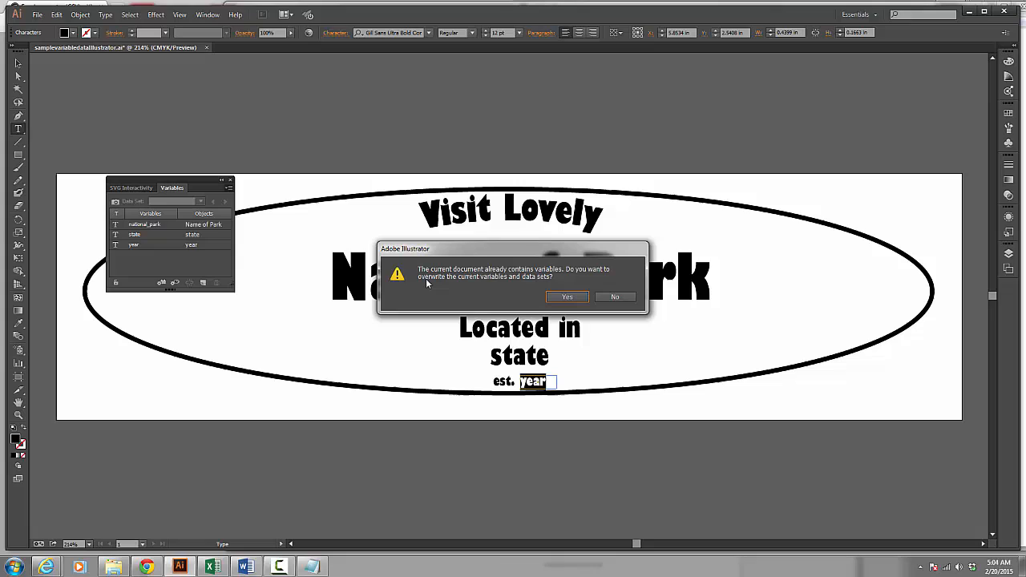
pyautogui.moveTo(450, 280)
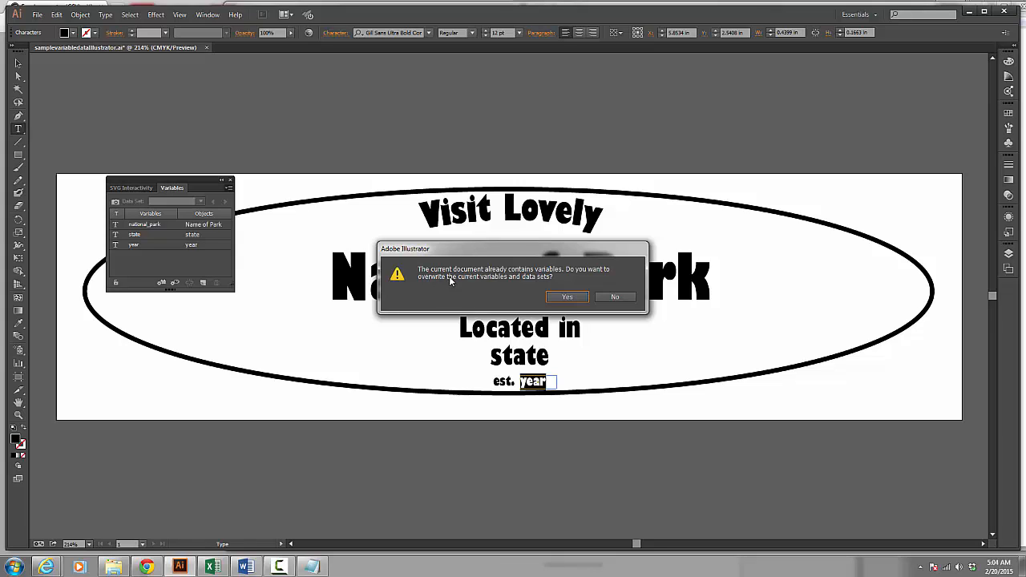
pyautogui.moveTo(582, 278)
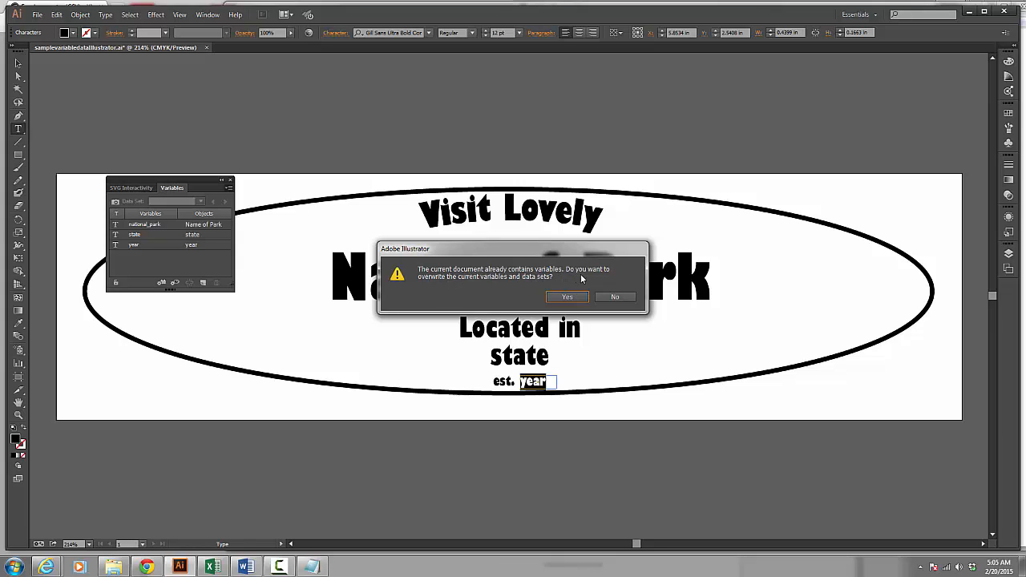
pyautogui.moveTo(589, 299)
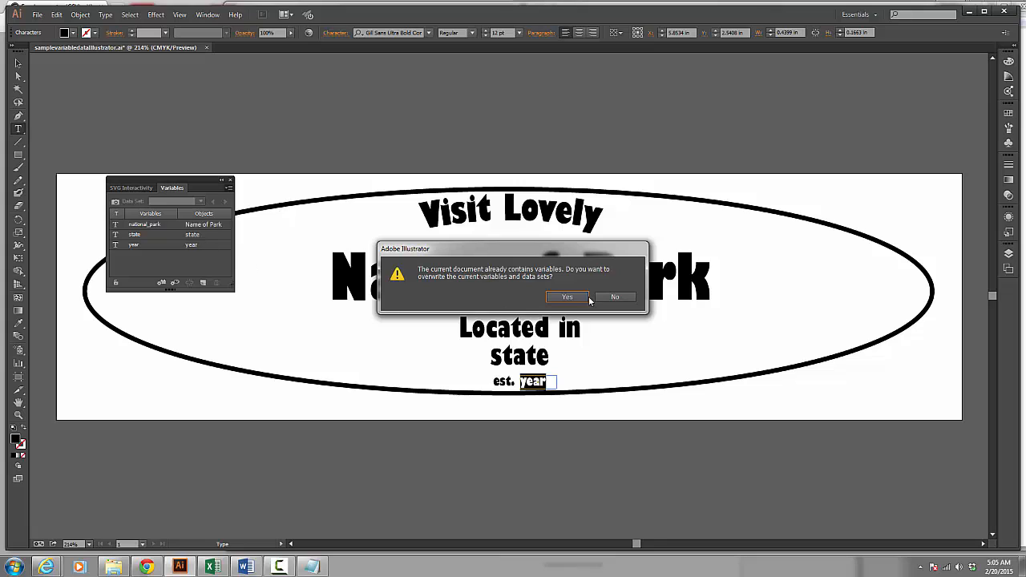
pyautogui.moveTo(557, 288)
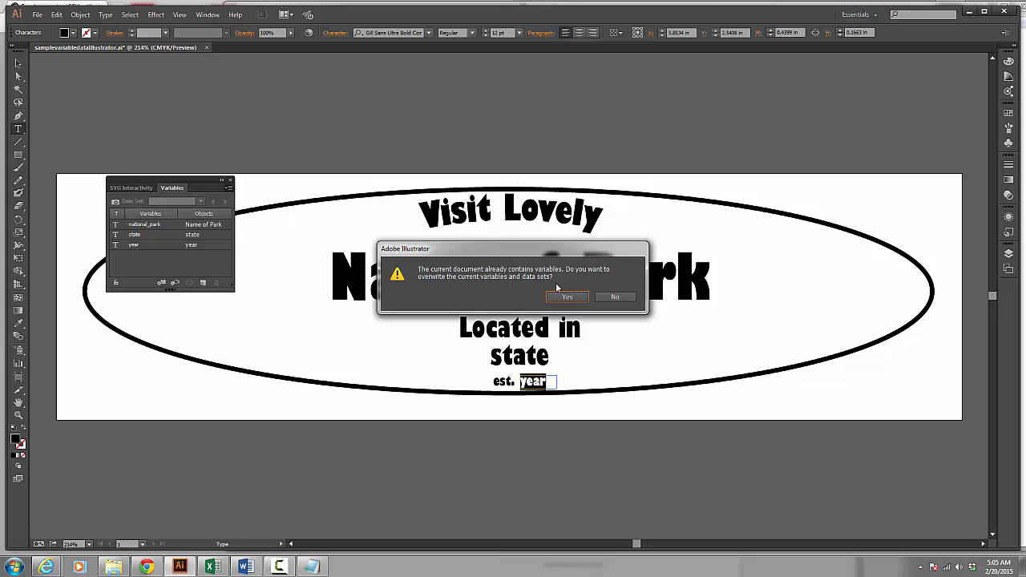
pyautogui.moveTo(507, 274)
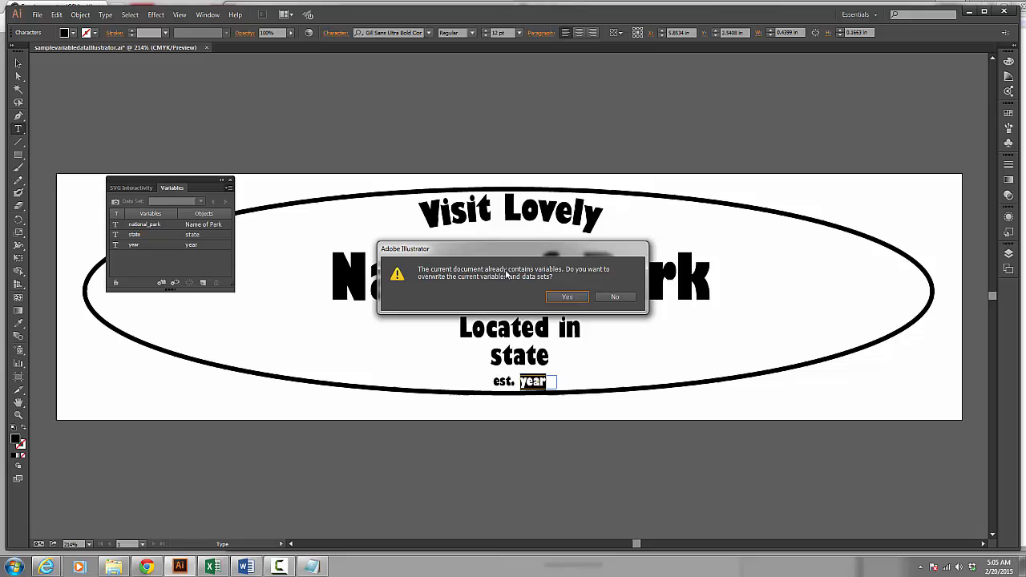
pyautogui.moveTo(568, 296)
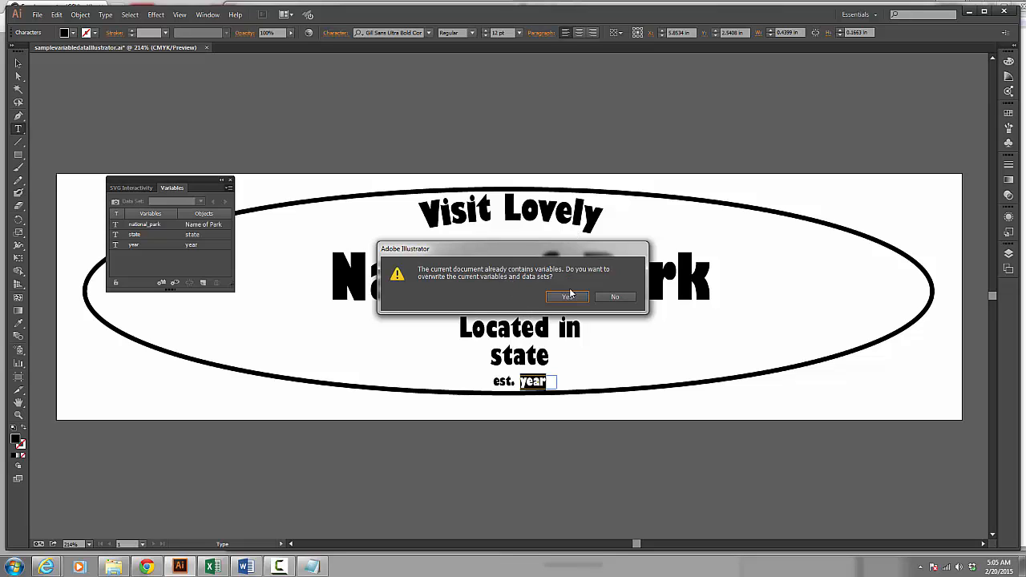
# Step: Confirm overwriting the existing variables with the imported dataset, state, national_park and year
pyautogui.click(567, 297)
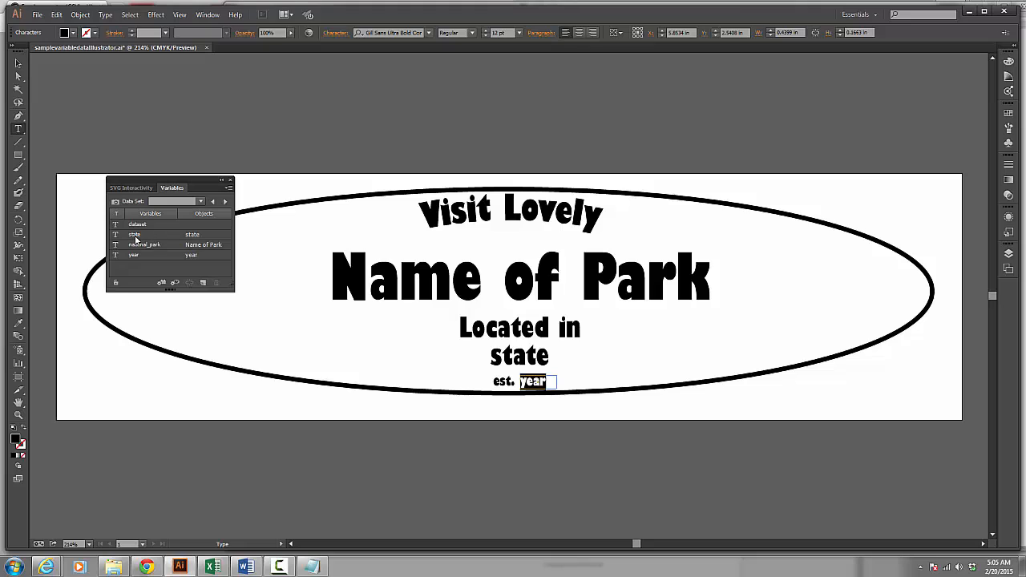
pyautogui.moveTo(200, 244)
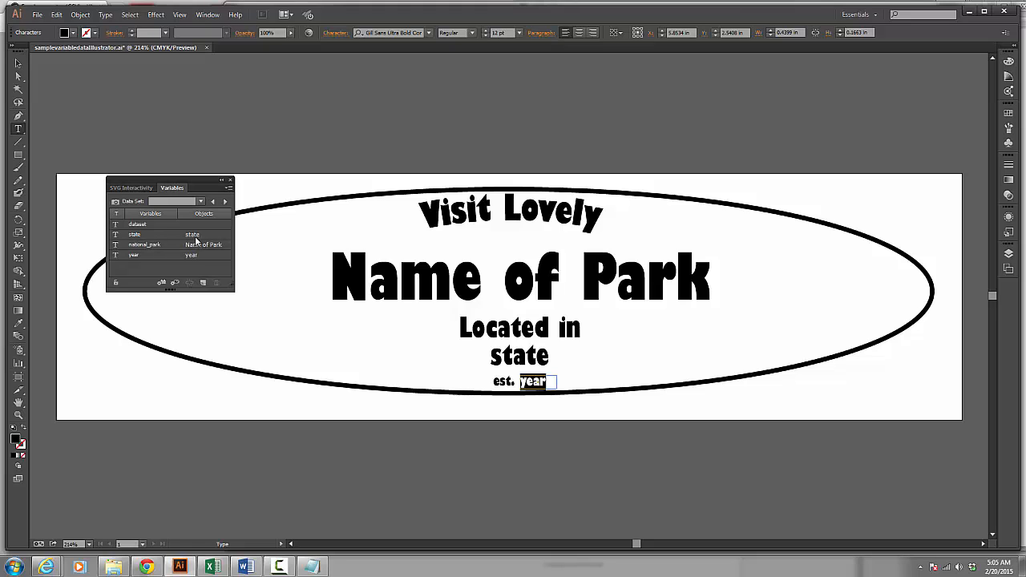
pyautogui.moveTo(148, 255)
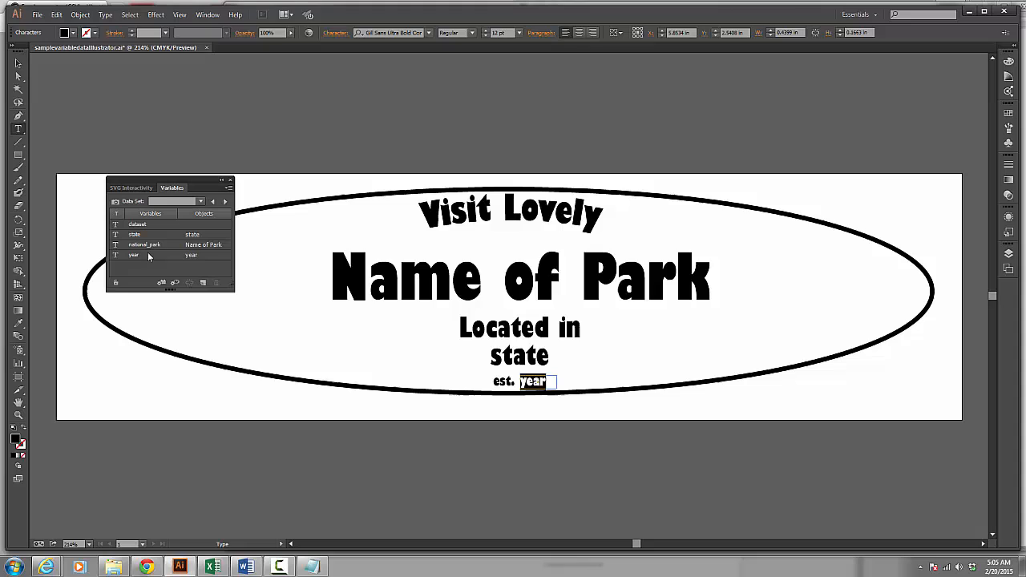
pyautogui.moveTo(204, 244)
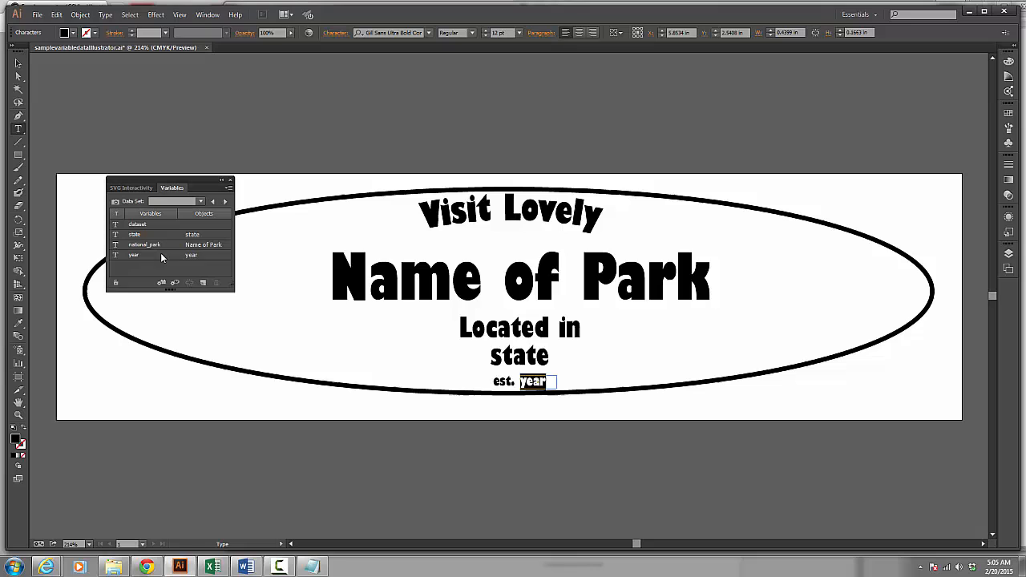
pyautogui.moveTo(221, 236)
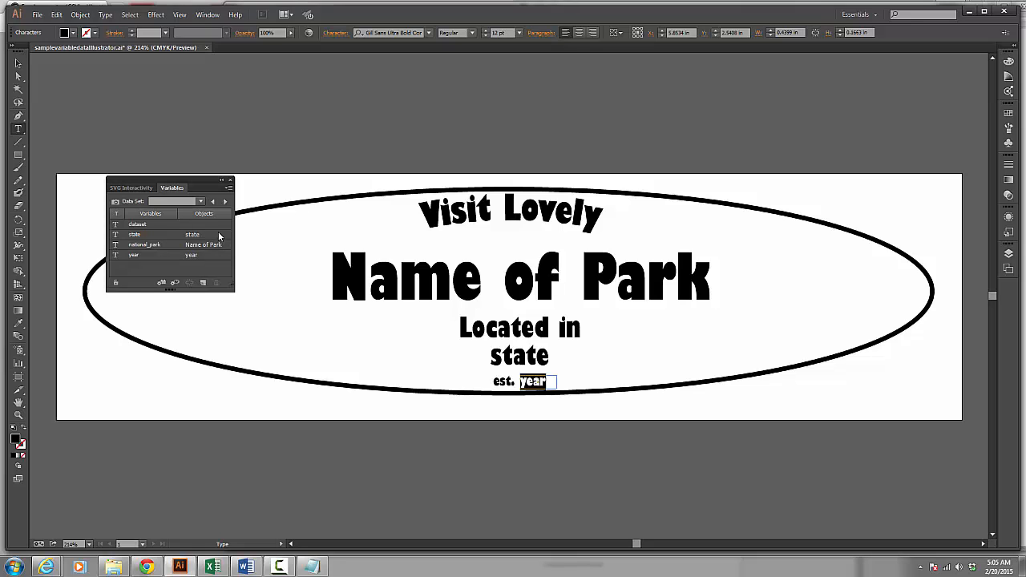
pyautogui.click(213, 566)
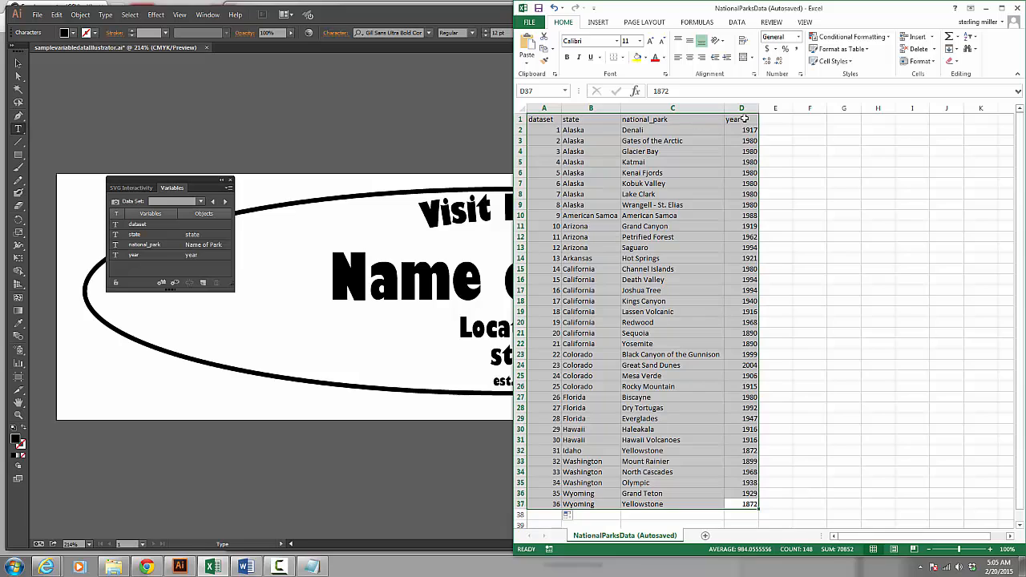
pyautogui.moveTo(170, 257)
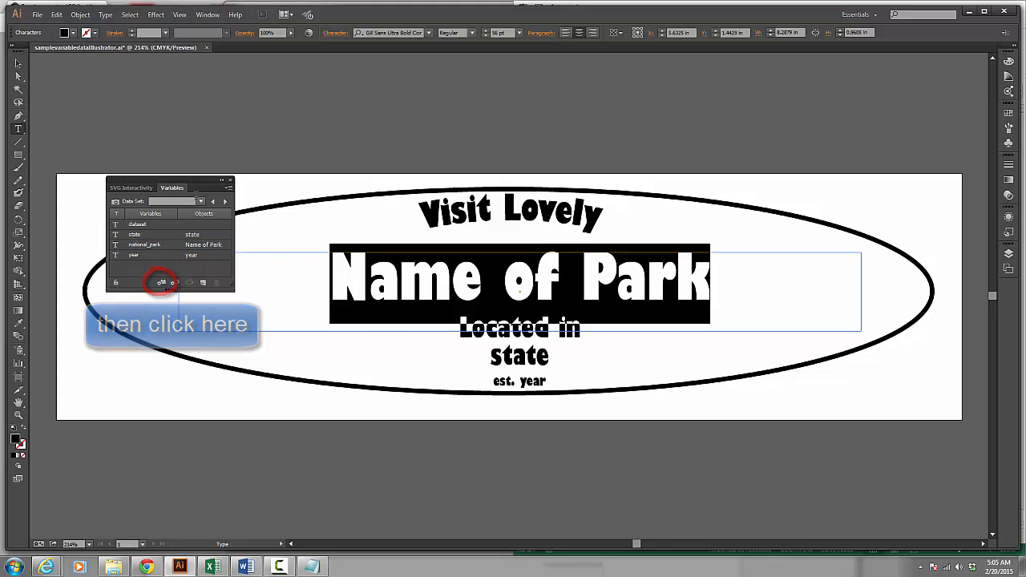
# Step: Preview data set 1 on the badge and begin stepping forward through the data sets
pyautogui.click(201, 201)
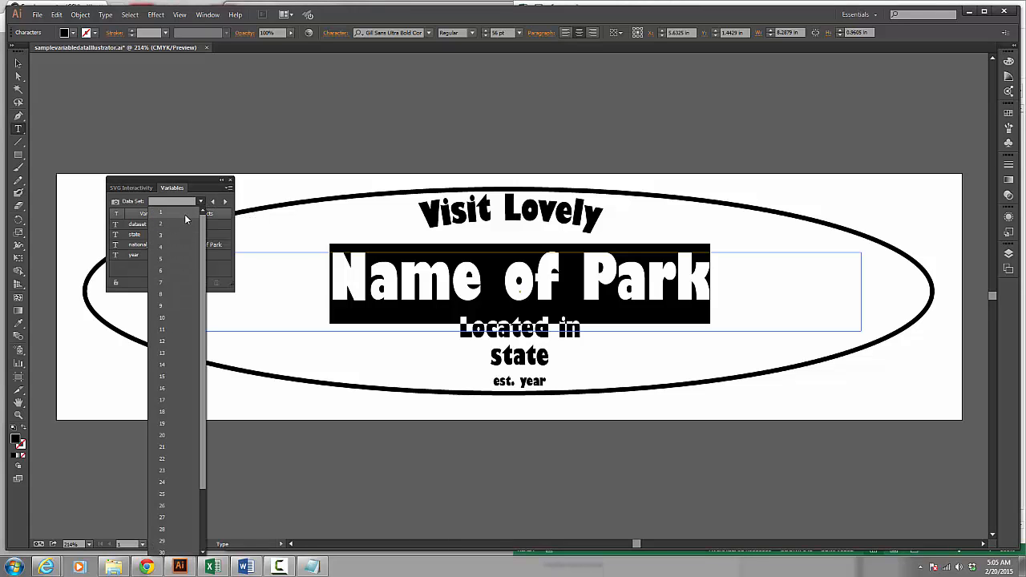
pyautogui.click(160, 222)
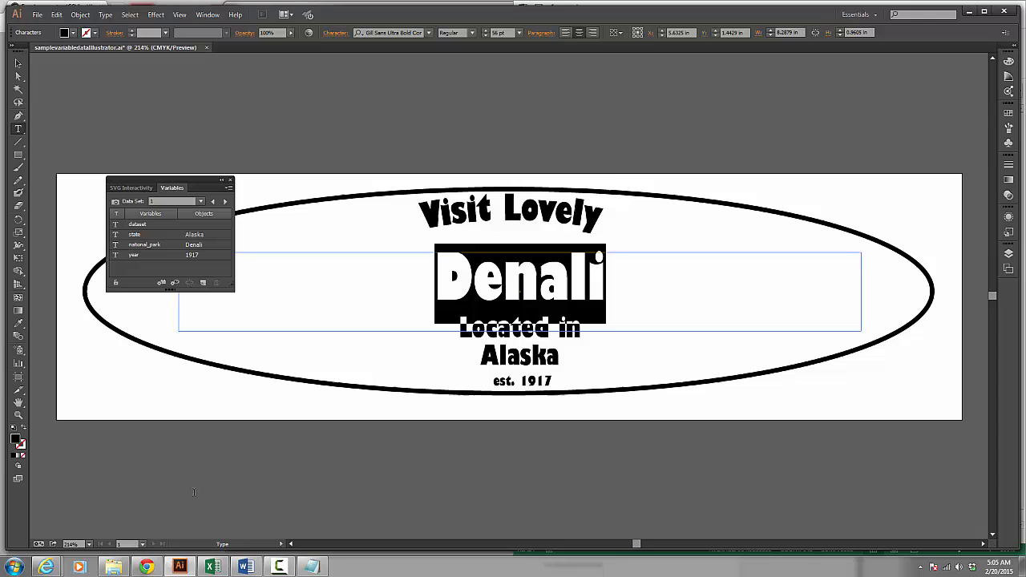
pyautogui.click(211, 567)
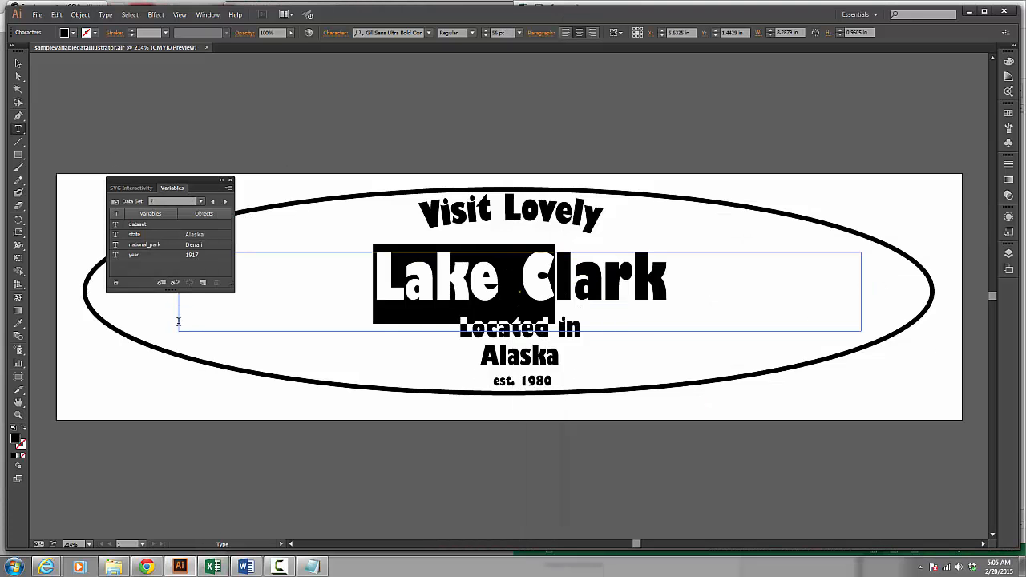
pyautogui.click(226, 201)
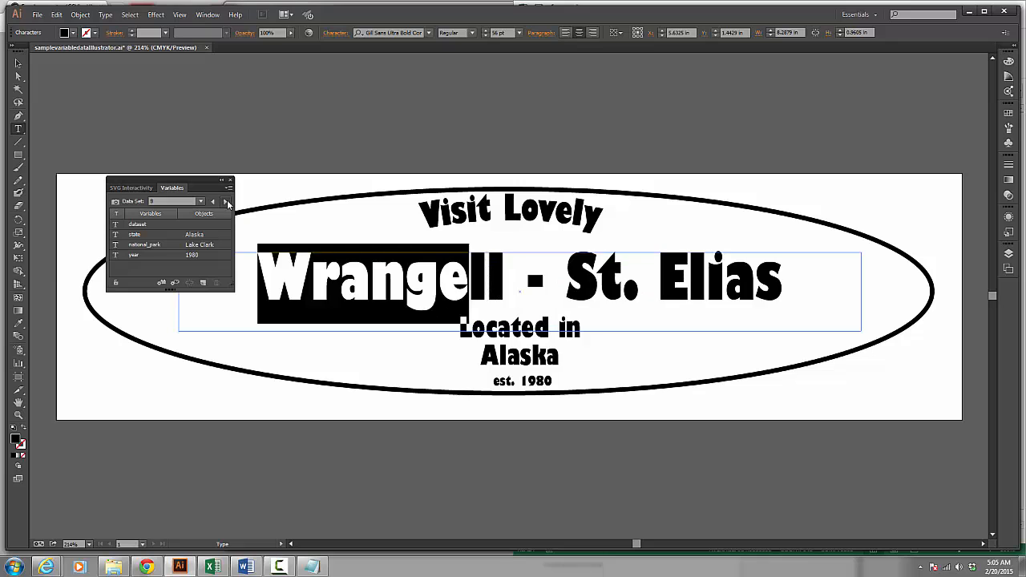
# Step: Step on to data set 18 (Lassen Volcanic, California, est. 1916), checking a row in the data table
pyautogui.click(227, 201)
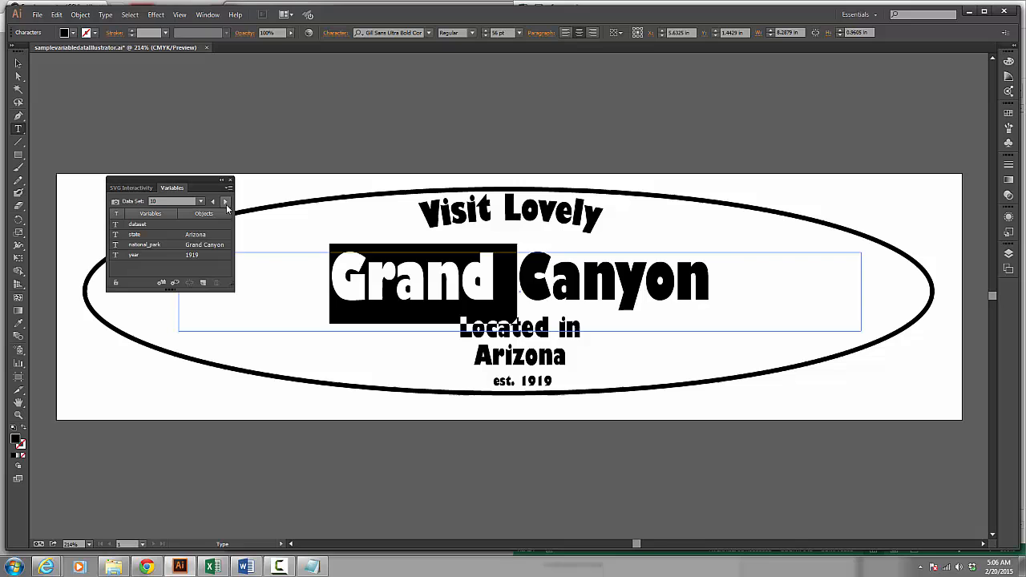
pyautogui.click(226, 201)
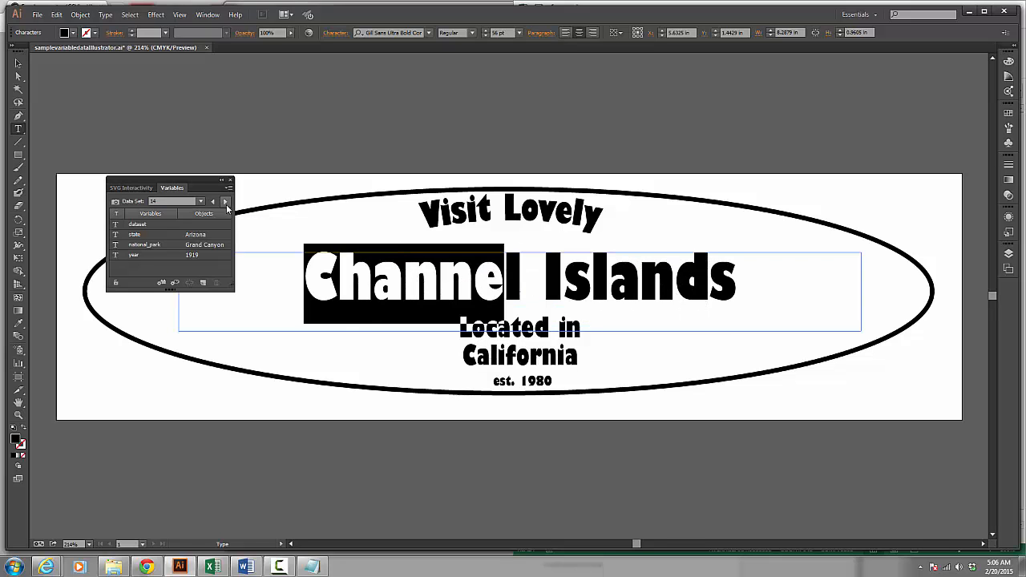
pyautogui.click(226, 201)
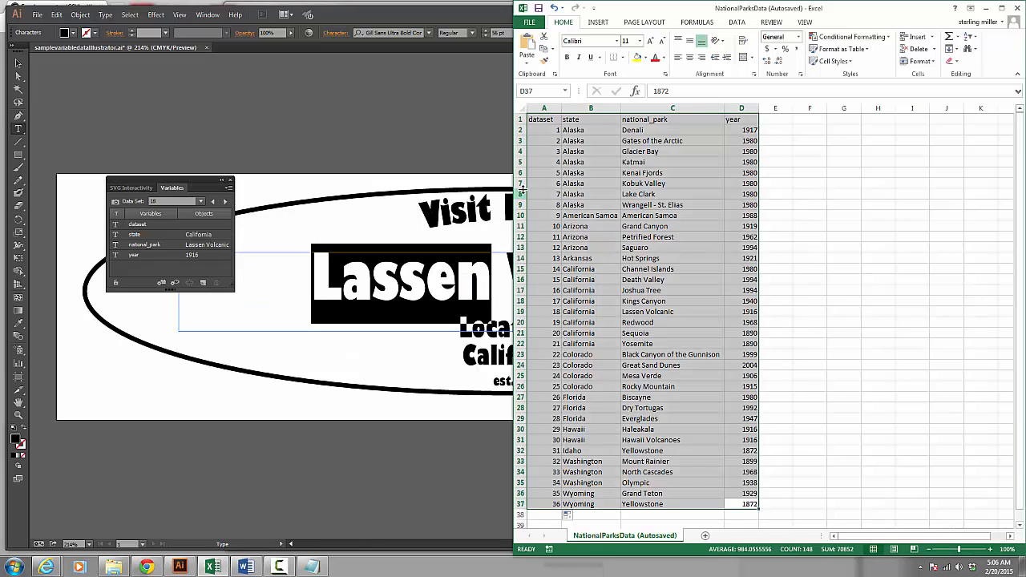
pyautogui.click(640, 419)
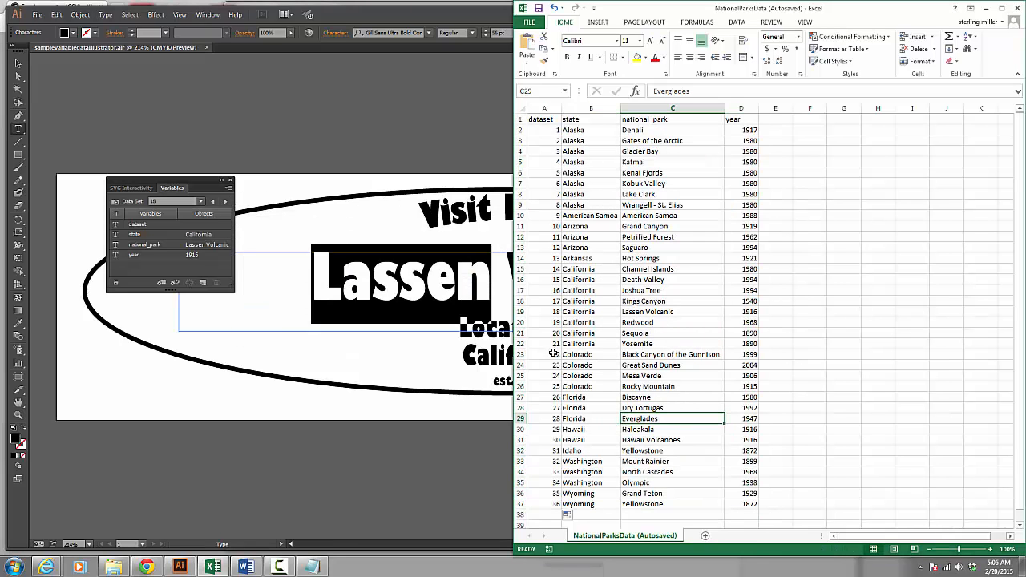
pyautogui.click(672, 354)
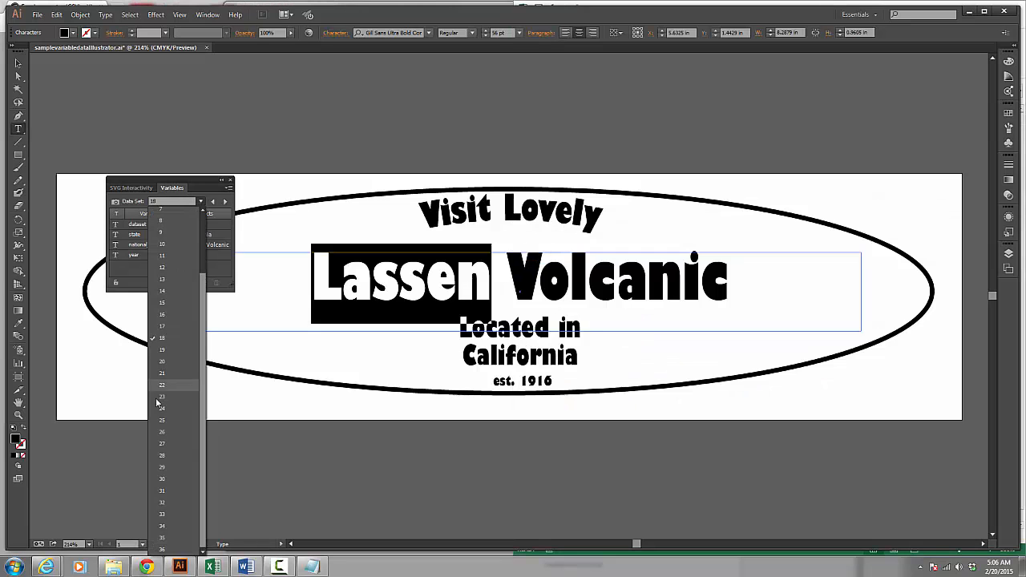
# Step: Preview data set 22 and shrink the park name so Black Canyon of the Gunnison fits
pyautogui.click(161, 397)
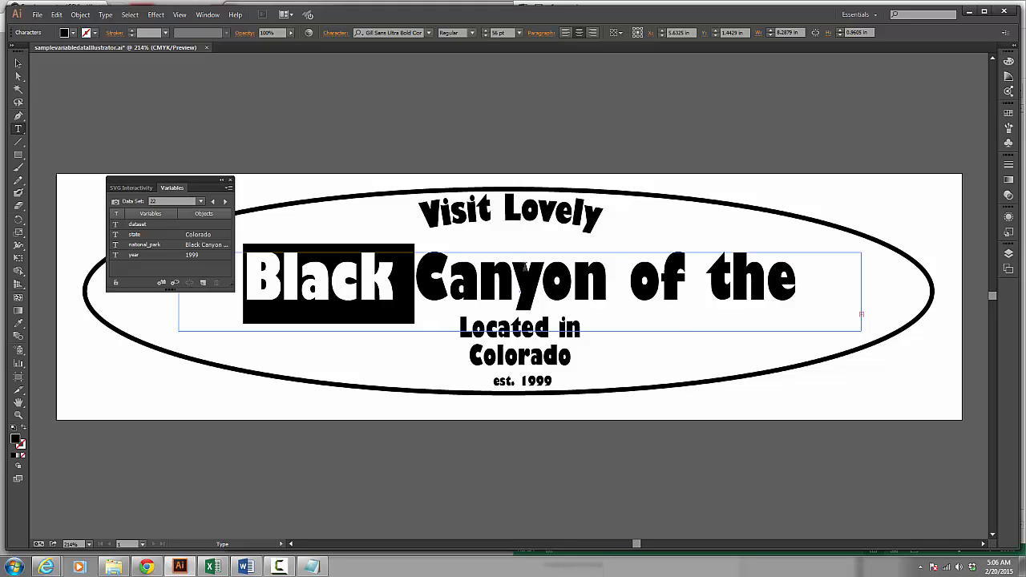
pyautogui.moveTo(819, 293)
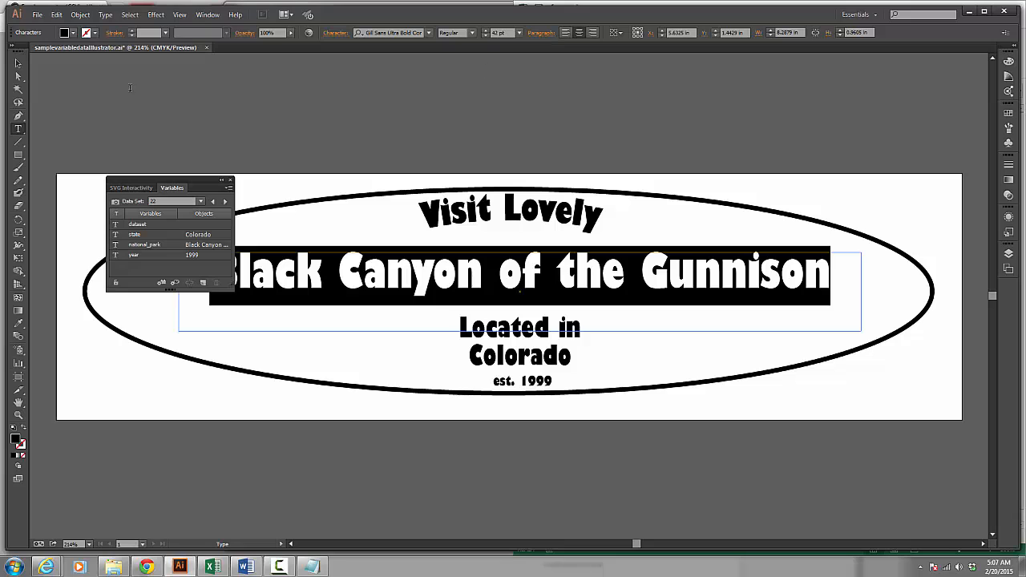
pyautogui.click(409, 358)
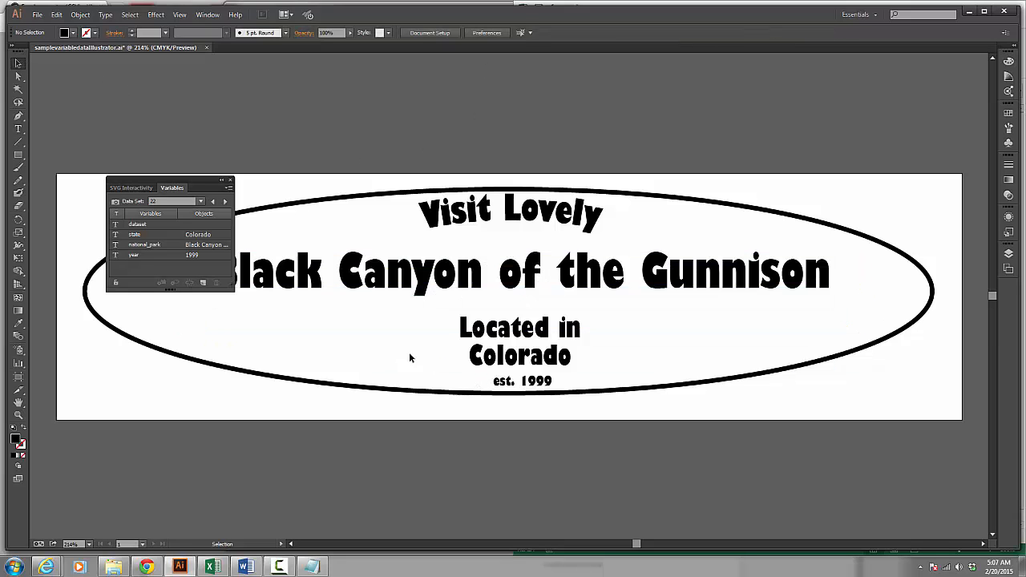
# Step: Preview a neighbouring data set, return to set 22, then bring up the Window menu
pyautogui.click(226, 201)
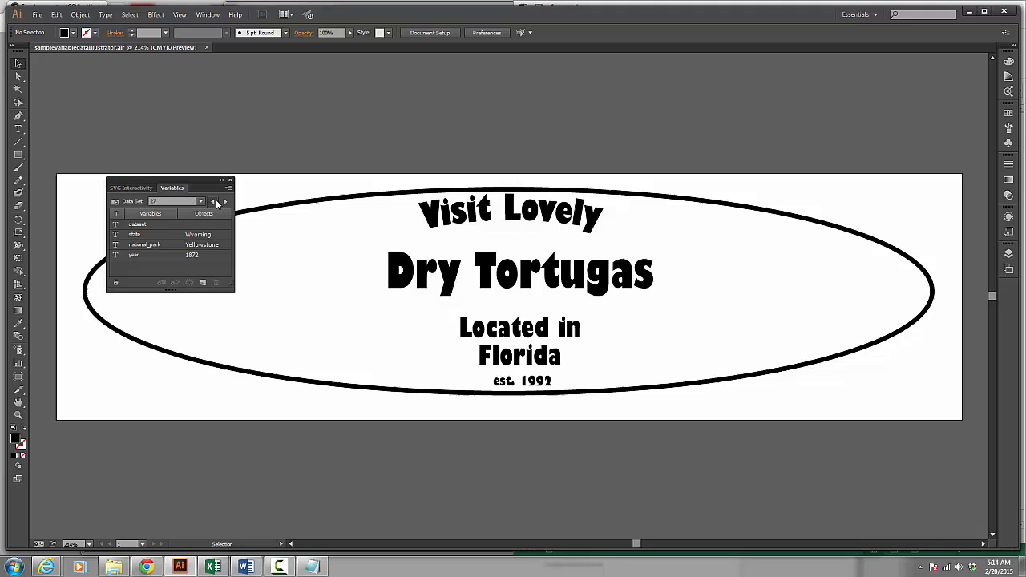
pyautogui.click(225, 201)
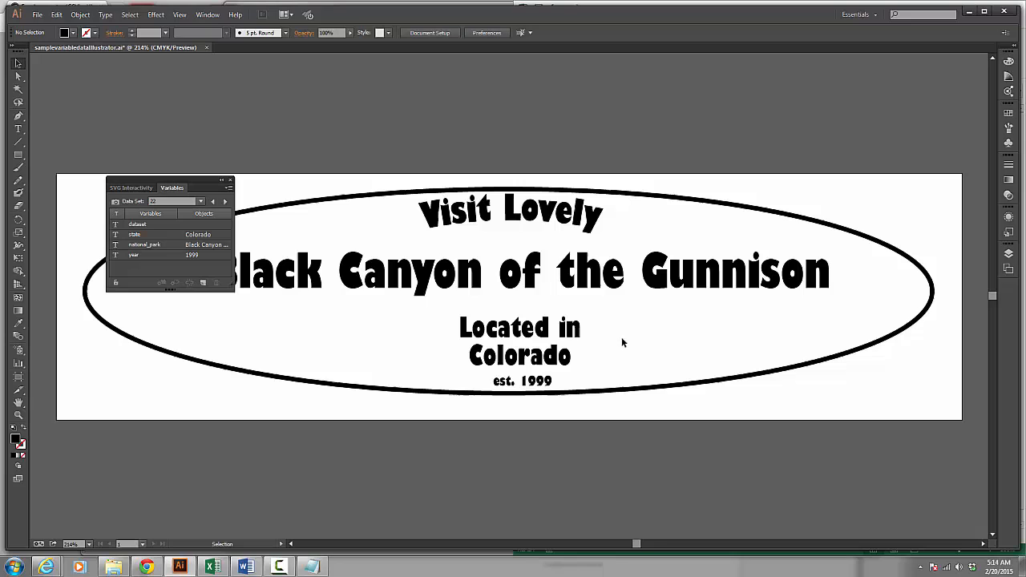
pyautogui.moveTo(321, 104)
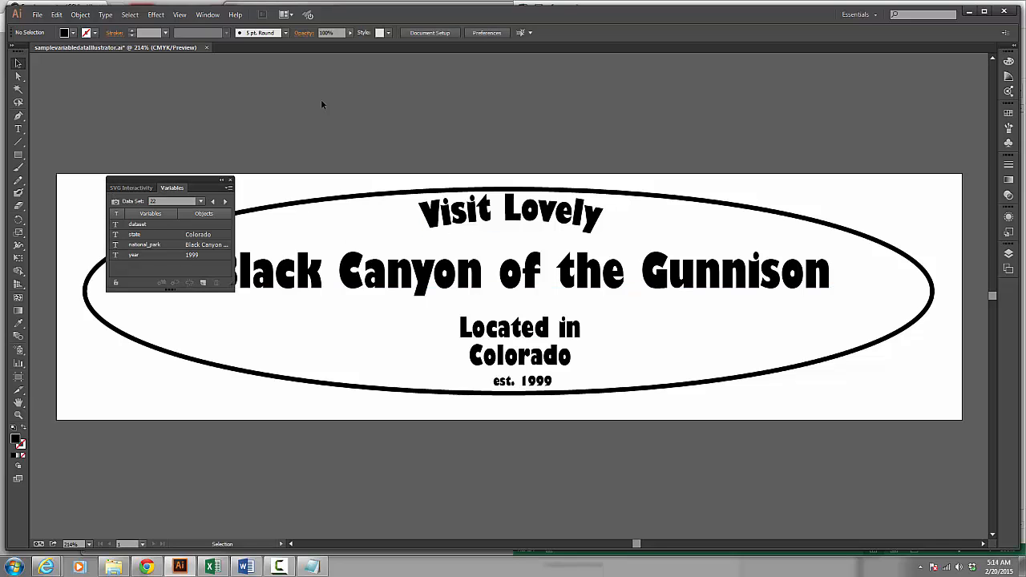
pyautogui.click(208, 15)
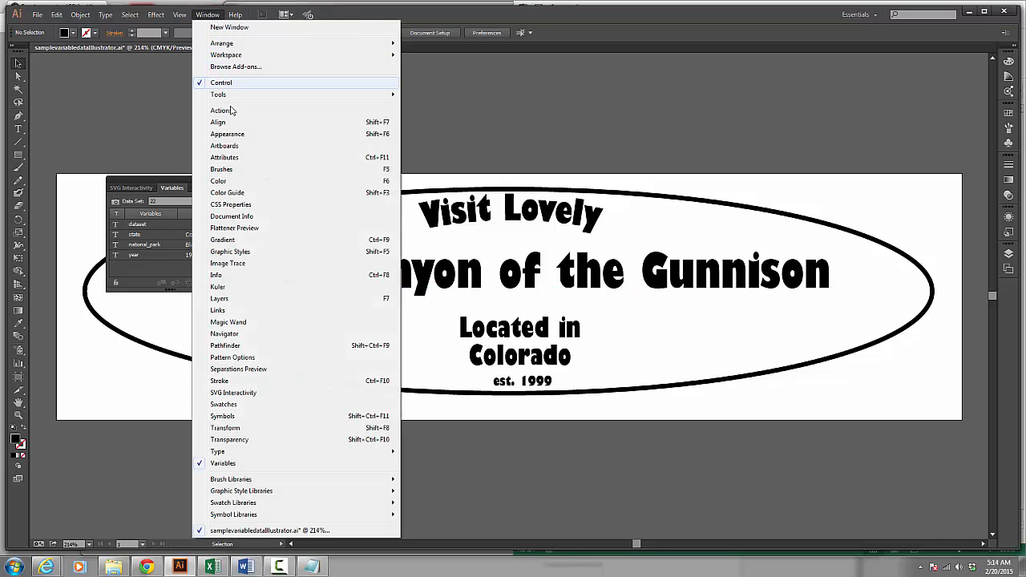
# Step: Create a new action named Save-as-PDF with no function key and start recording it
pyautogui.click(220, 110)
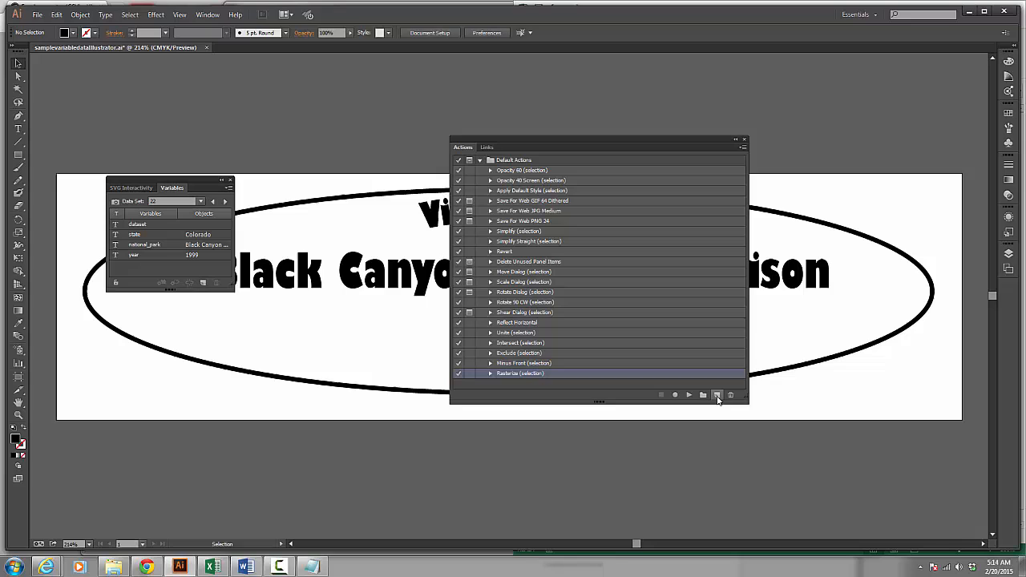
pyautogui.click(716, 395)
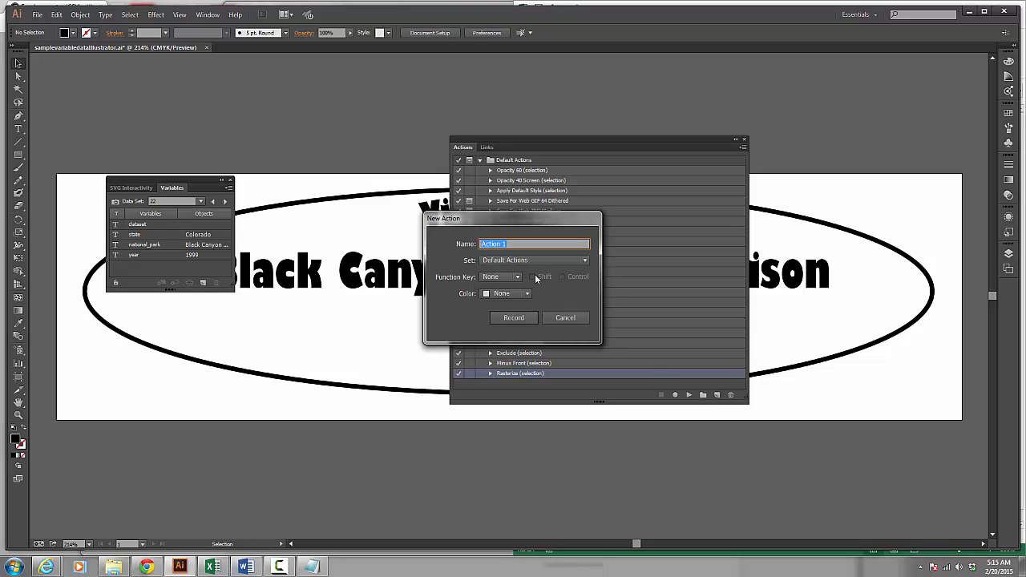
pyautogui.write('Save-as-PDF')
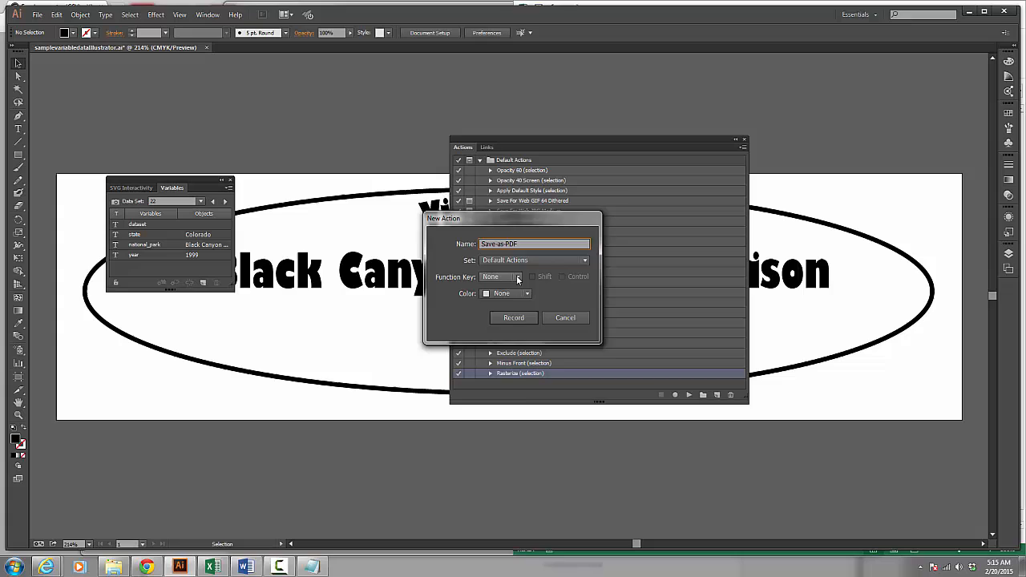
pyautogui.click(517, 277)
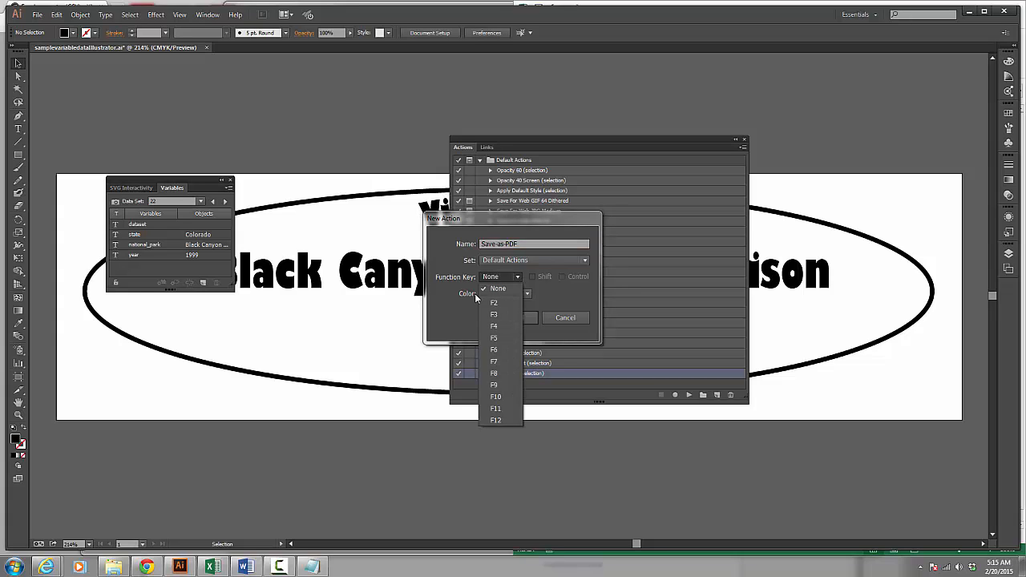
pyautogui.click(497, 289)
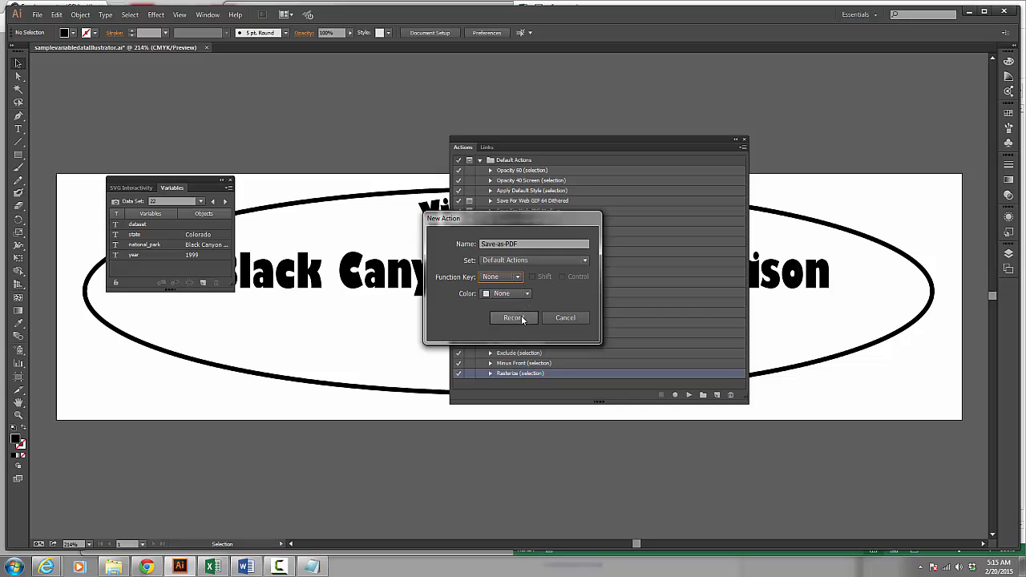
pyautogui.click(513, 318)
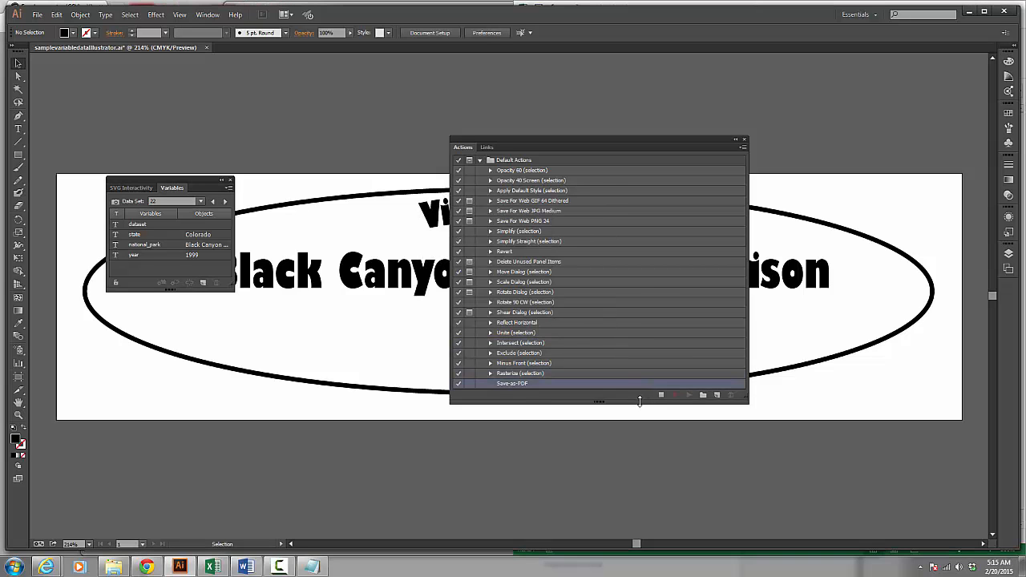
# Step: Record saving a copy of the badge as Adobe PDF into the finished folder
pyautogui.click(37, 15)
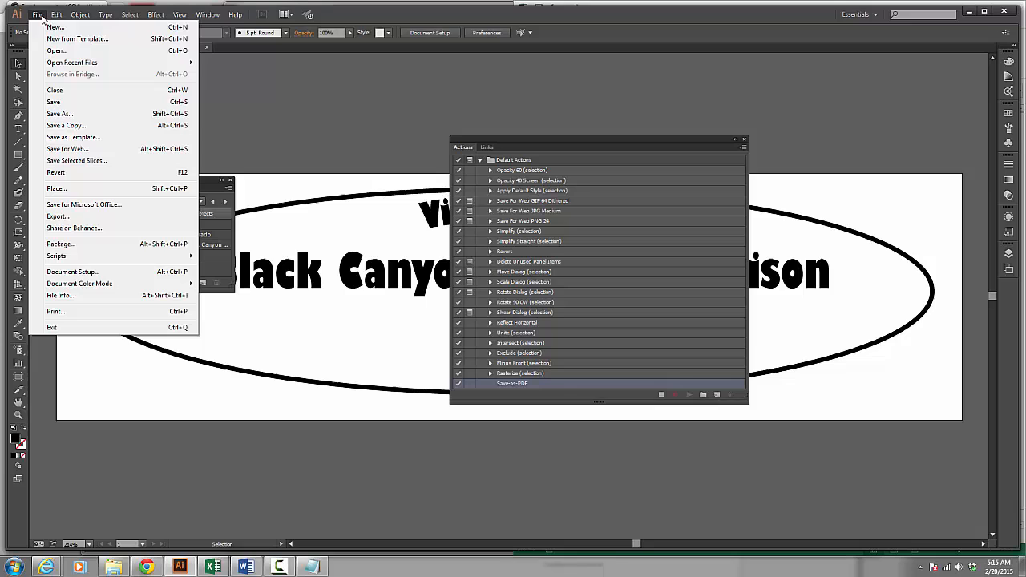
pyautogui.moveTo(72, 113)
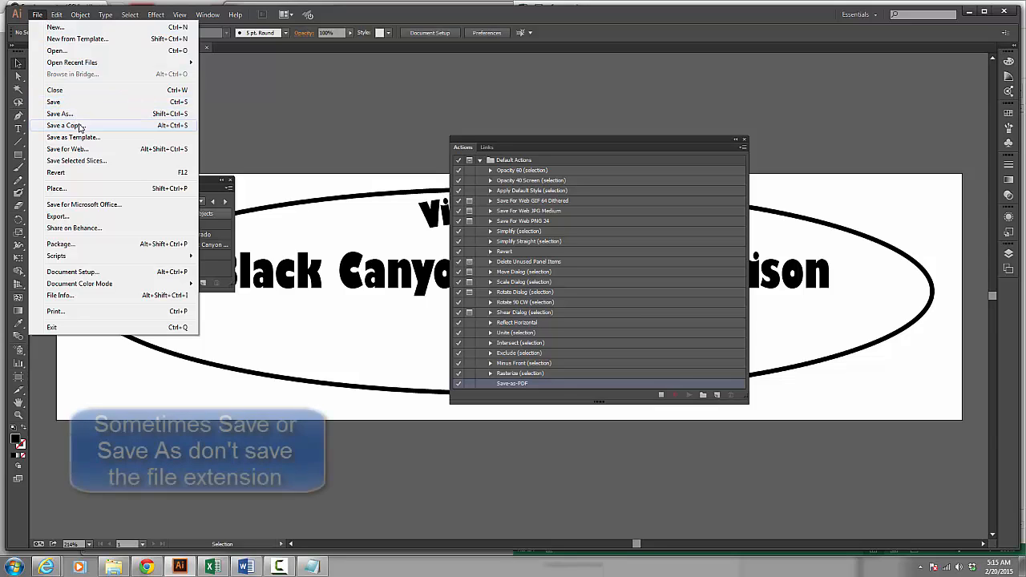
pyautogui.click(64, 125)
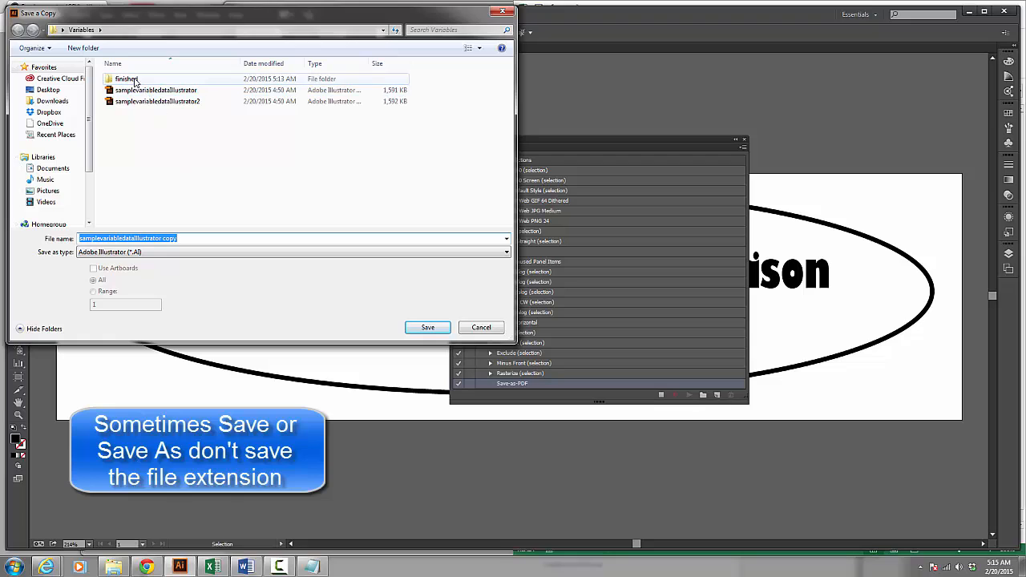
pyautogui.click(126, 78)
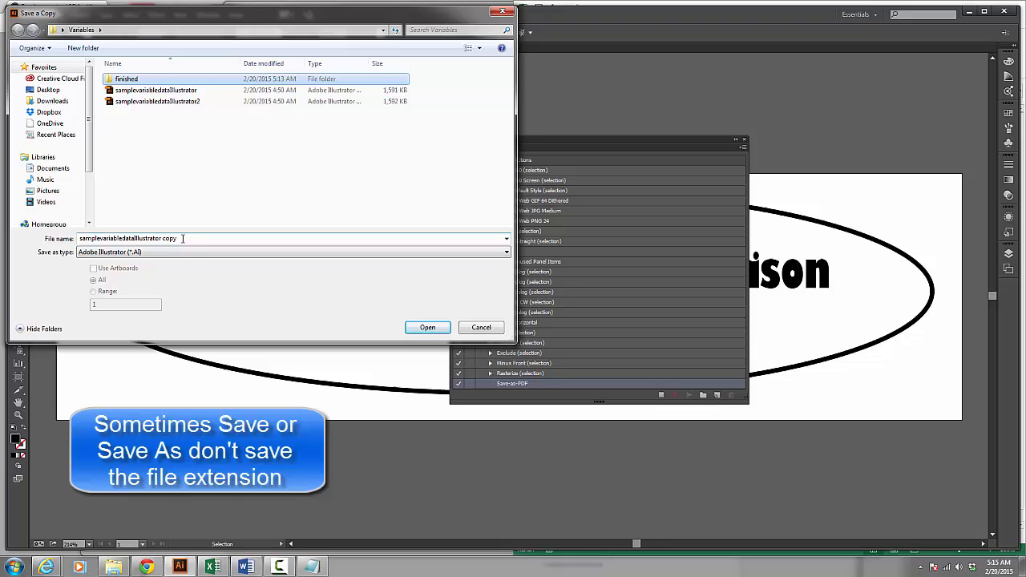
pyautogui.click(293, 251)
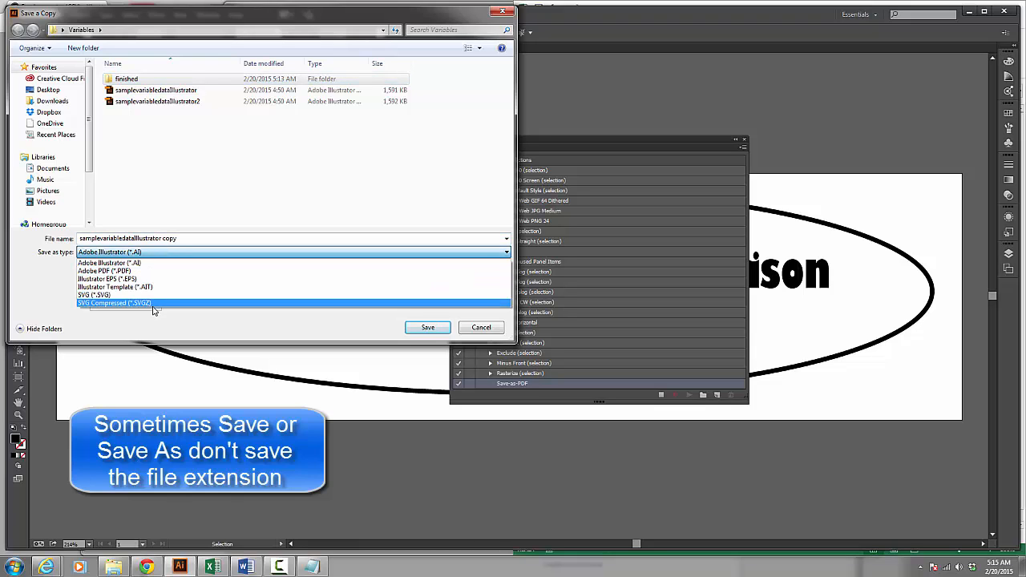
pyautogui.click(107, 270)
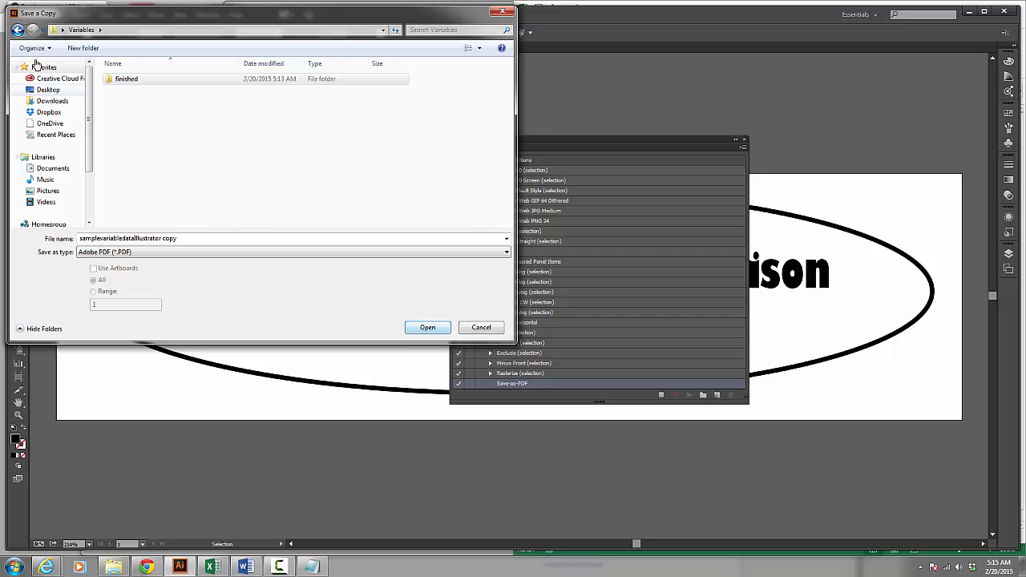
pyautogui.doubleClick(126, 78)
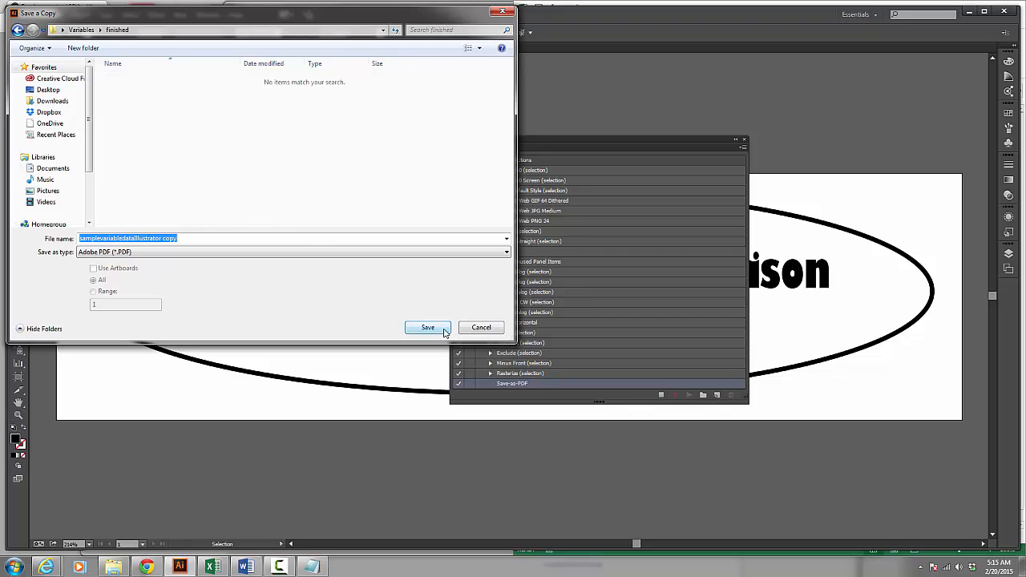
pyautogui.click(428, 327)
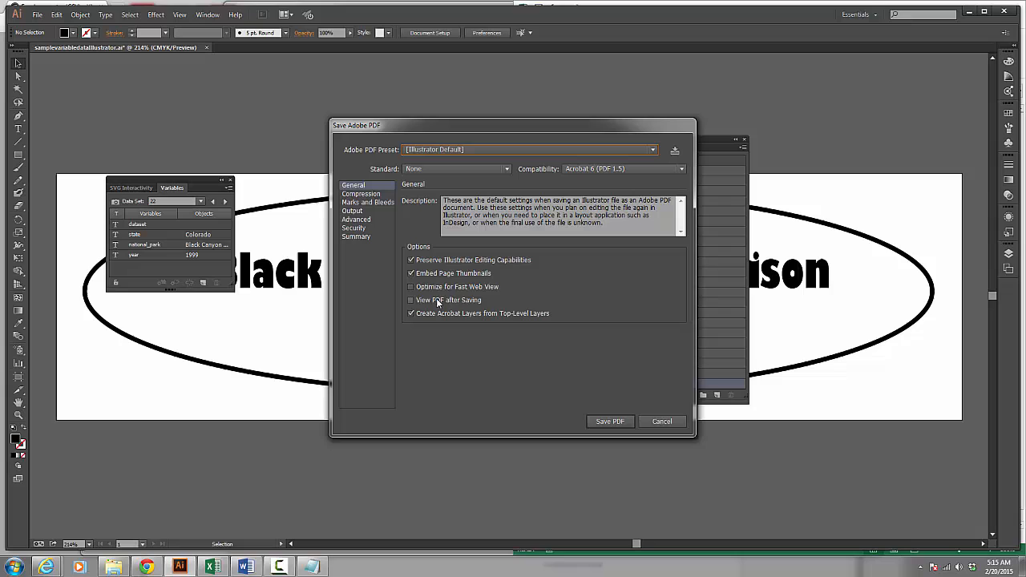
pyautogui.moveTo(704, 474)
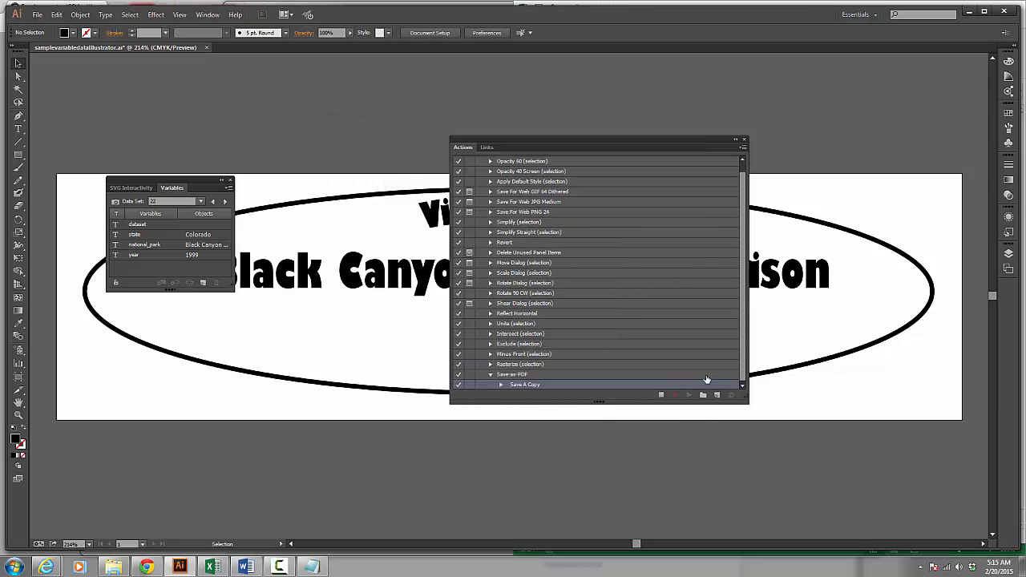
pyautogui.moveTo(660, 394)
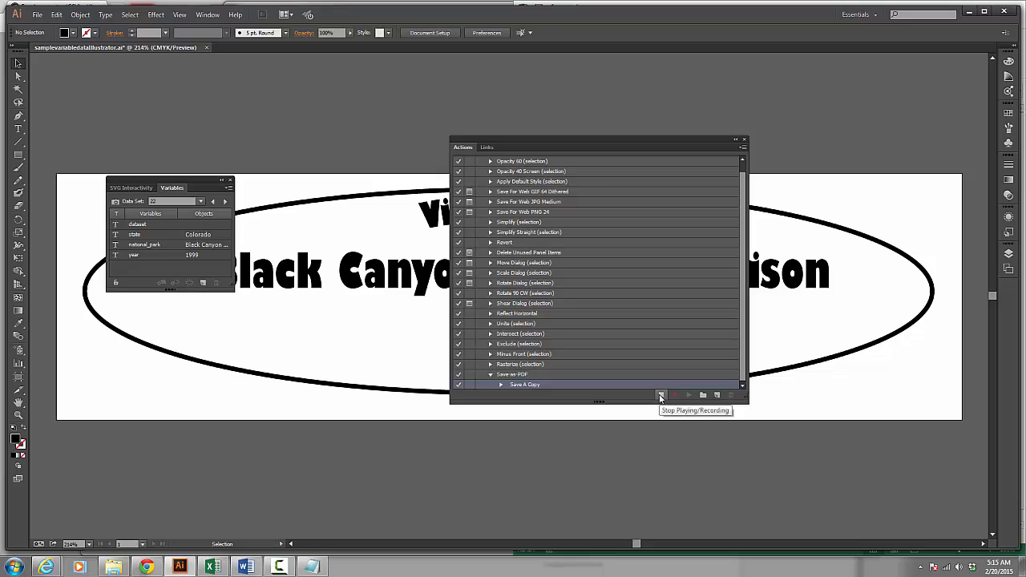
pyautogui.moveTo(521, 375)
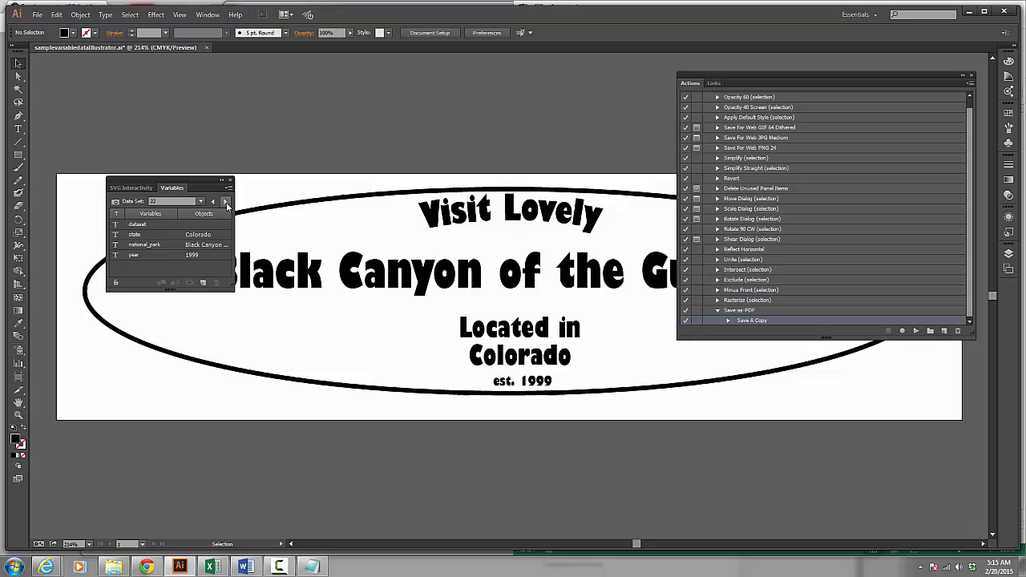
# Step: Step forward through data sets to Biscayne and then Everglades, Florida
pyautogui.click(225, 201)
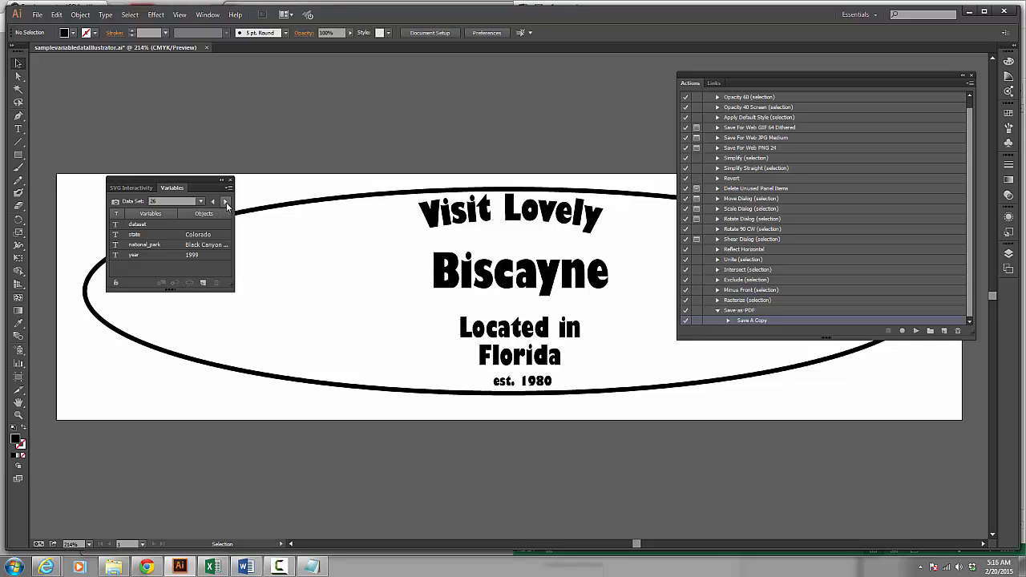
pyautogui.click(225, 202)
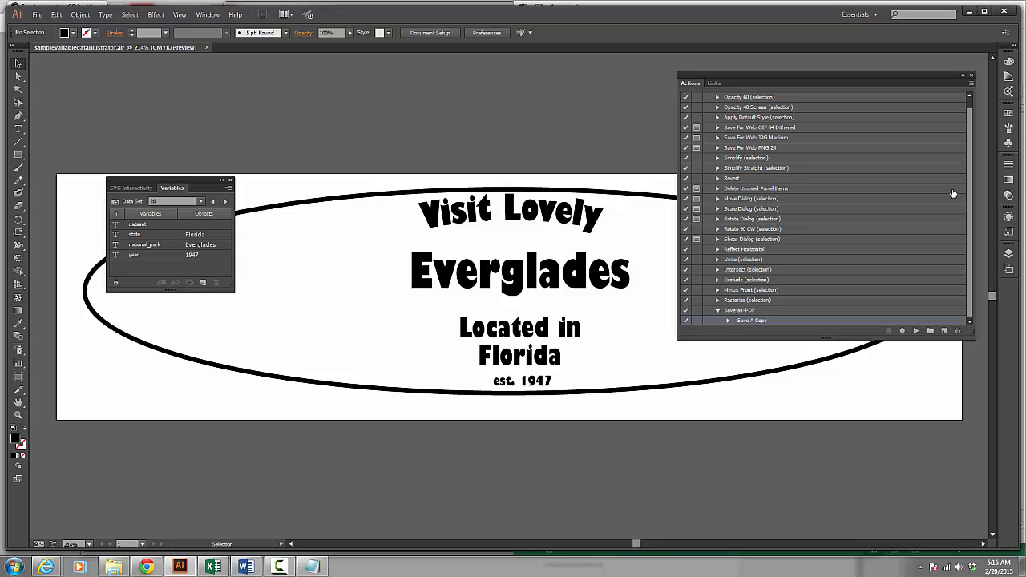
# Step: Start a Batch run of Save-as-PDF sourced from data sets and go to choose its destination folder
pyautogui.click(971, 86)
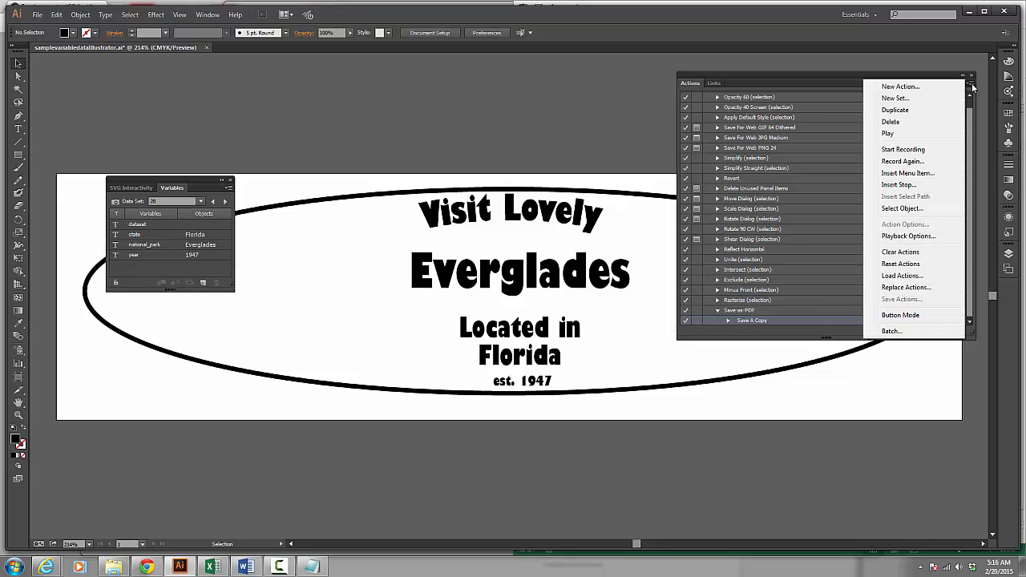
pyautogui.moveTo(913, 315)
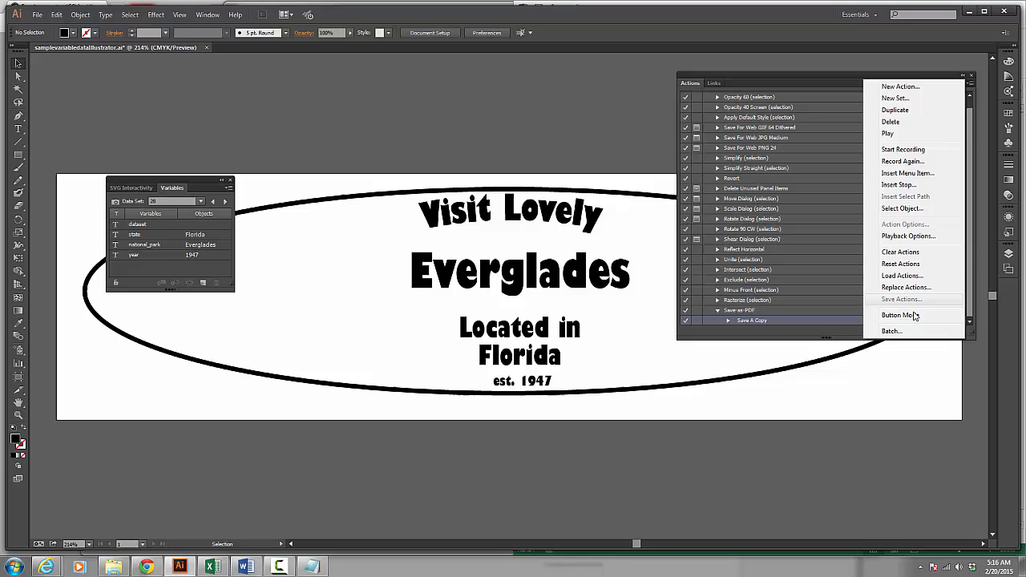
pyautogui.click(891, 331)
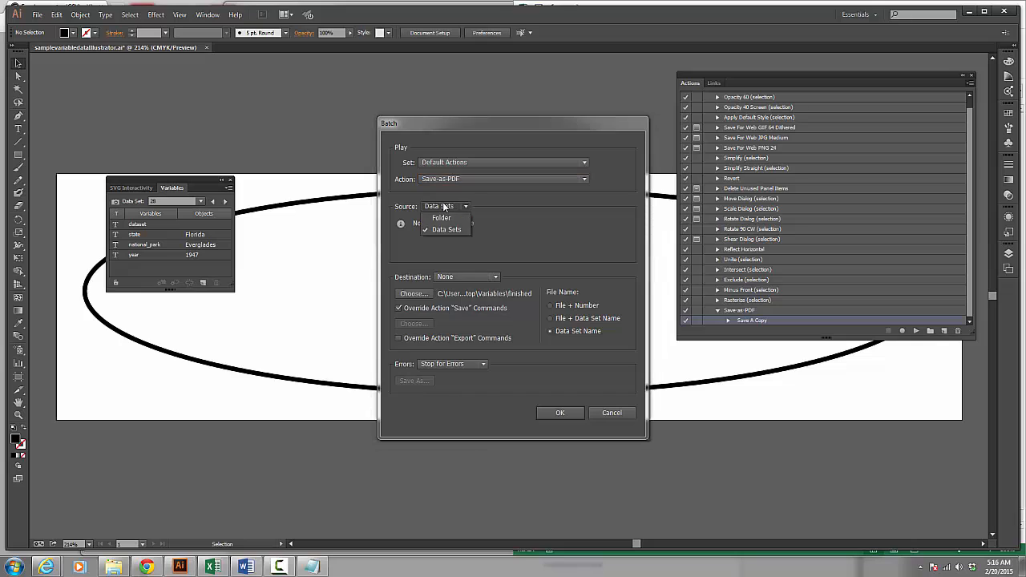
pyautogui.moveTo(442, 218)
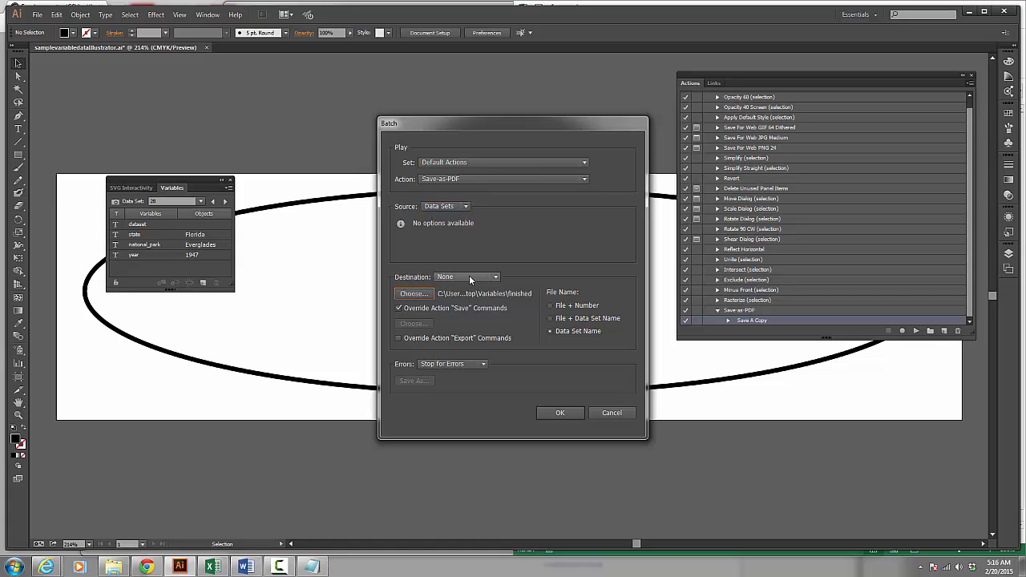
pyautogui.click(466, 276)
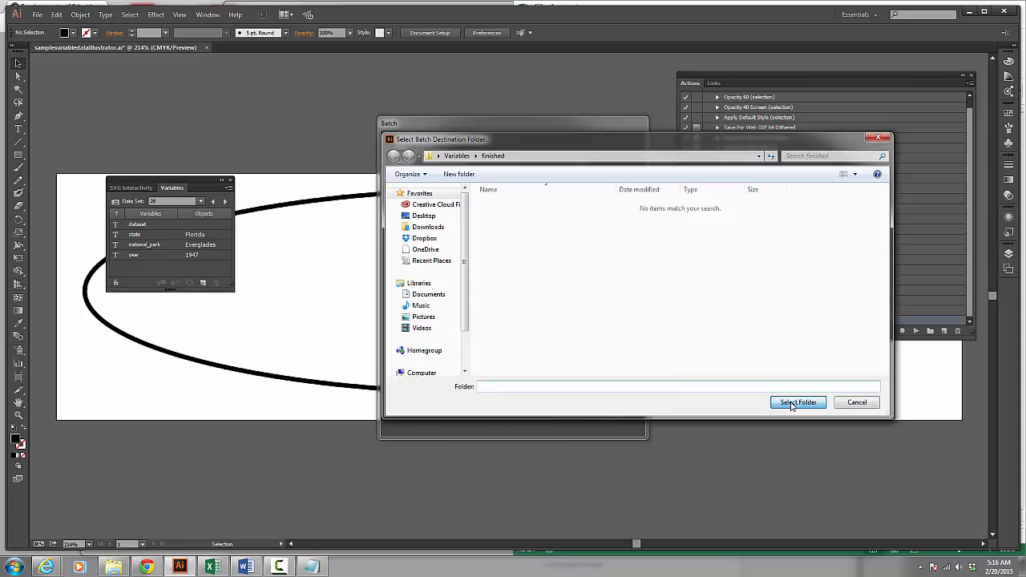
# Step: Set the finished folder as batch destination and run the export of all data sets to PDFs
pyautogui.click(797, 402)
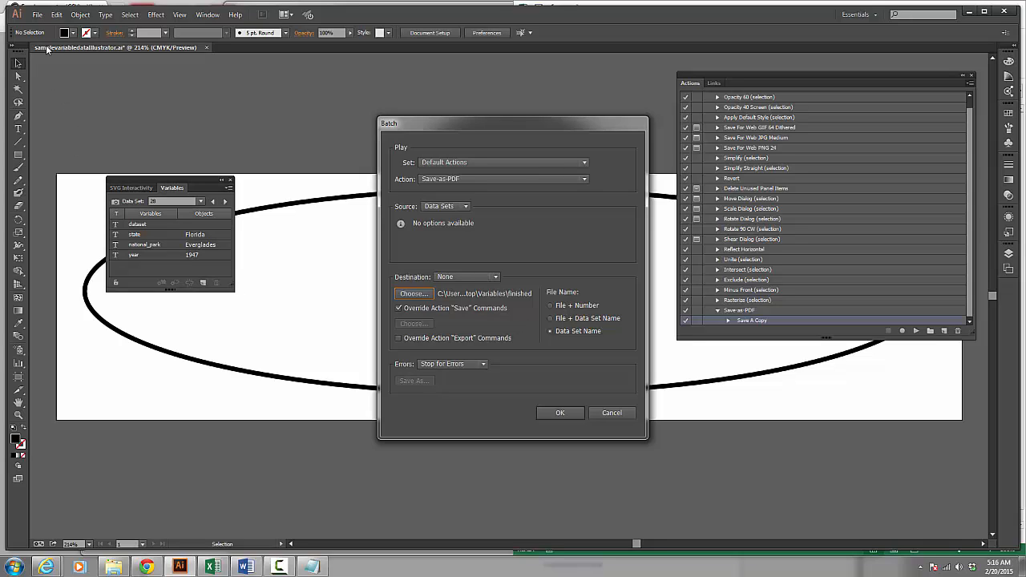
pyautogui.moveTo(575, 307)
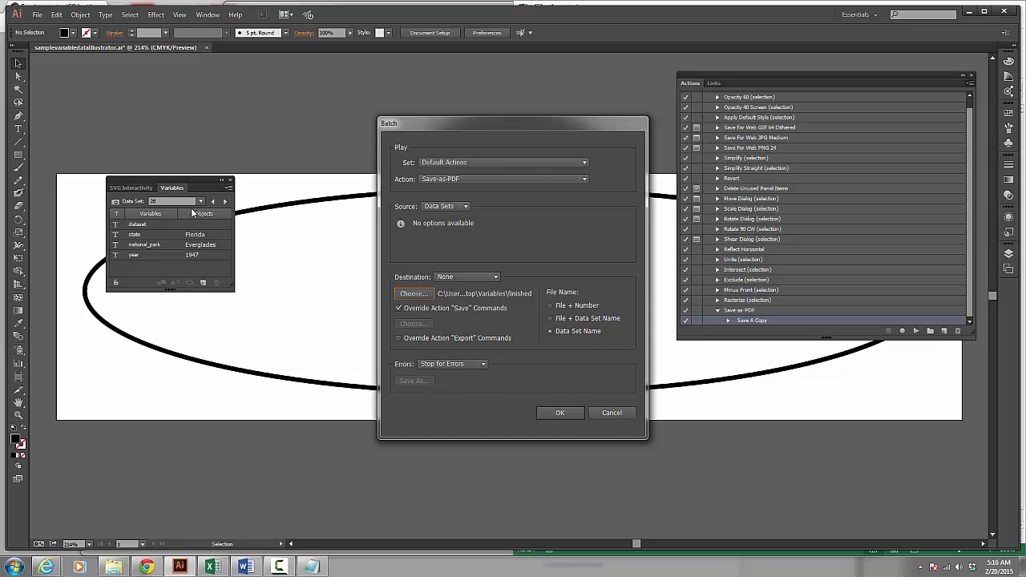
pyautogui.moveTo(576, 406)
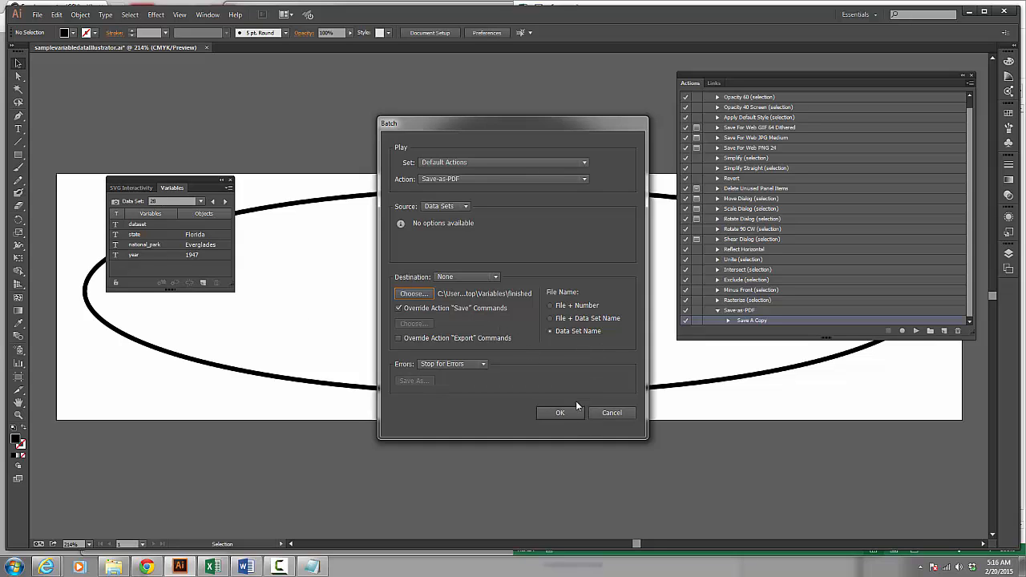
pyautogui.click(559, 412)
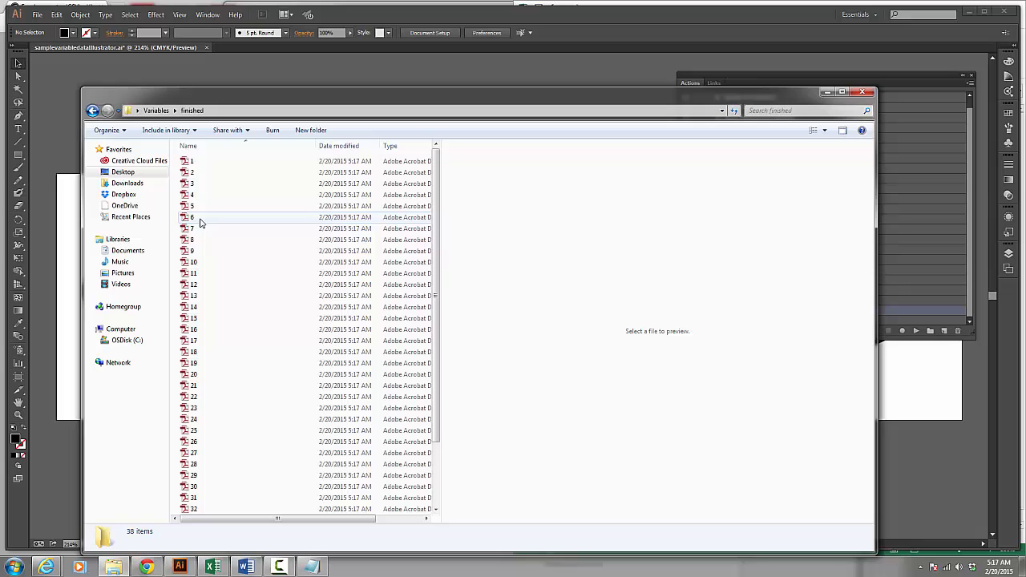
# Step: Preview exported PDFs 6, 14 (Channel Islands) and 16 (Joshua Tree), then close the folder
pyautogui.click(190, 217)
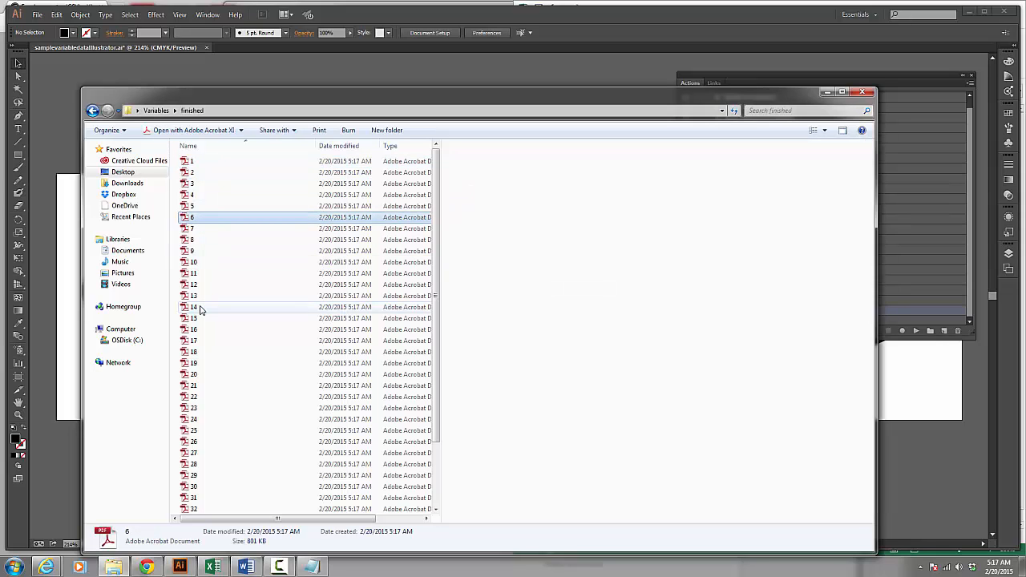
pyautogui.click(192, 307)
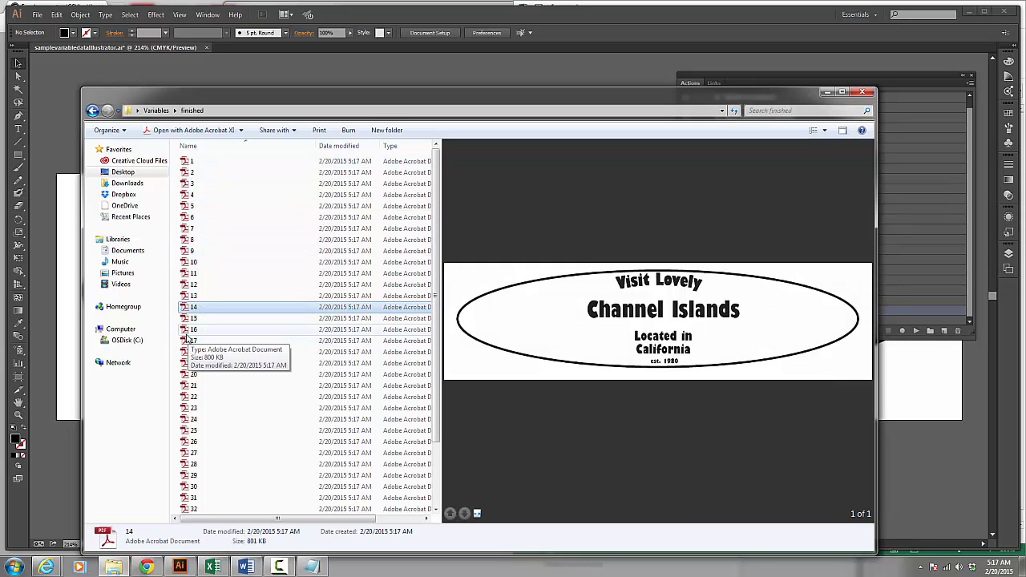
pyautogui.click(193, 329)
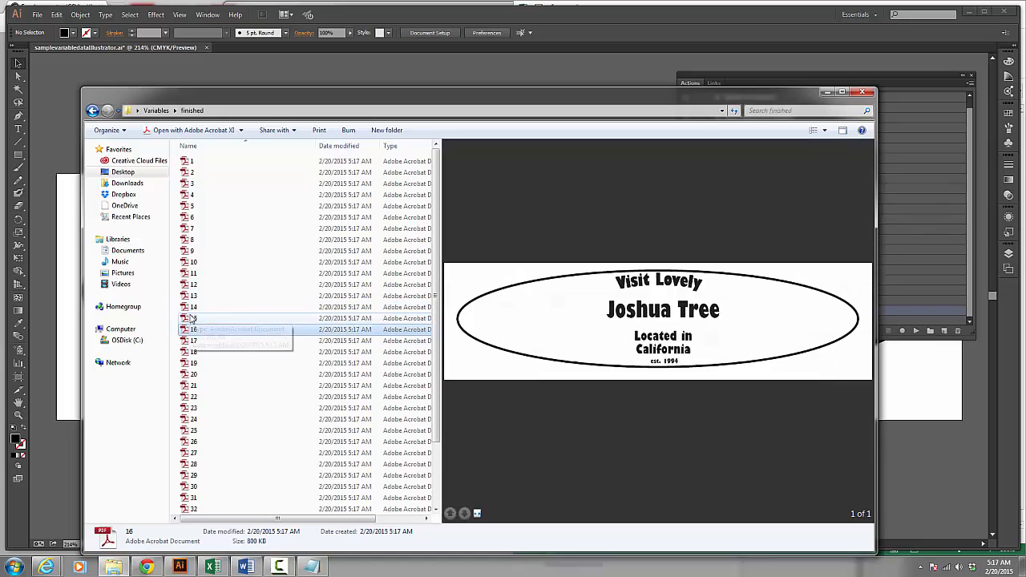
pyautogui.click(193, 363)
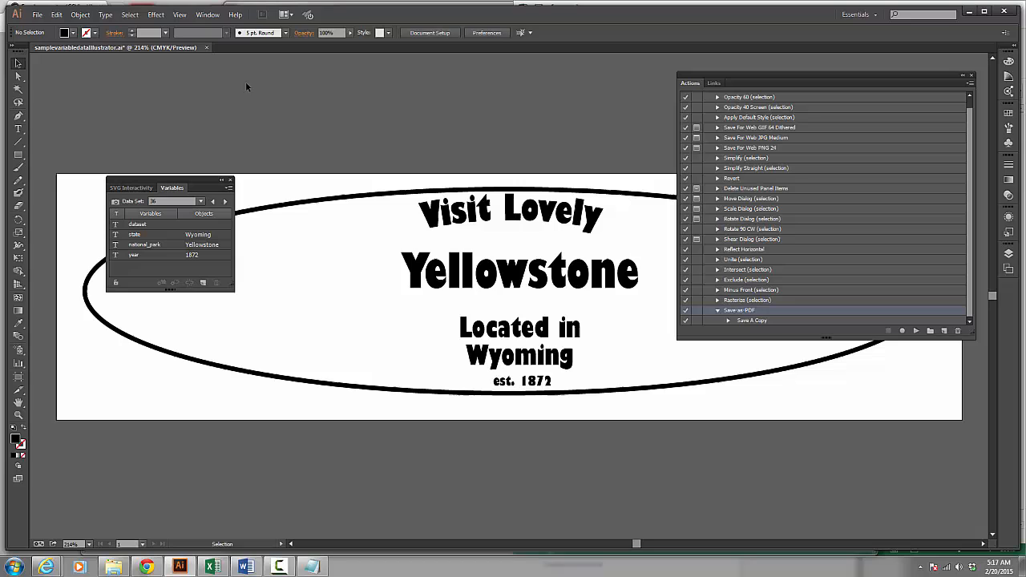
pyautogui.moveTo(910, 331)
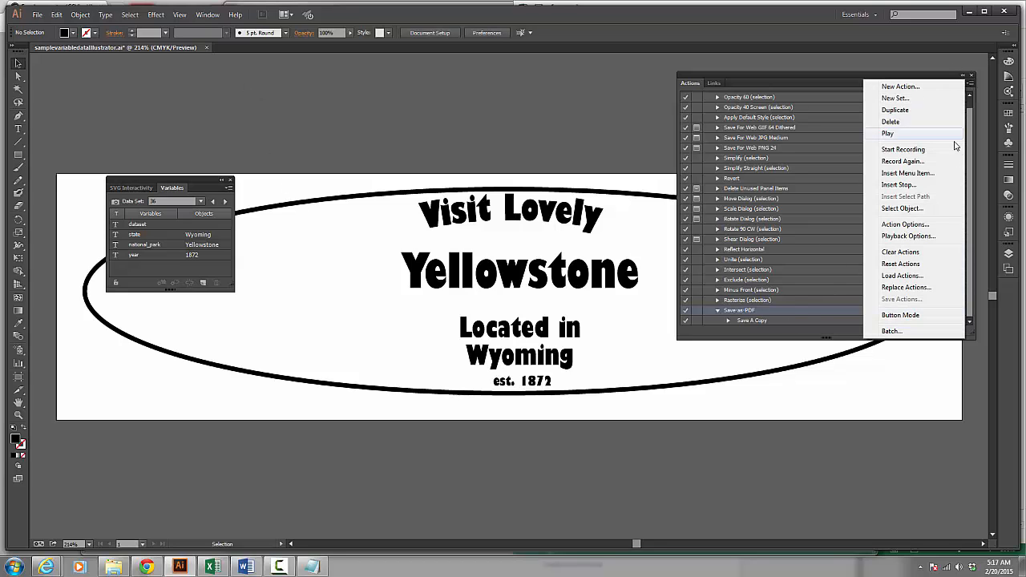
# Step: Rerun the batch with output files named by file plus data set name
pyautogui.click(891, 330)
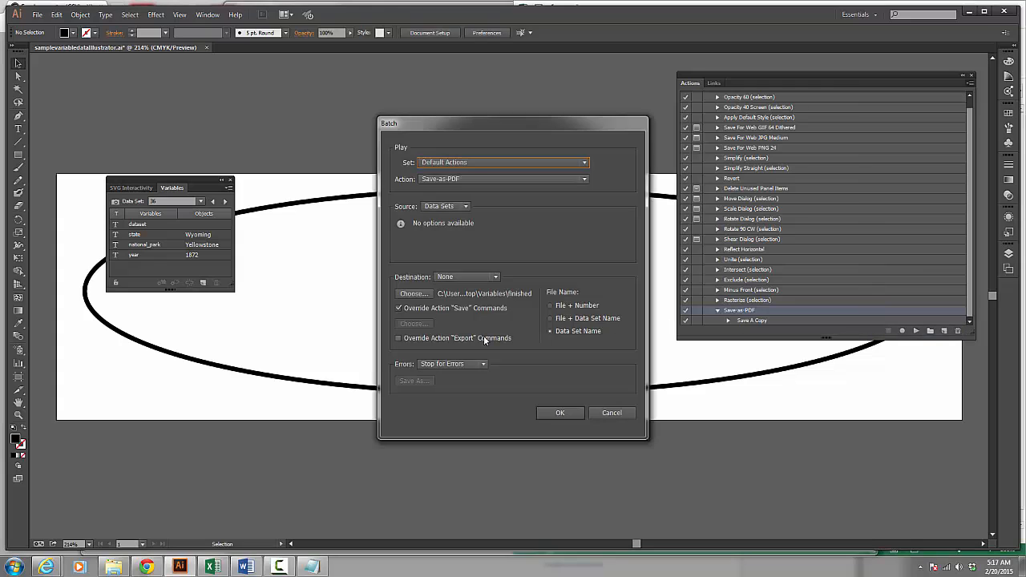
pyautogui.click(550, 318)
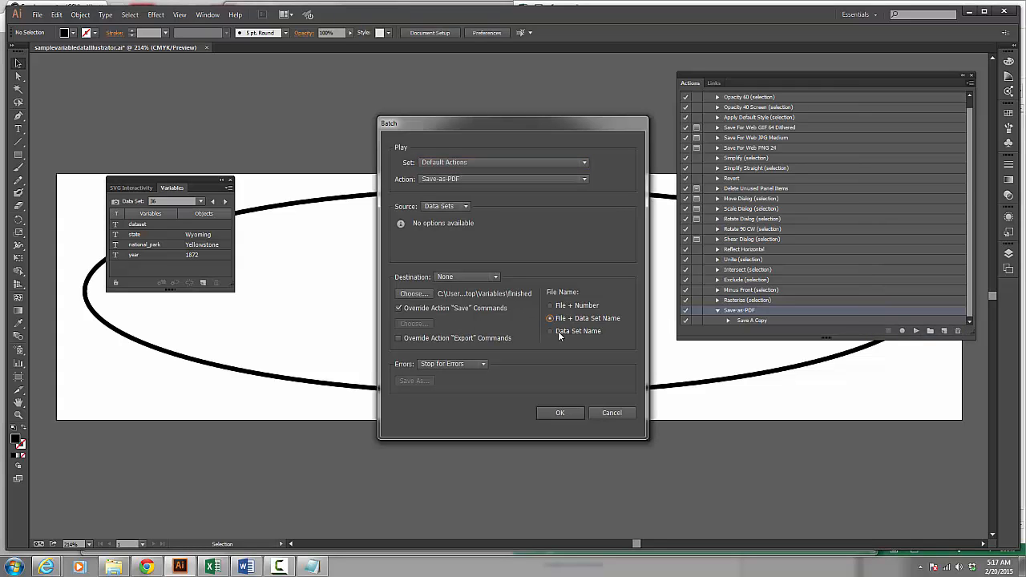
pyautogui.click(560, 412)
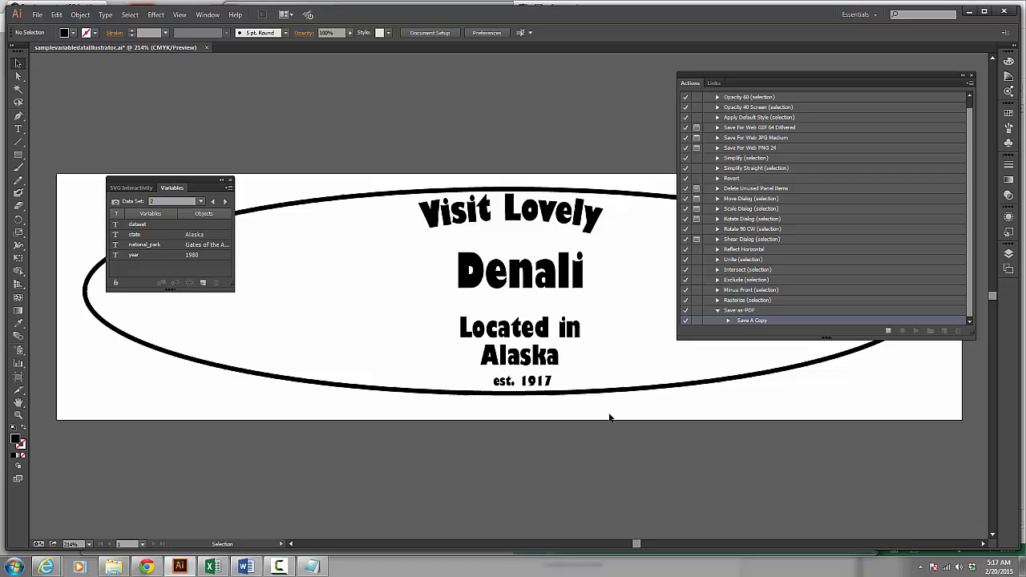
pyautogui.click(224, 201)
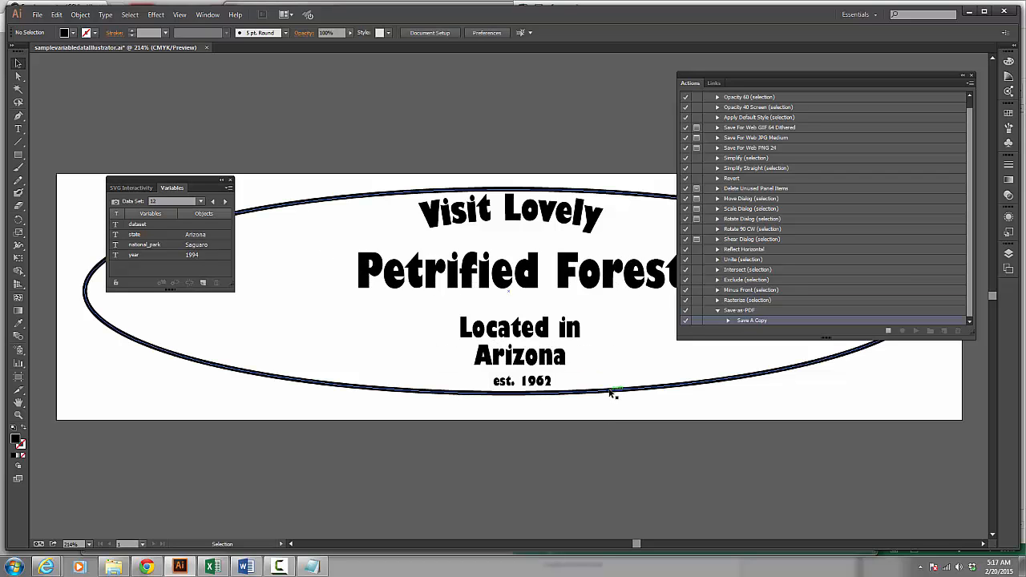
pyautogui.click(225, 201)
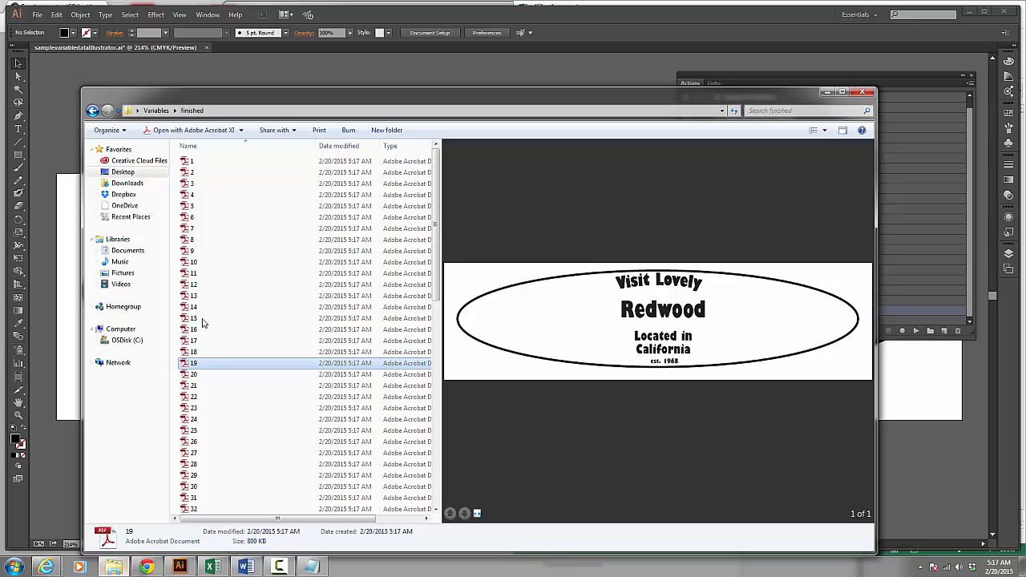
# Step: Scroll through the finished folder of numbered badge PDFs in Windows Explorer
pyautogui.scroll(-3)
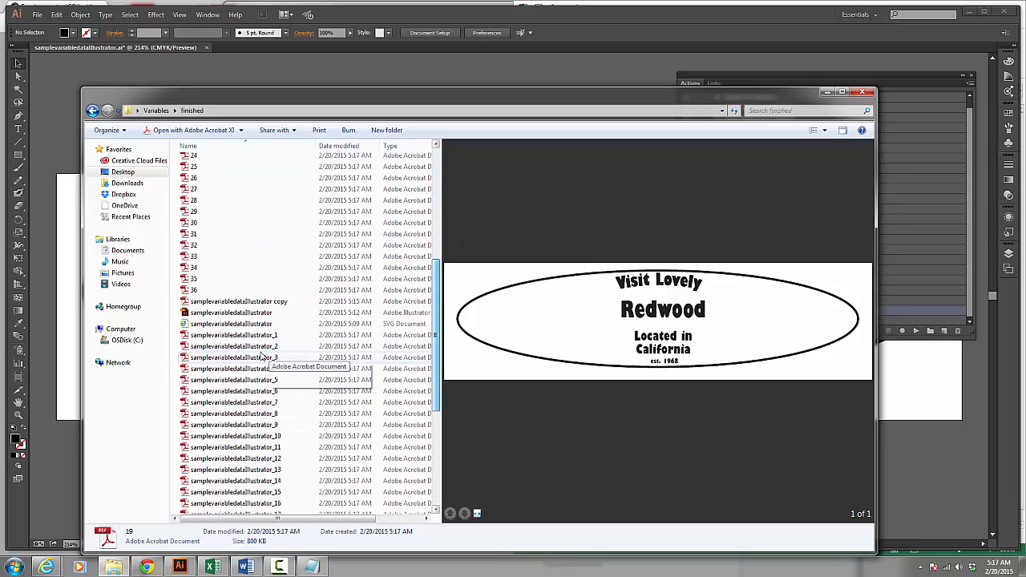
pyautogui.moveTo(275, 335)
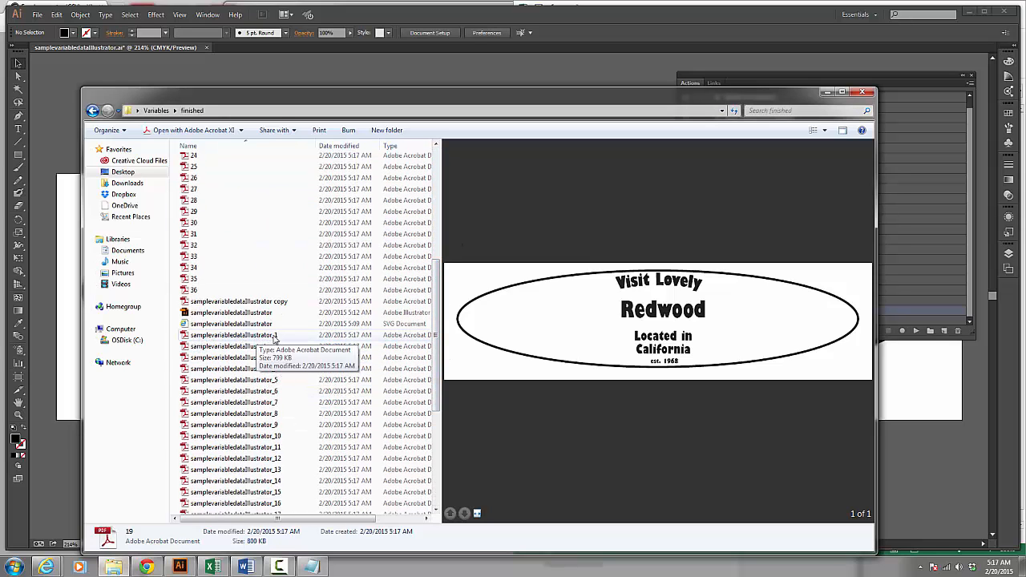
pyautogui.moveTo(226, 363)
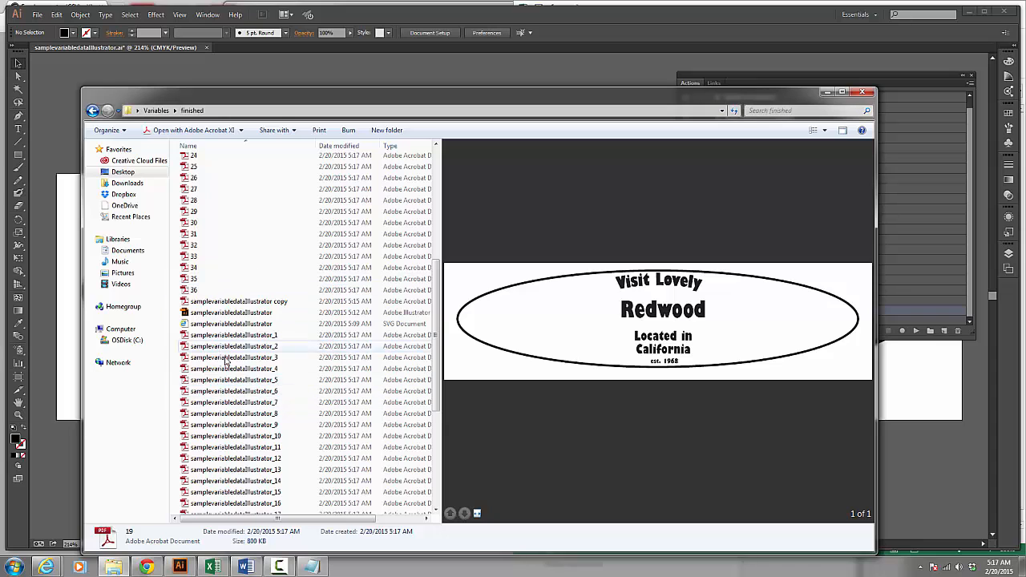
pyautogui.moveTo(407, 278)
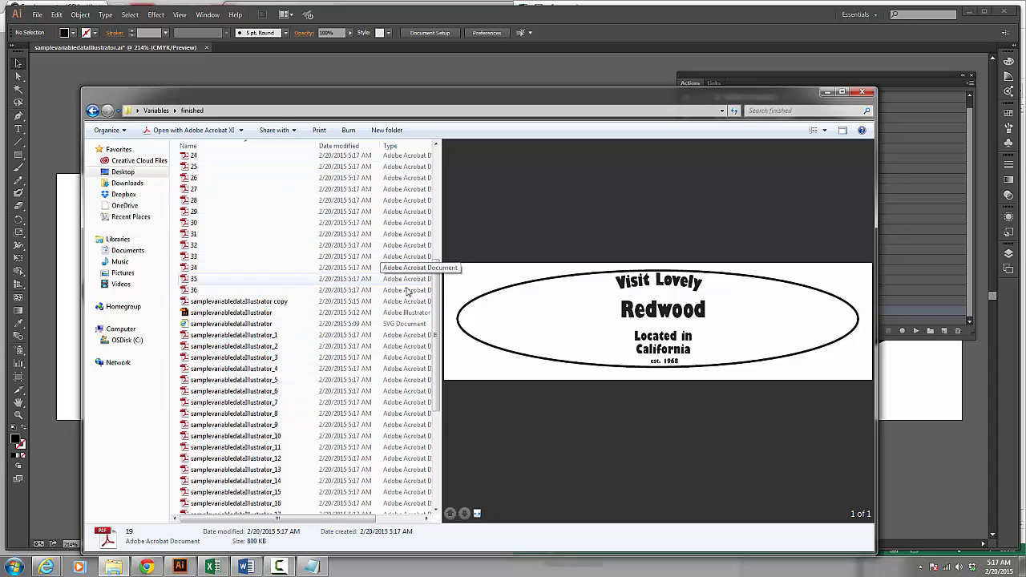
pyautogui.scroll(3)
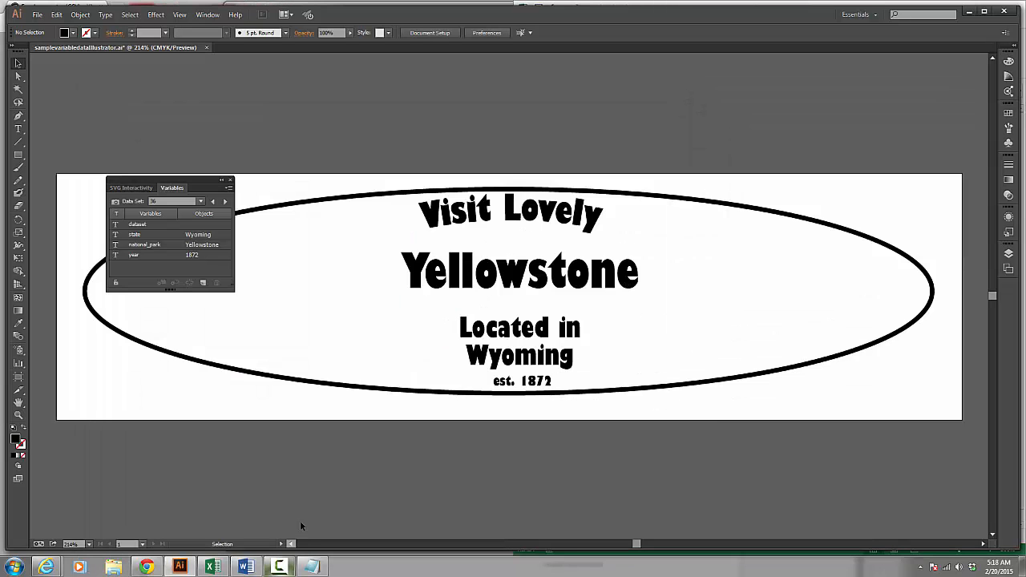
pyautogui.moveTo(270, 516)
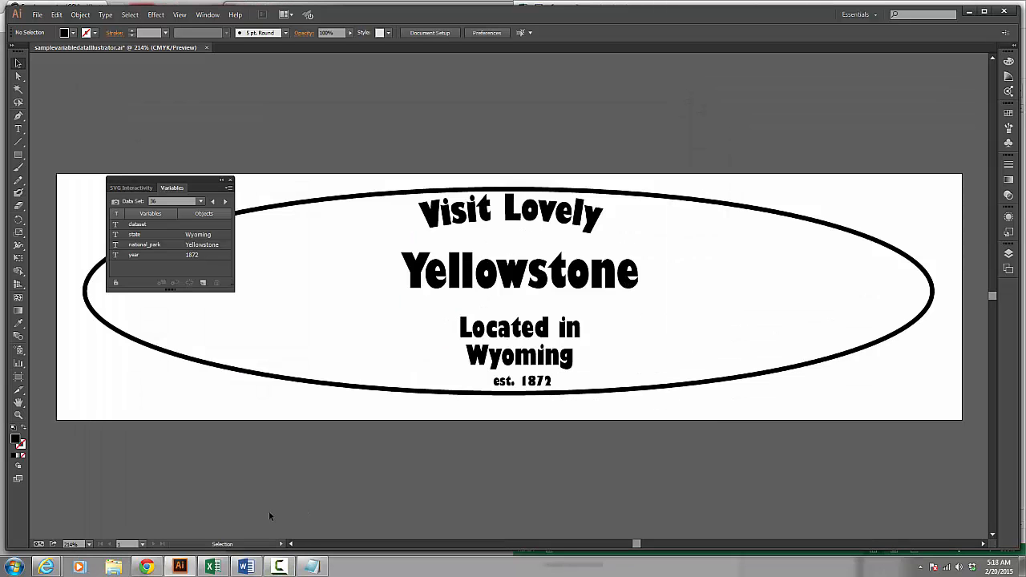
pyautogui.click(211, 567)
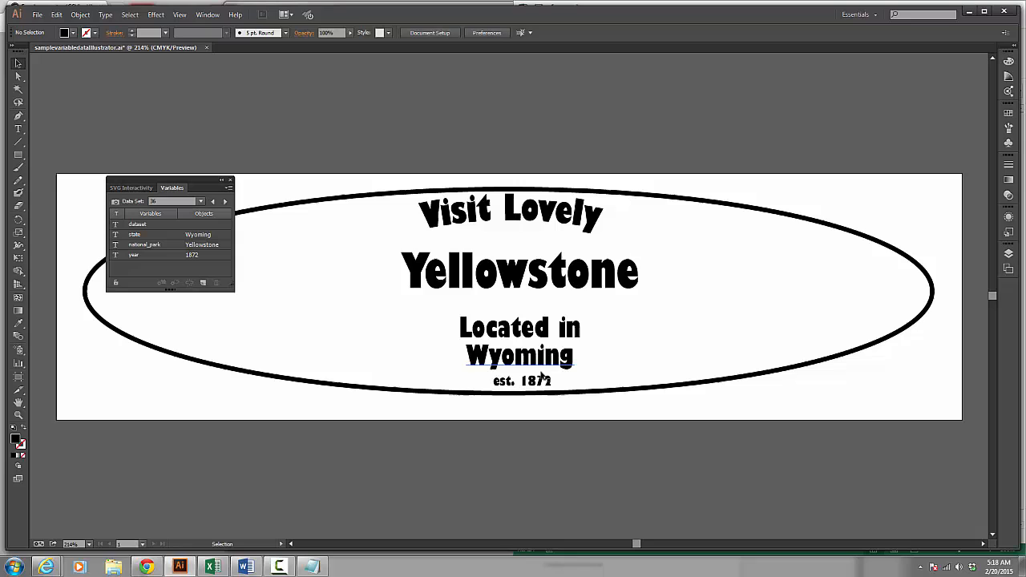
pyautogui.moveTo(425, 381)
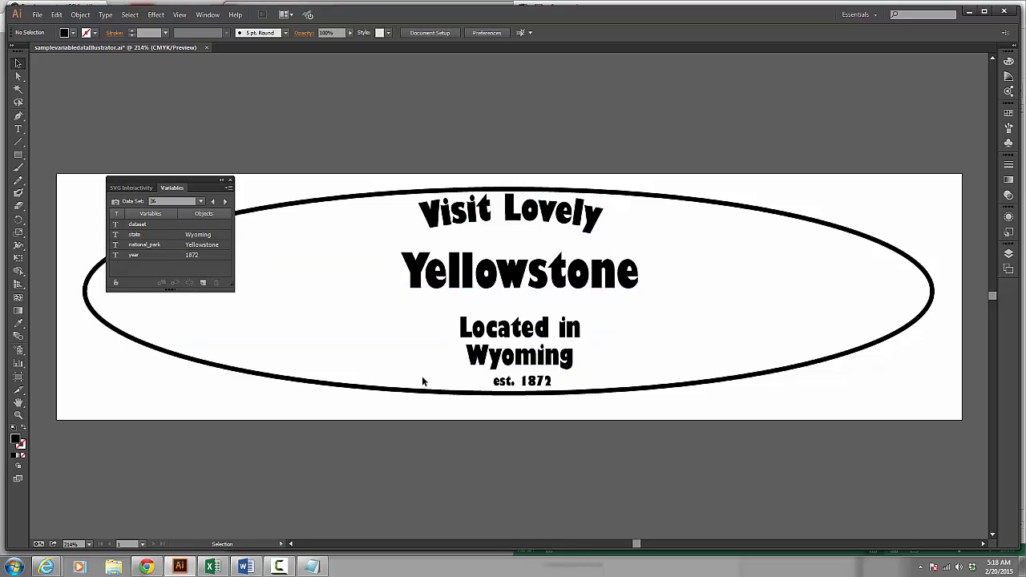
pyautogui.moveTo(798, 293)
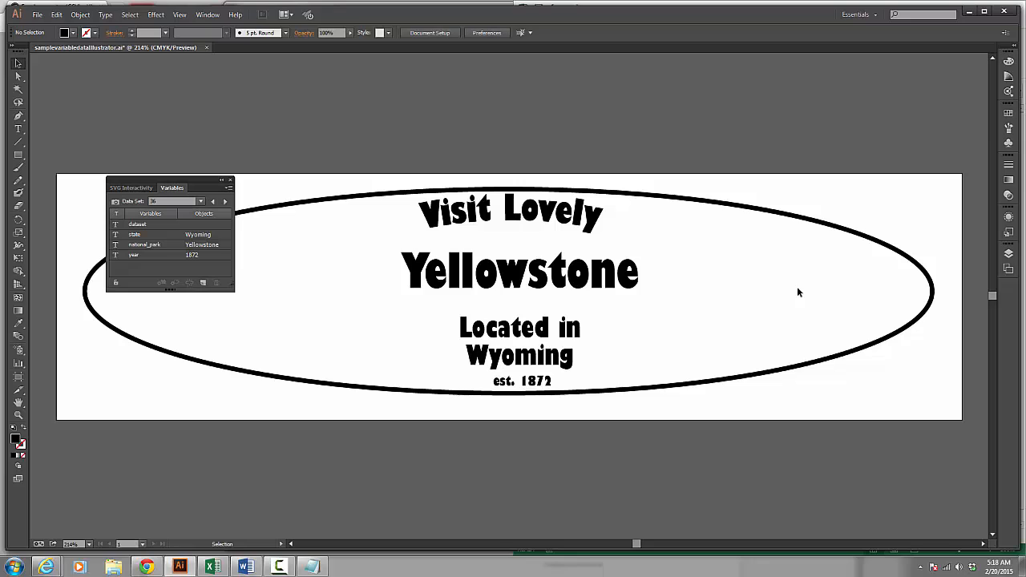
pyautogui.moveTo(810, 262)
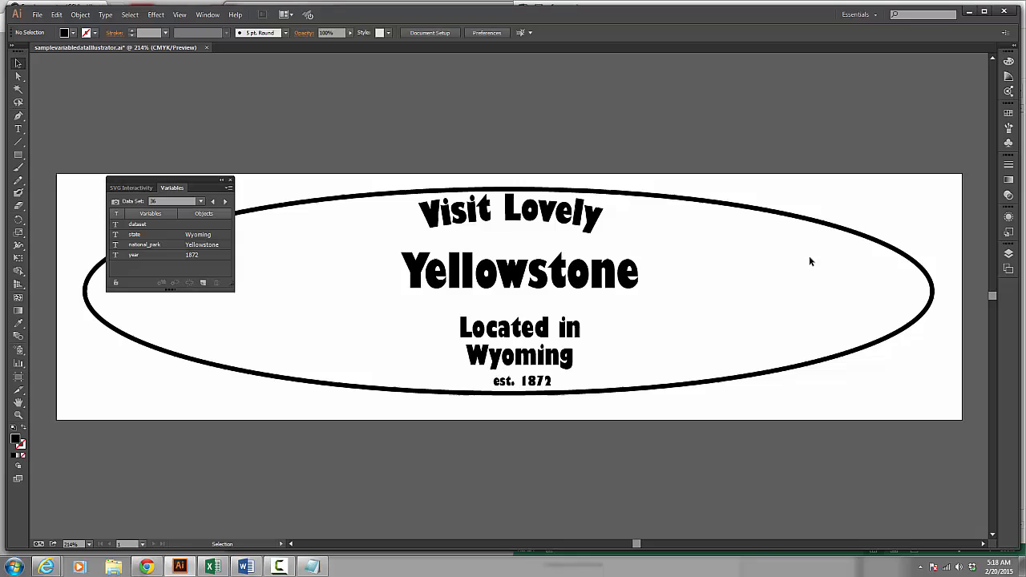
pyautogui.click(713, 331)
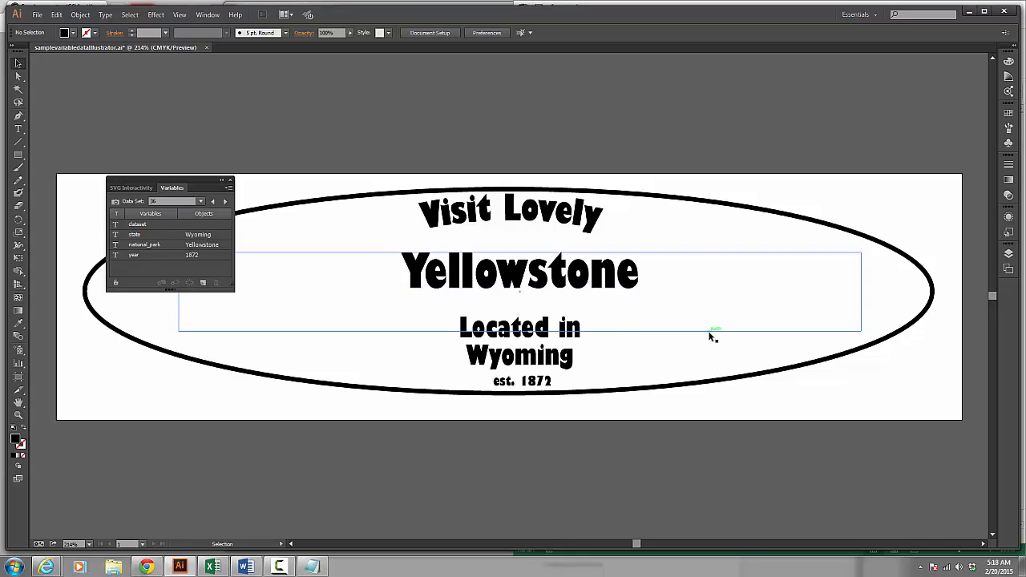
pyautogui.click(519, 327)
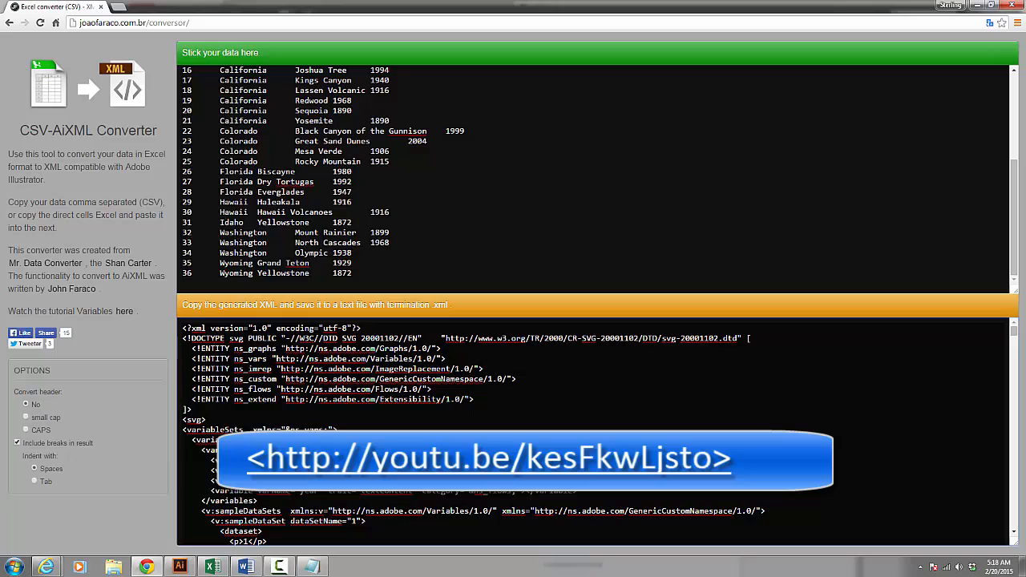
pyautogui.moveTo(536, 6)
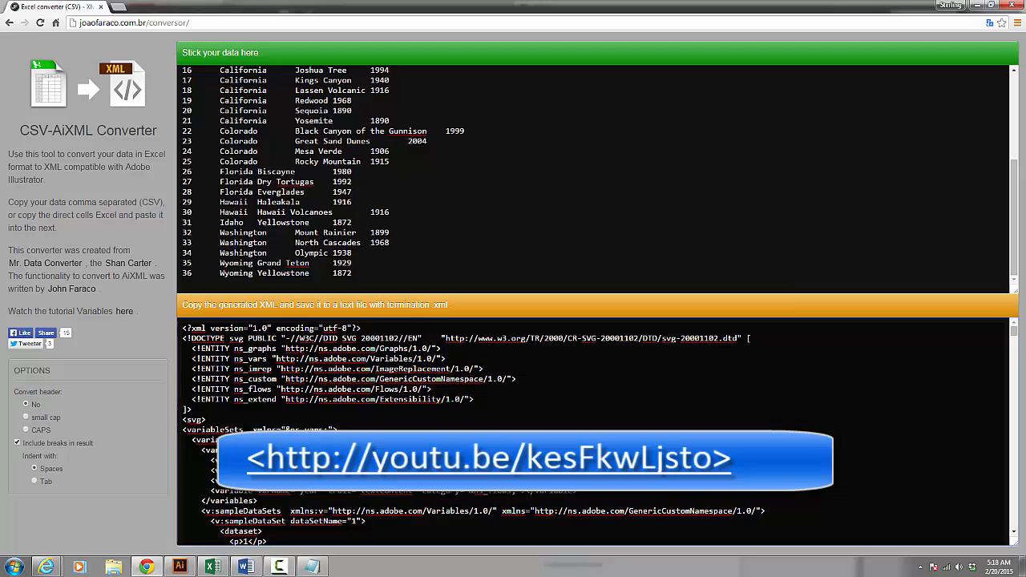
# Step: Bring the Illustrator badge document back in front from the taskbar
pyautogui.click(179, 567)
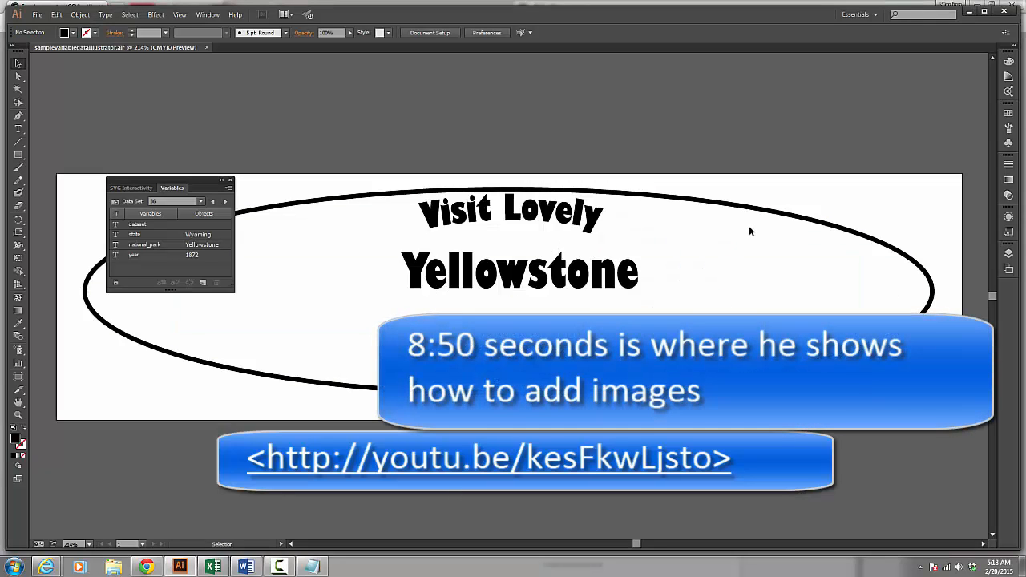
pyautogui.moveTo(759, 200)
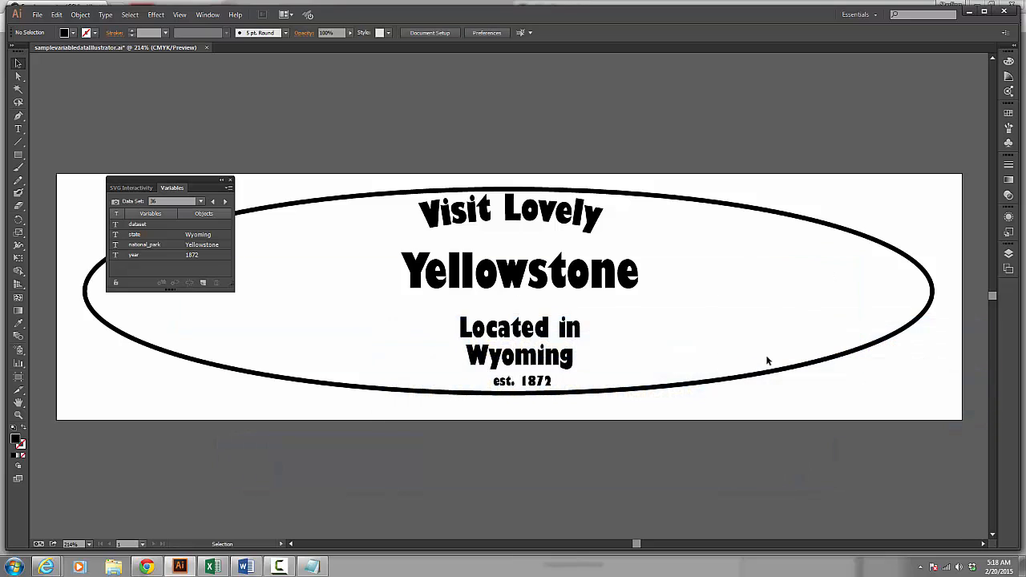
pyautogui.moveTo(723, 219)
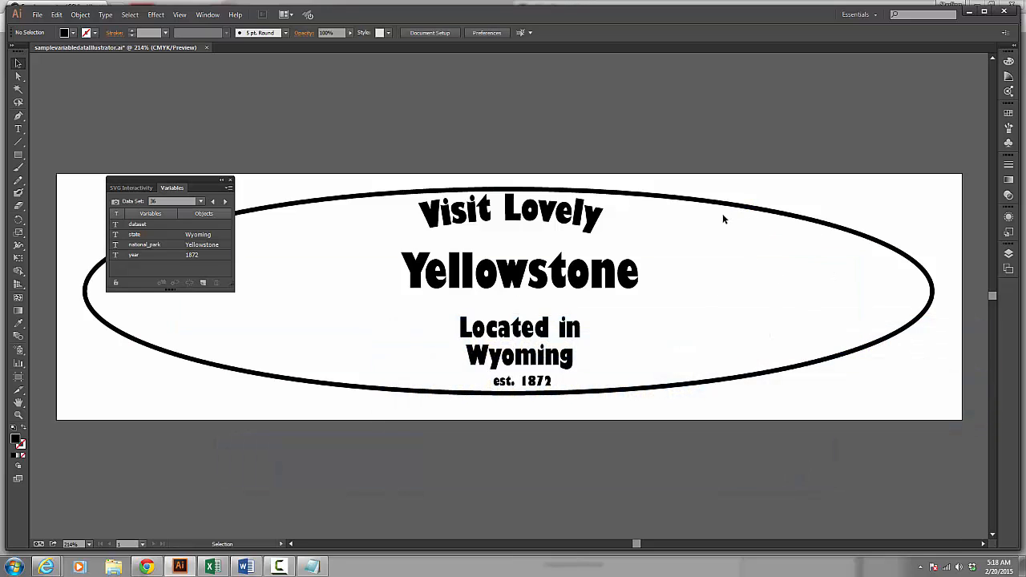
pyautogui.moveTo(731, 226)
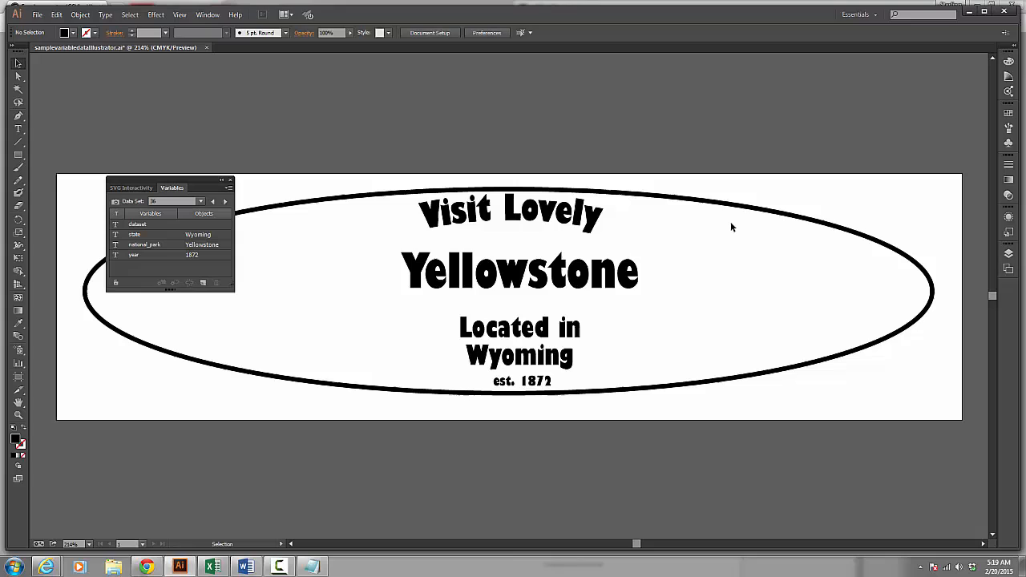
pyautogui.moveTo(730, 215)
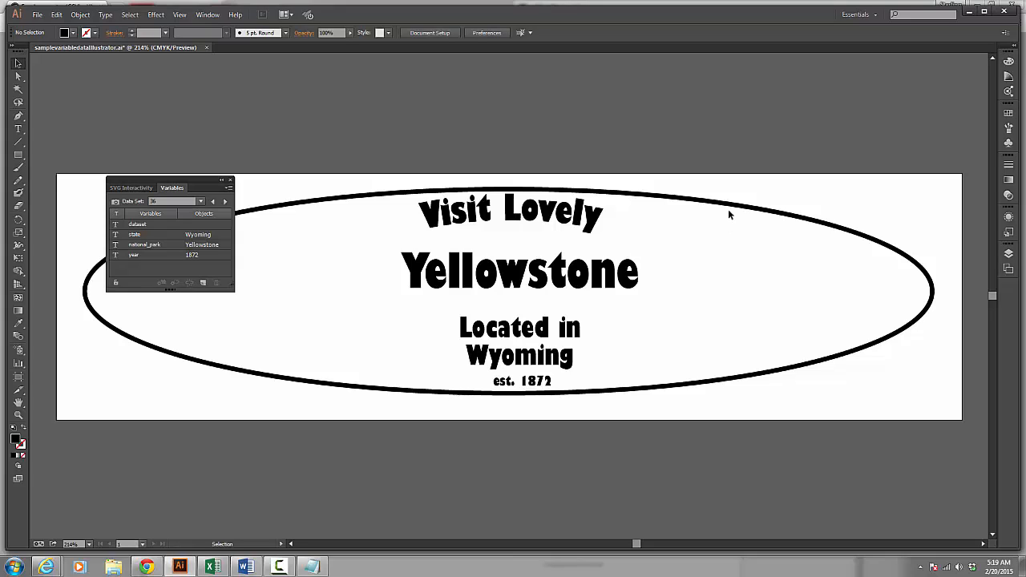
pyautogui.moveTo(830, 210)
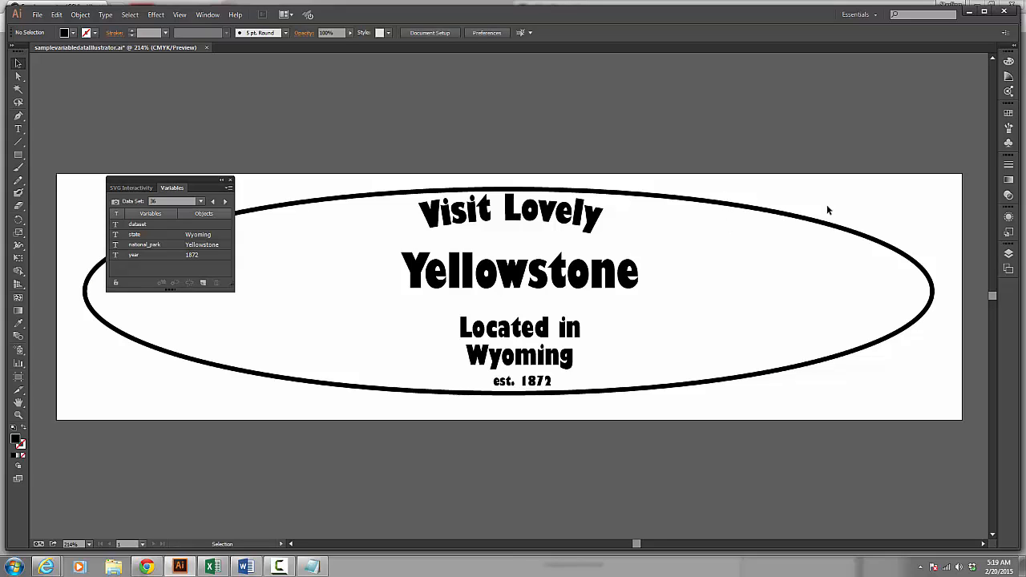
pyautogui.moveTo(319, 377)
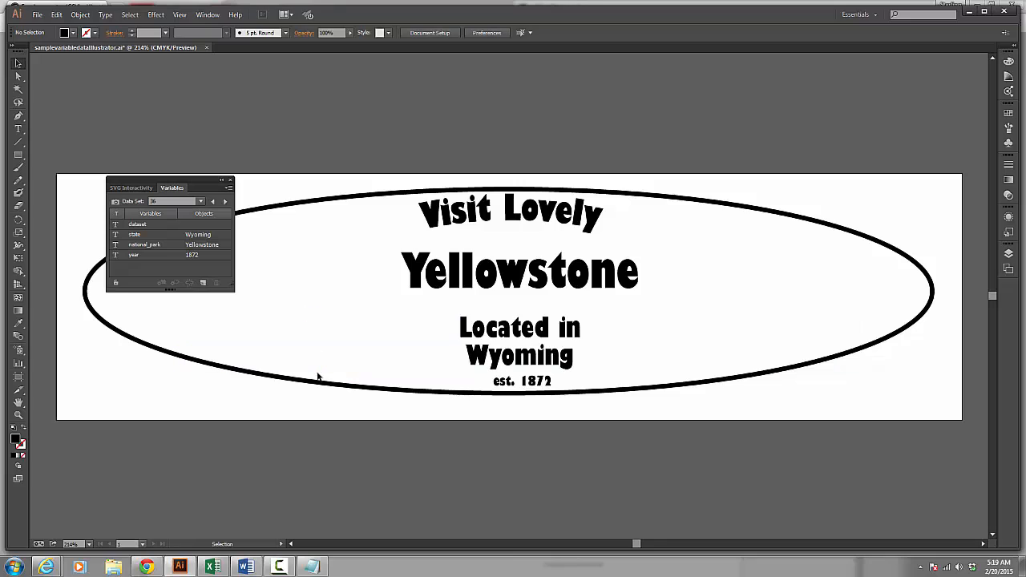
pyautogui.moveTo(337, 377)
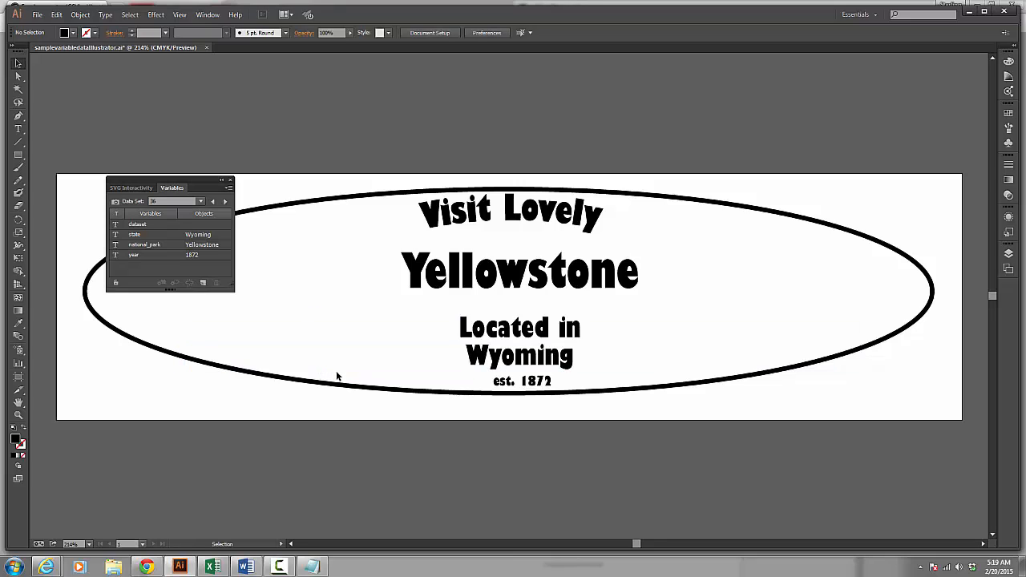
pyautogui.moveTo(327, 363)
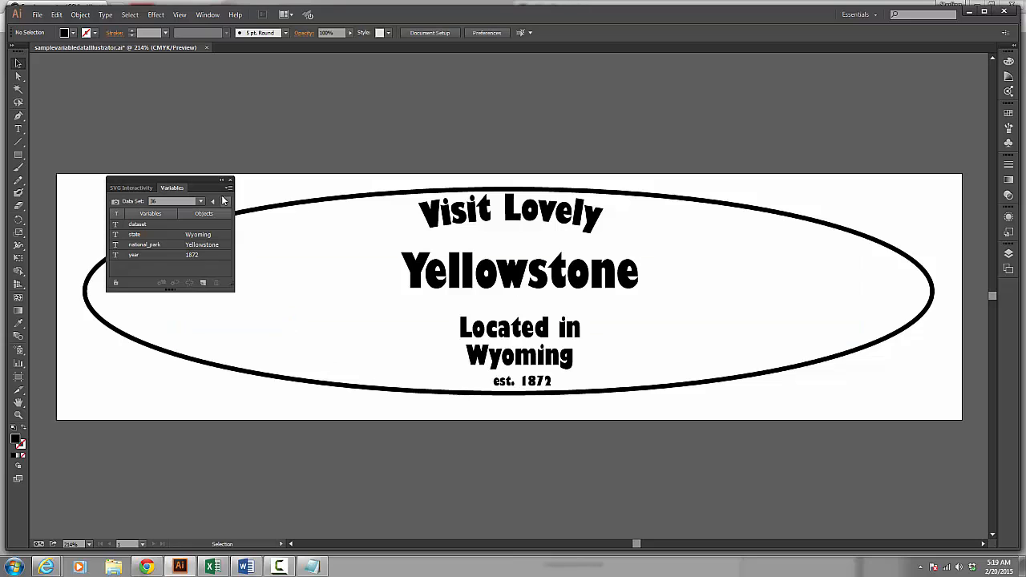
pyautogui.moveTo(378, 511)
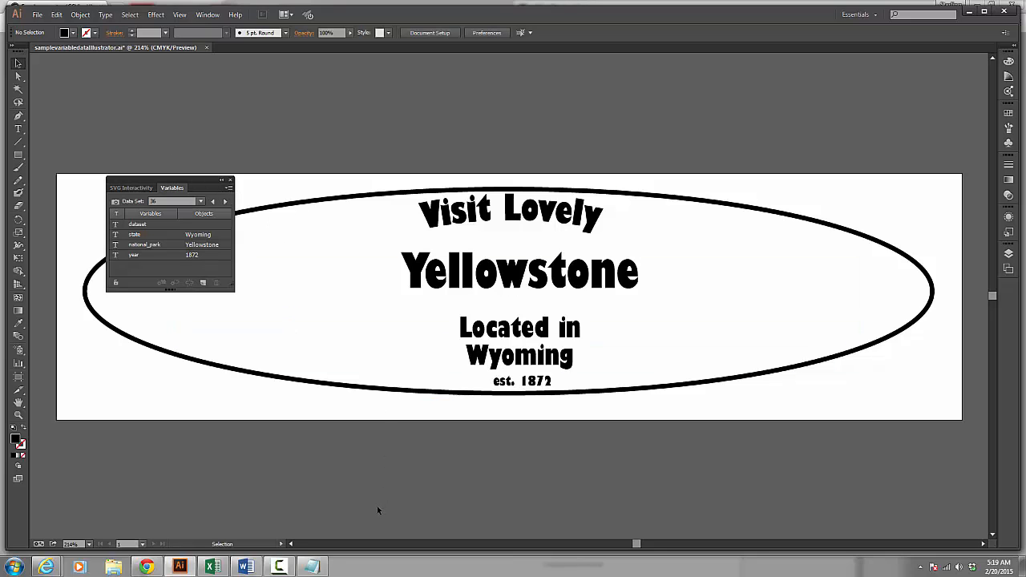